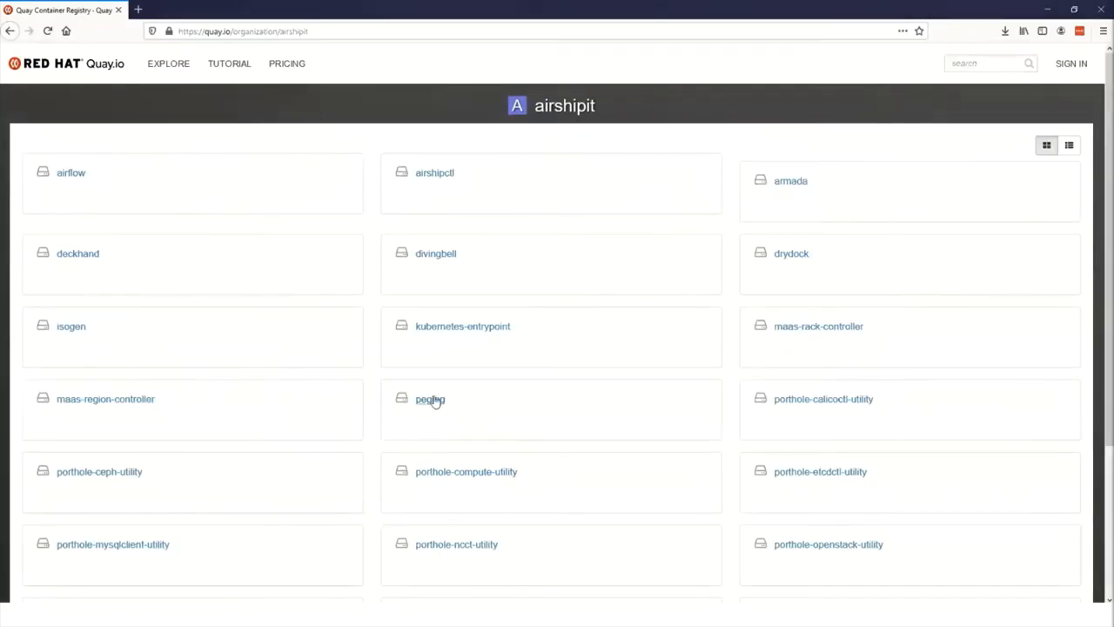
pyautogui.moveTo(428, 398)
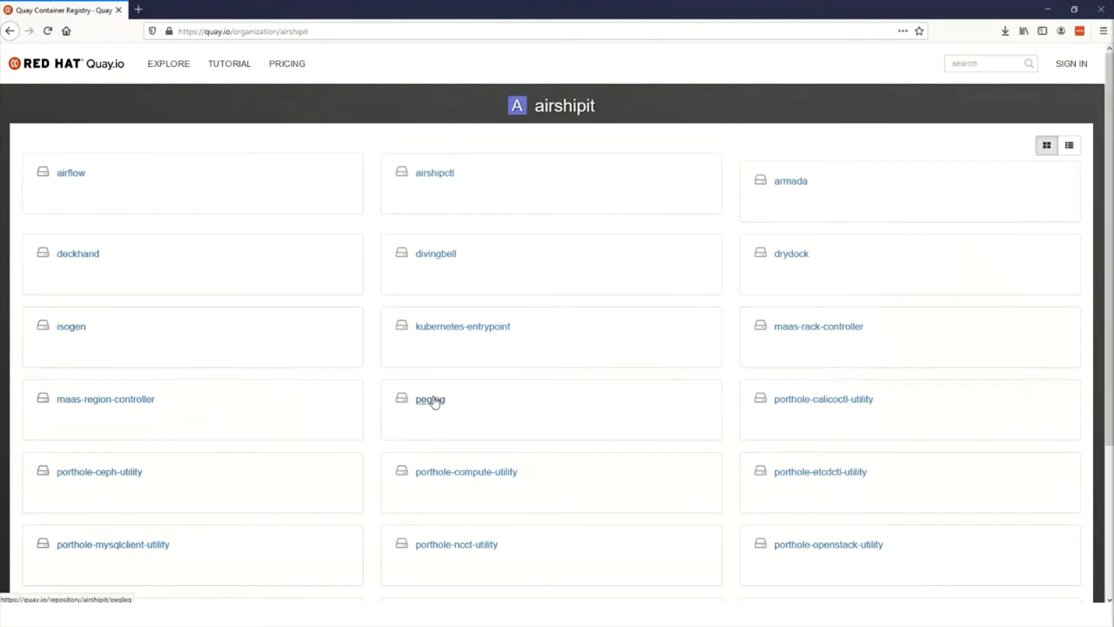
# Open the airshipit/pegleg repository page on Quay.io
pyautogui.click(429, 398)
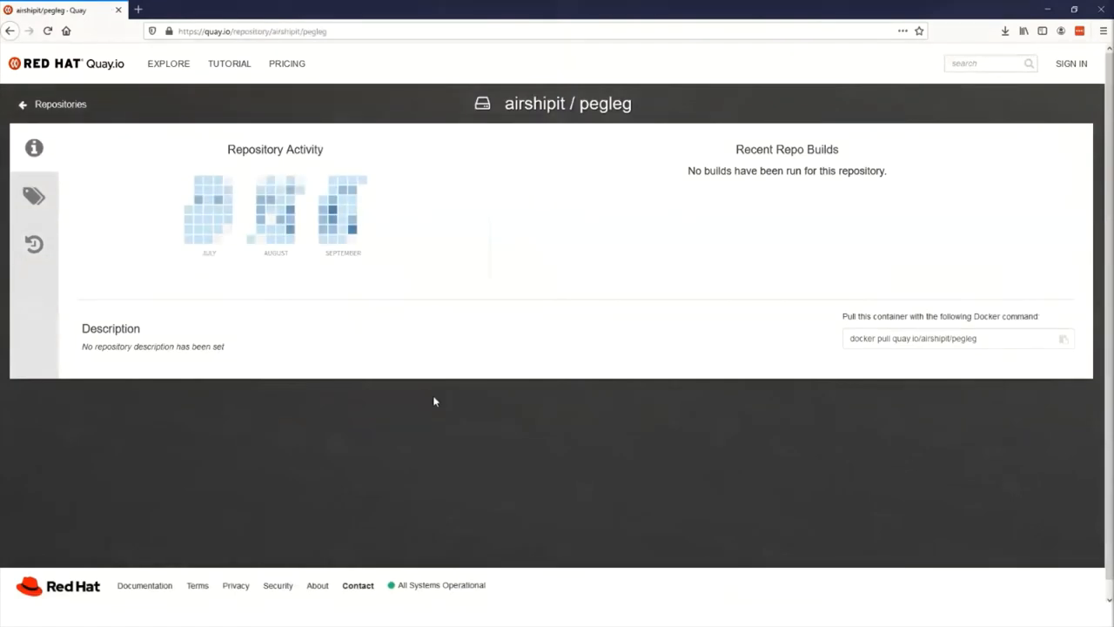
pyautogui.moveTo(33, 195)
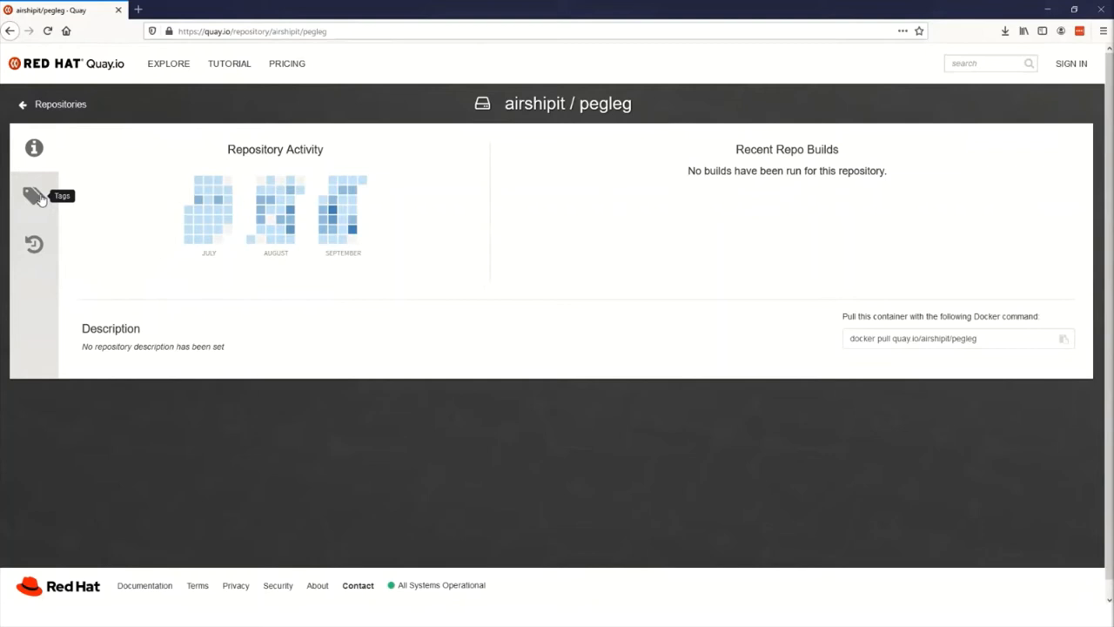
# Show the pegleg image tags list with their security scan results
pyautogui.click(35, 195)
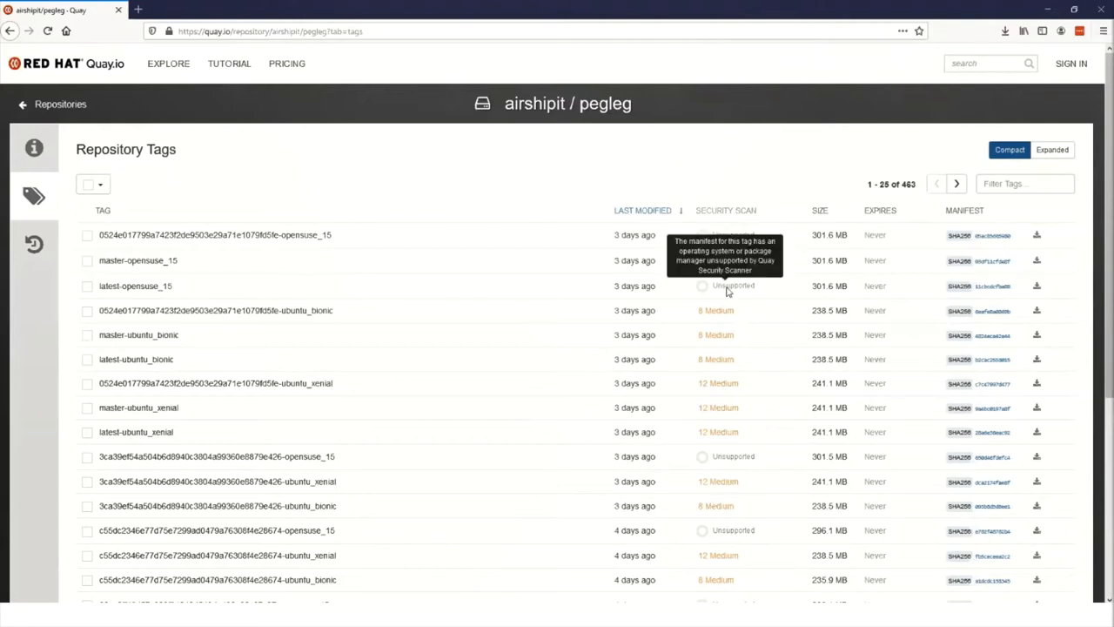
pyautogui.moveTo(715, 310)
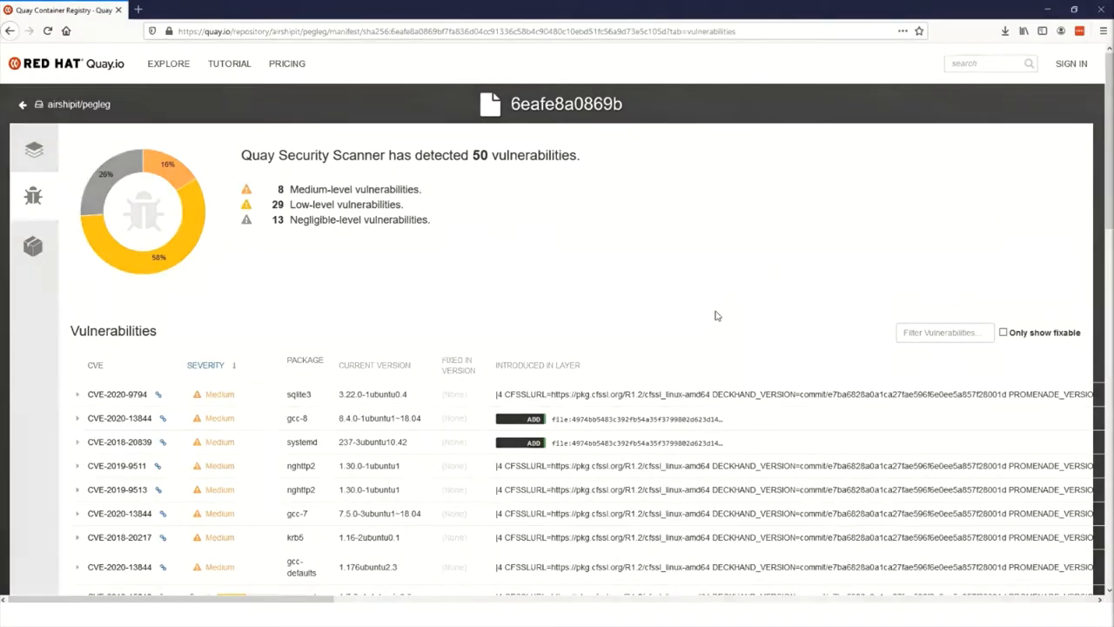
pyautogui.moveTo(294, 393)
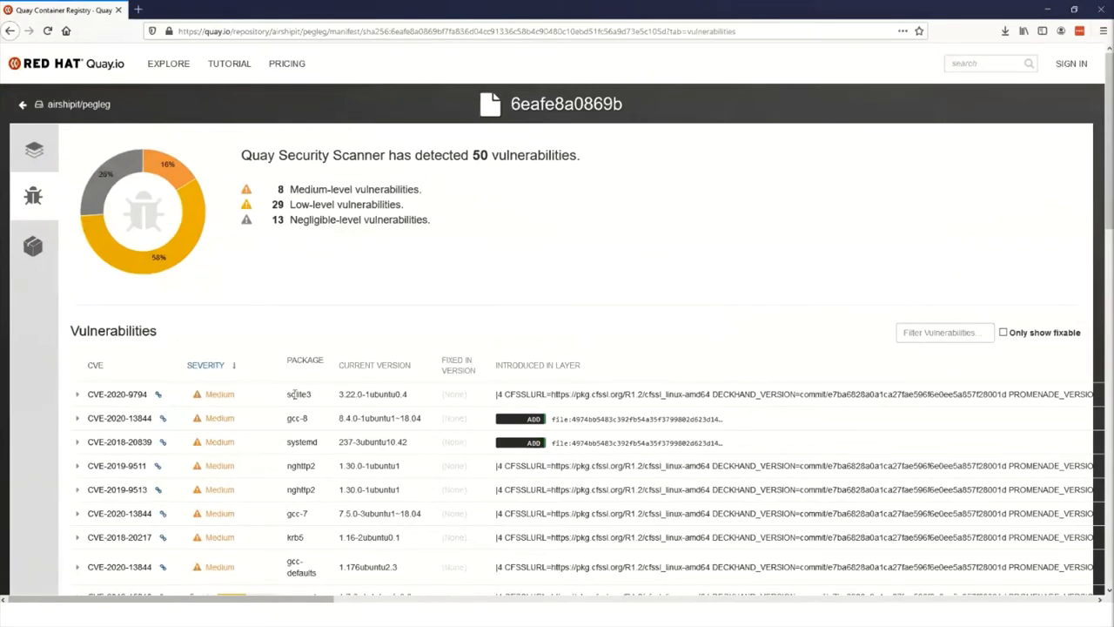
pyautogui.moveTo(1036, 357)
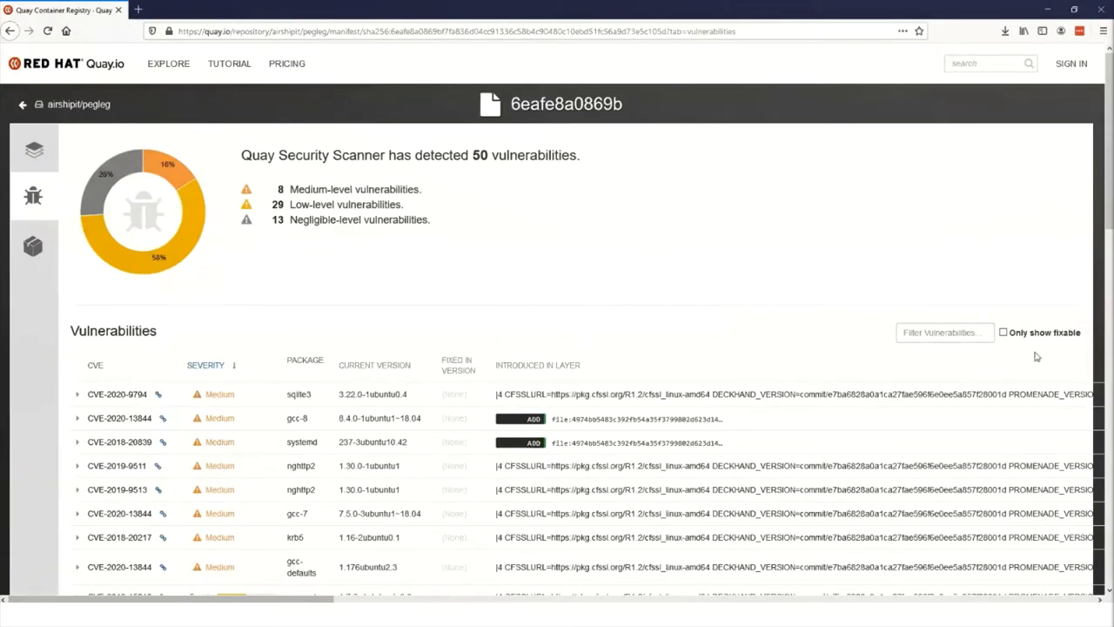
pyautogui.moveTo(1003, 337)
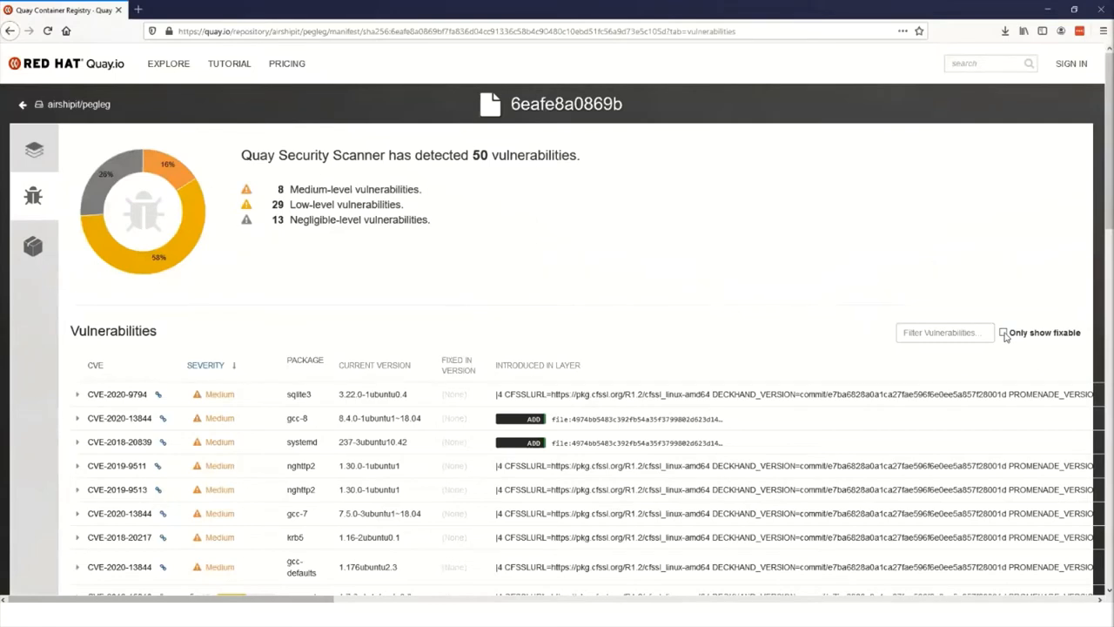
pyautogui.click(1003, 333)
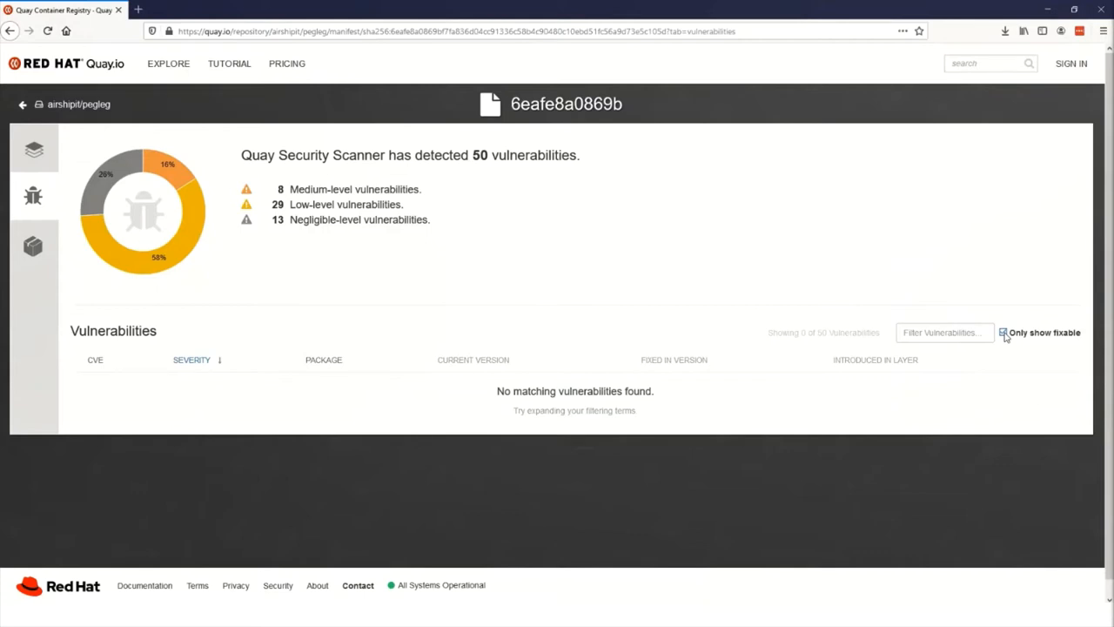
pyautogui.click(1002, 332)
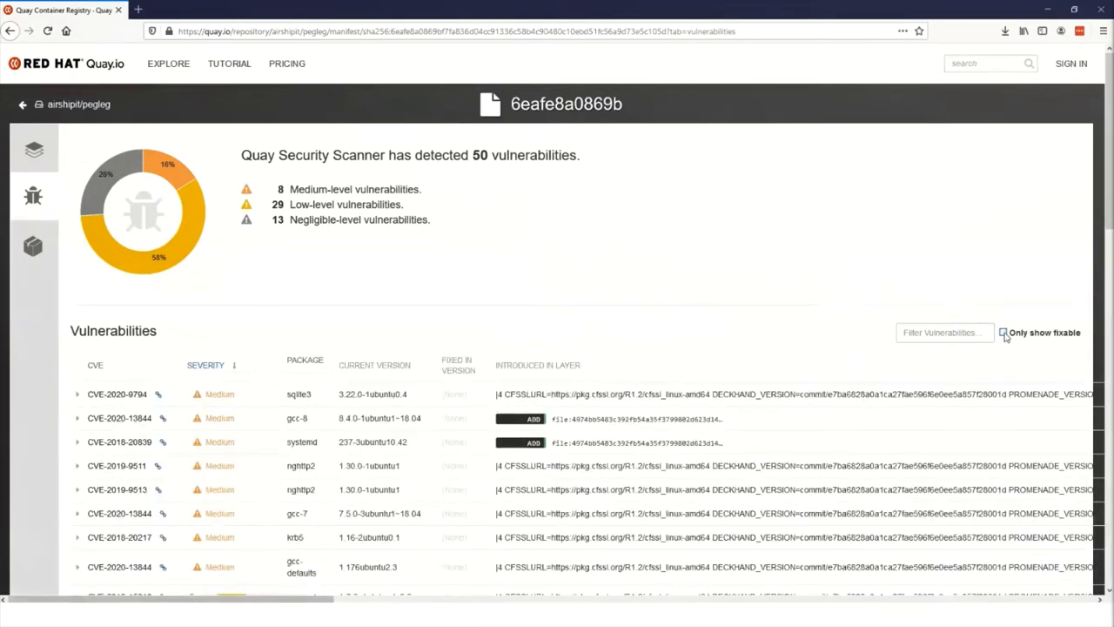
pyautogui.moveTo(934, 328)
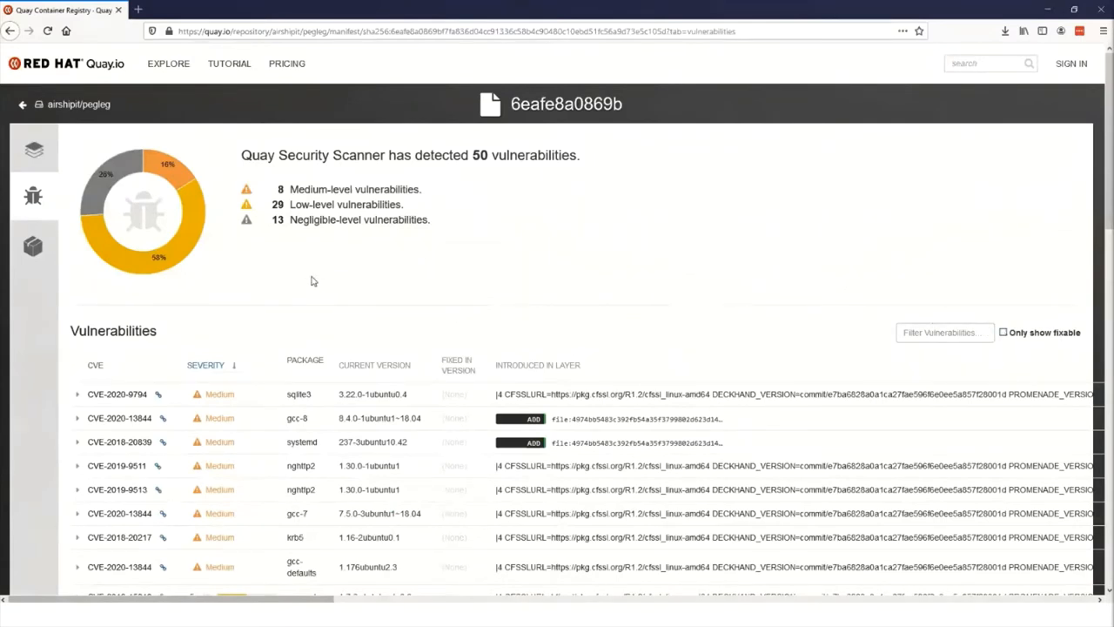
pyautogui.moveTo(195, 219)
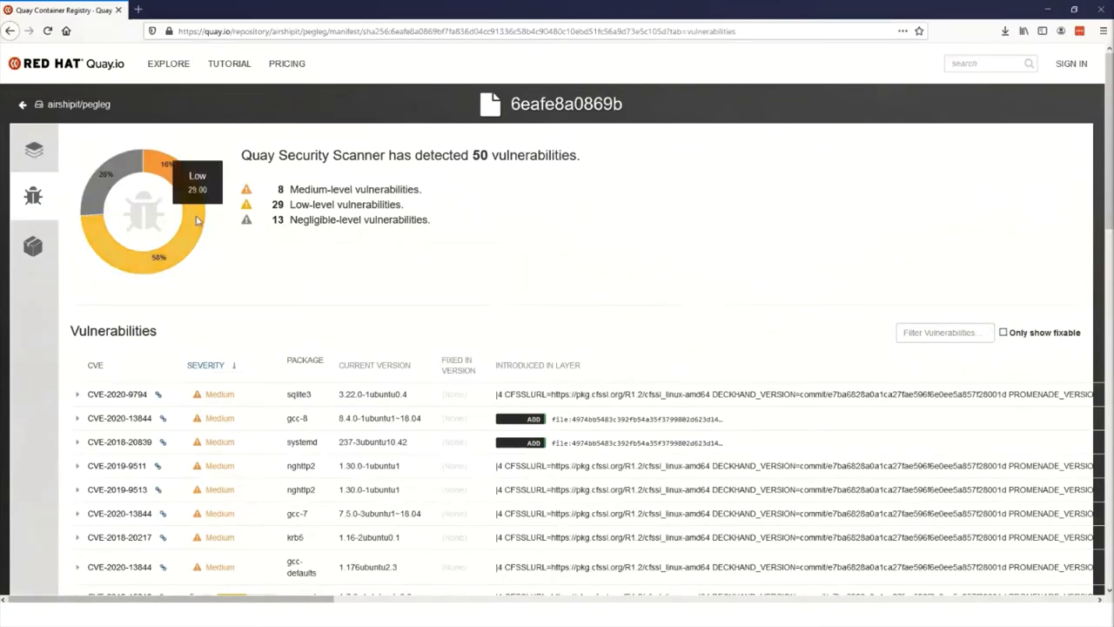
pyautogui.moveTo(170, 172)
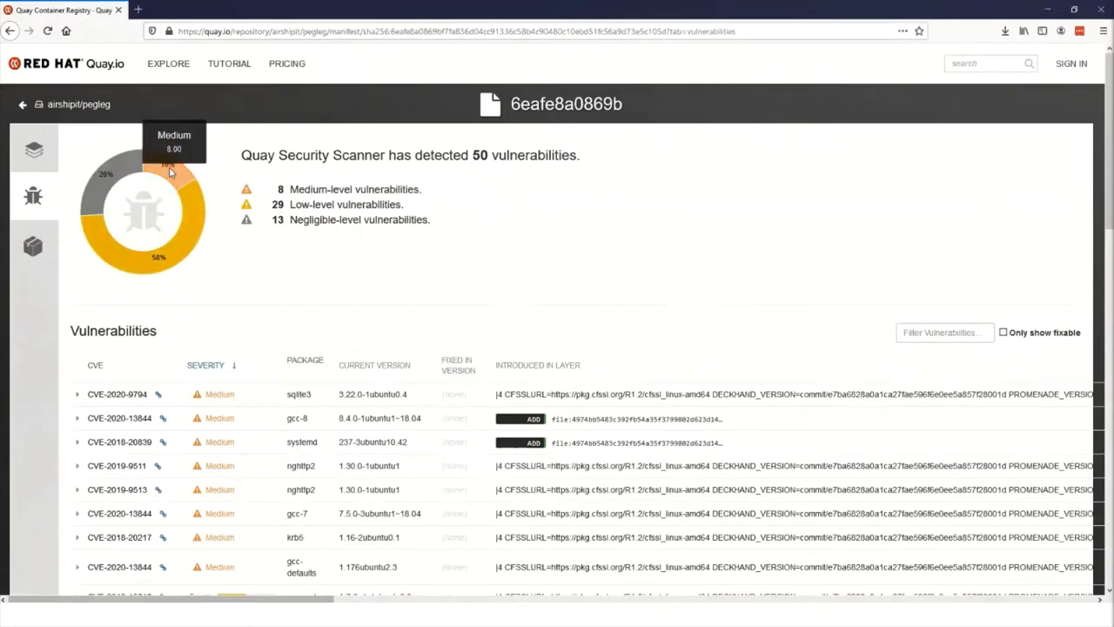
pyautogui.moveTo(125, 171)
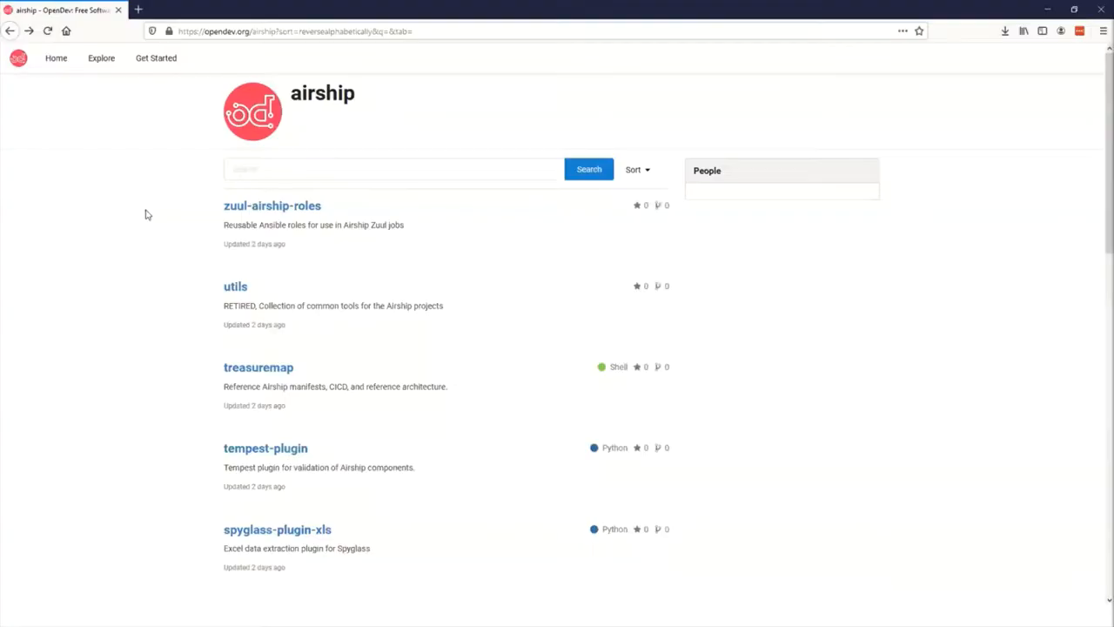
pyautogui.moveTo(164, 282)
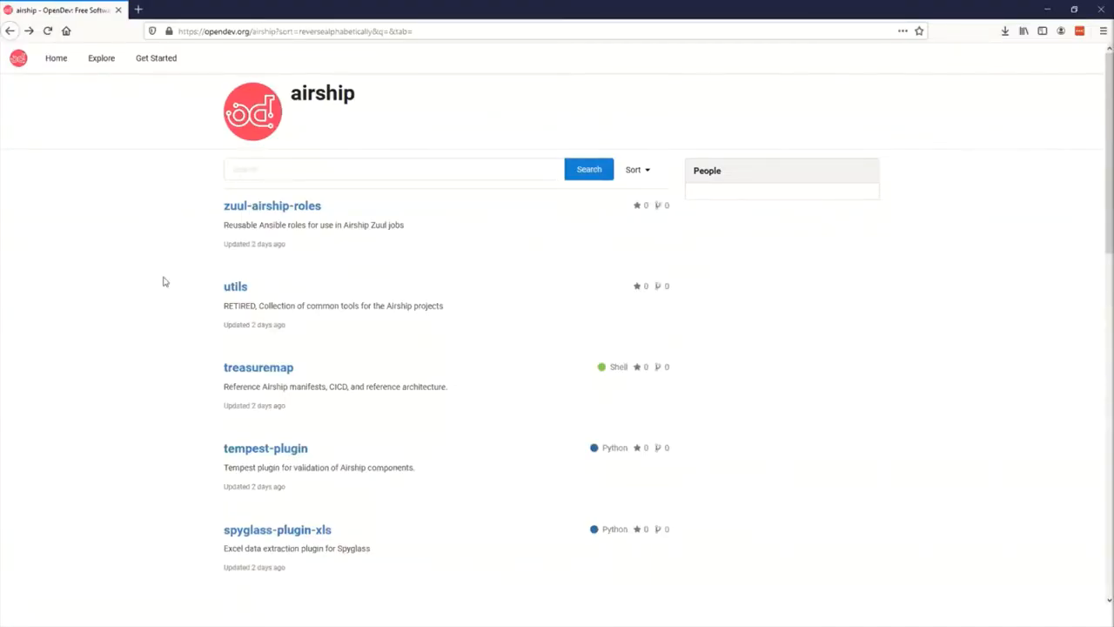
# Open the airship/pegleg project and its images/pegleg directory on OpenDev
pyautogui.scroll(-3)
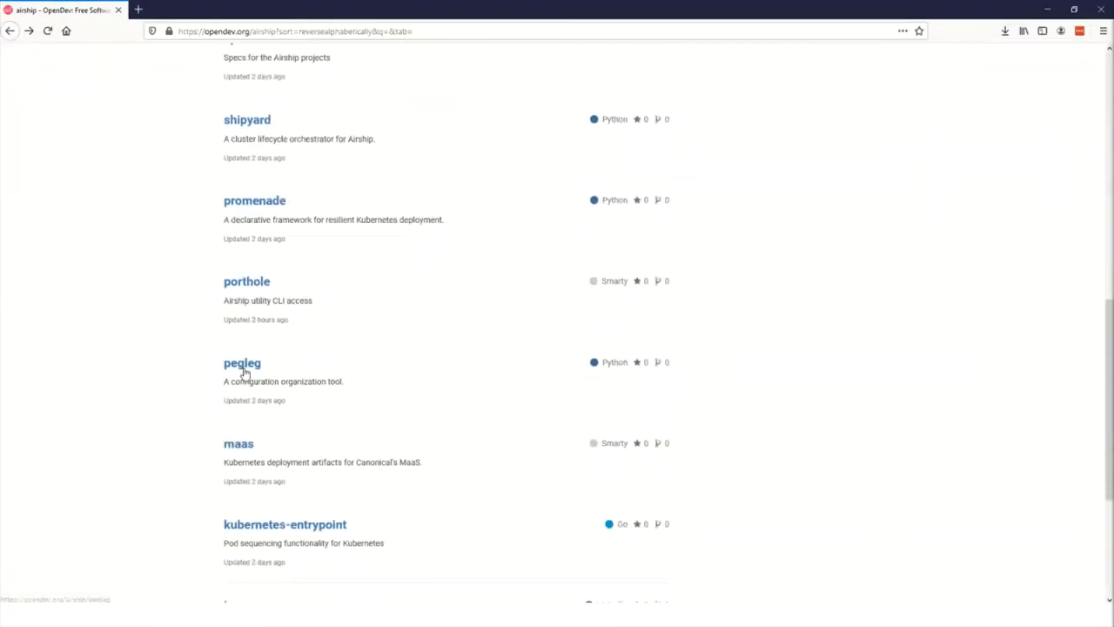
pyautogui.click(242, 363)
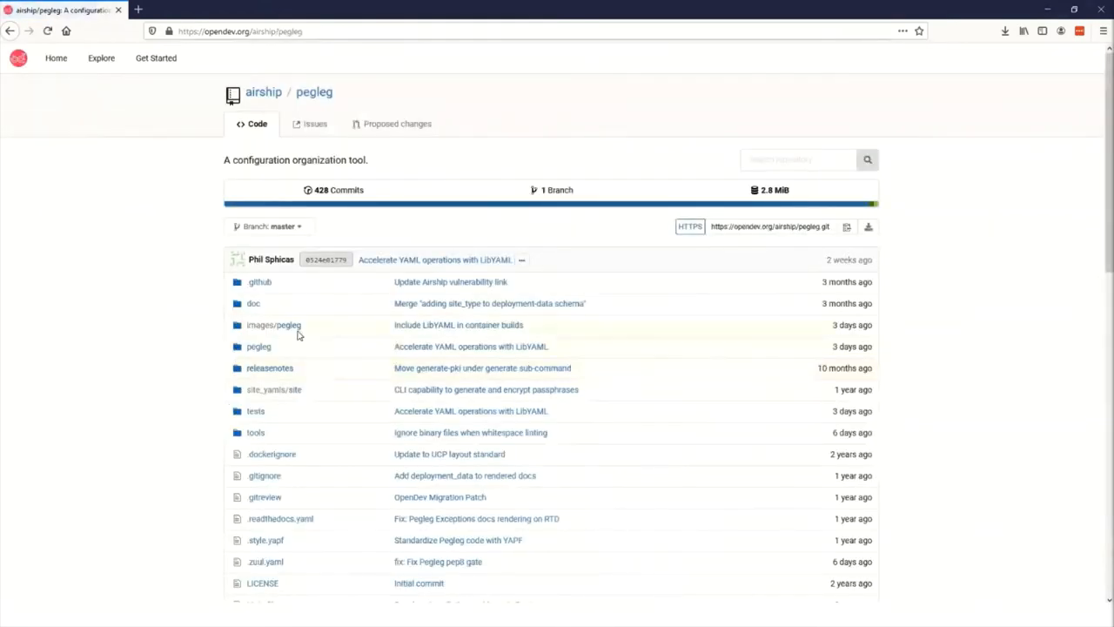
pyautogui.click(275, 326)
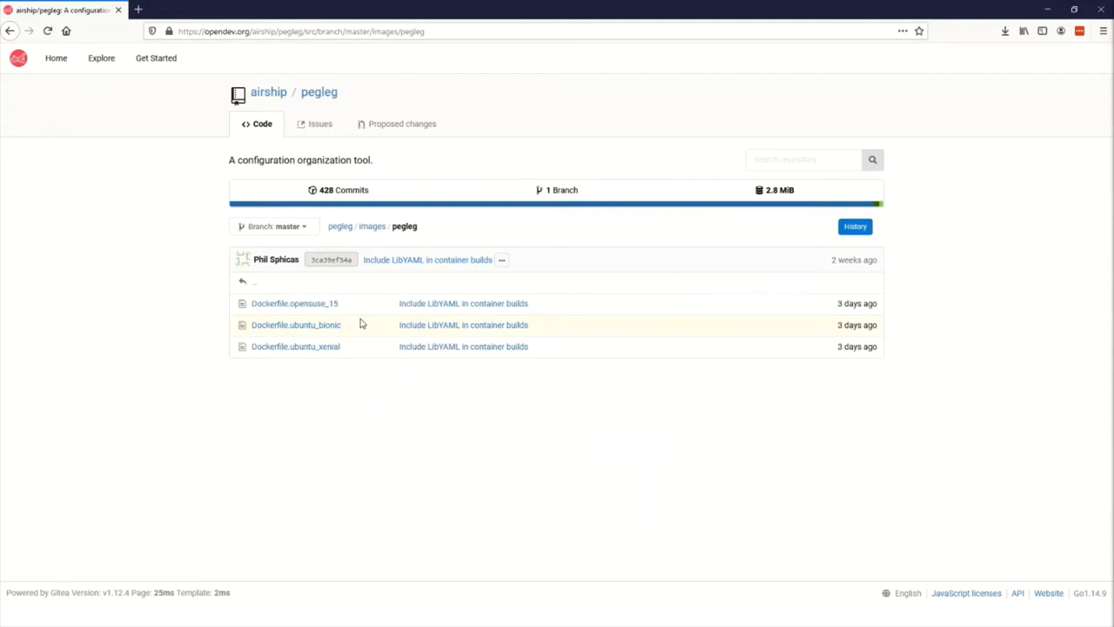
# Read through Dockerfile.ubuntu_bionic down to the libyaml build and pip installs
pyautogui.click(296, 325)
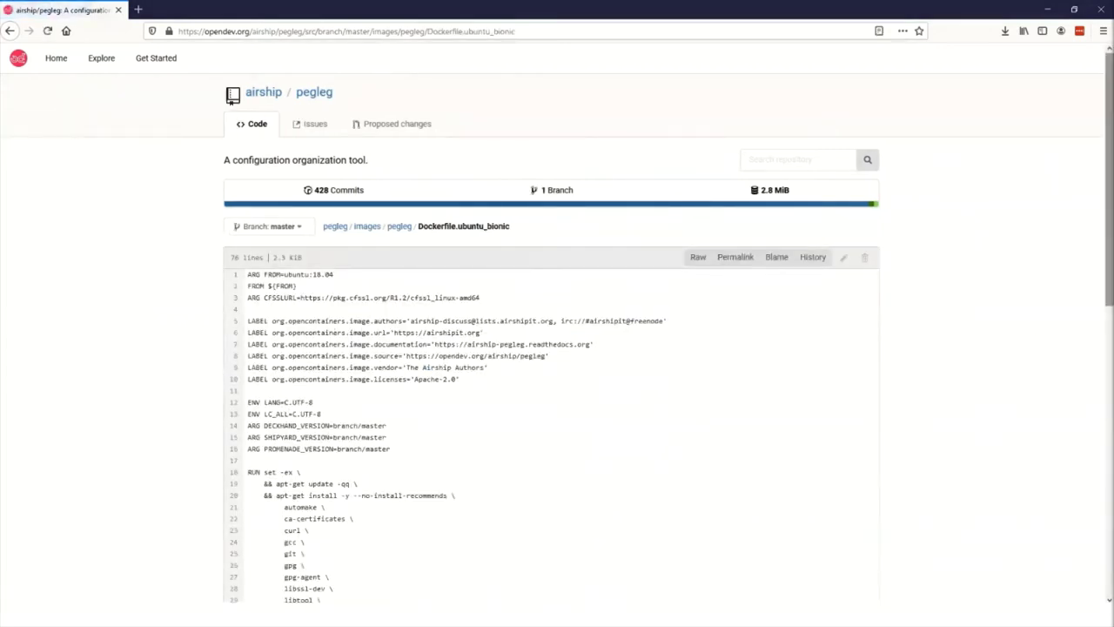
pyautogui.scroll(-3)
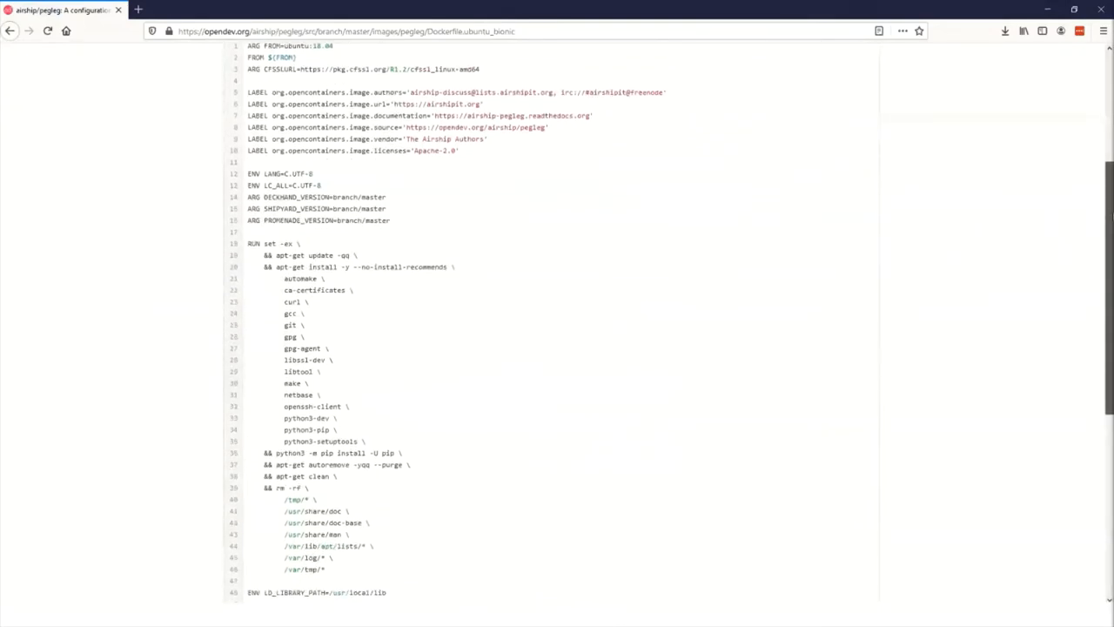
pyautogui.scroll(-3)
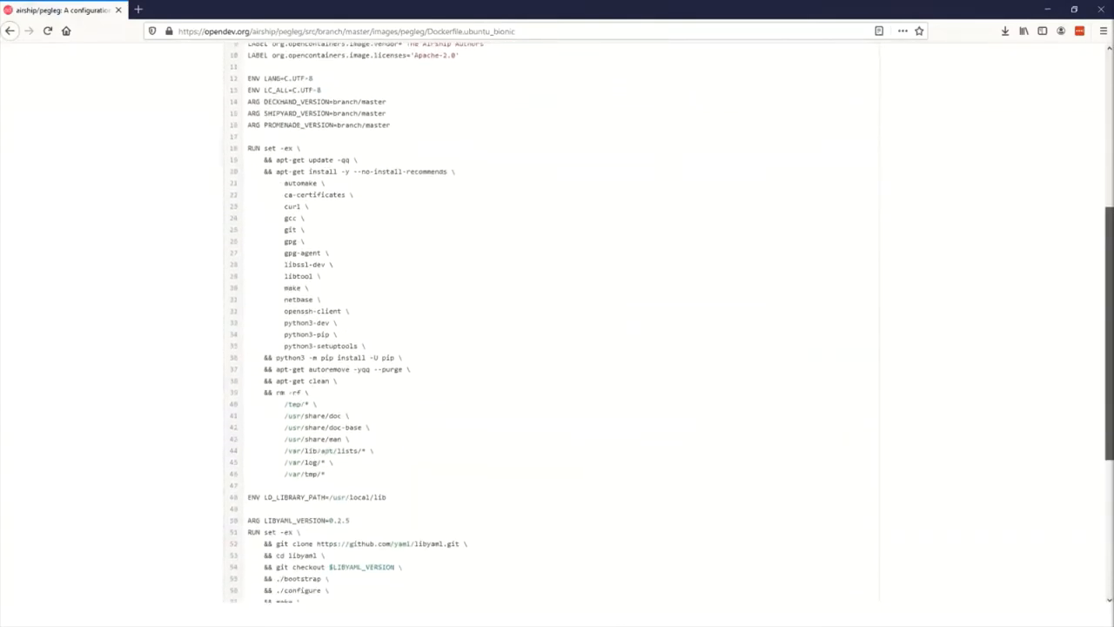
pyautogui.scroll(-3)
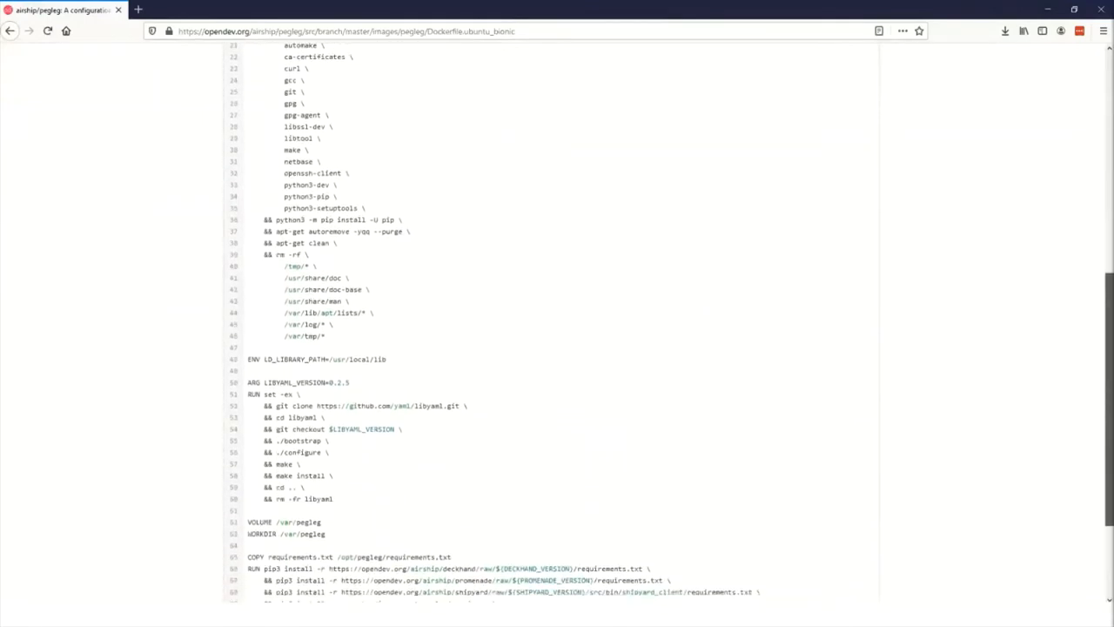
pyautogui.scroll(-3)
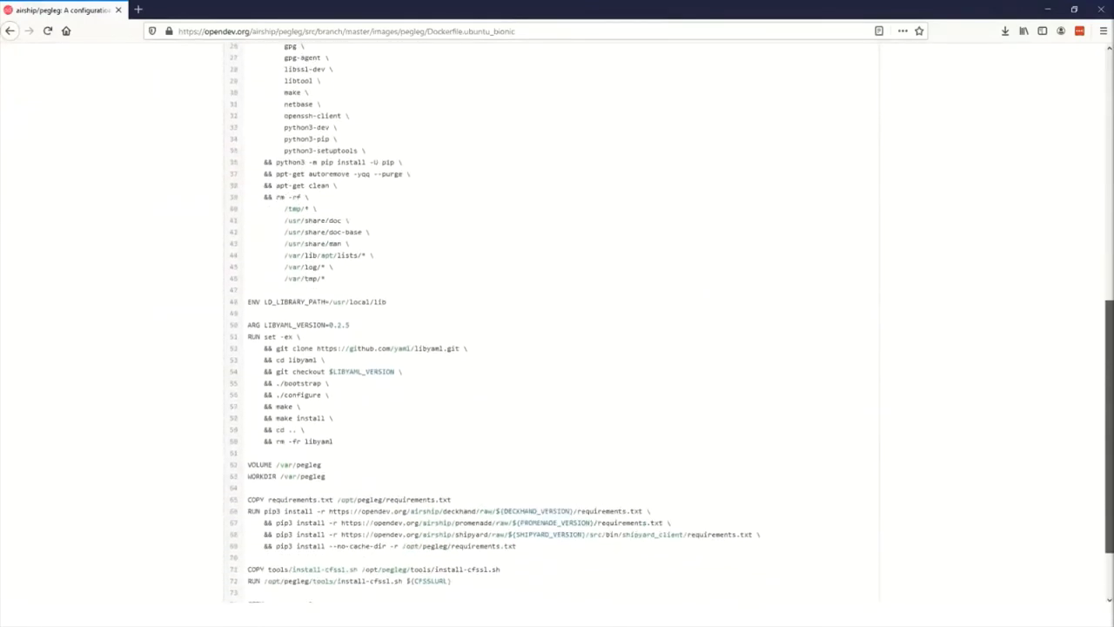
pyautogui.scroll(-3)
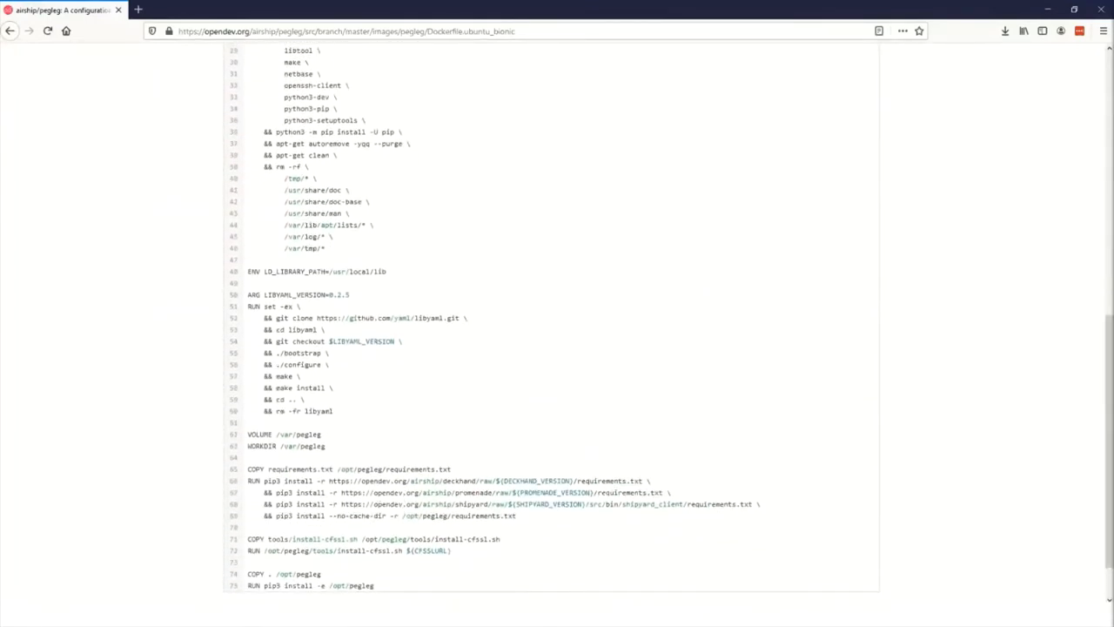
pyautogui.moveTo(992, 268)
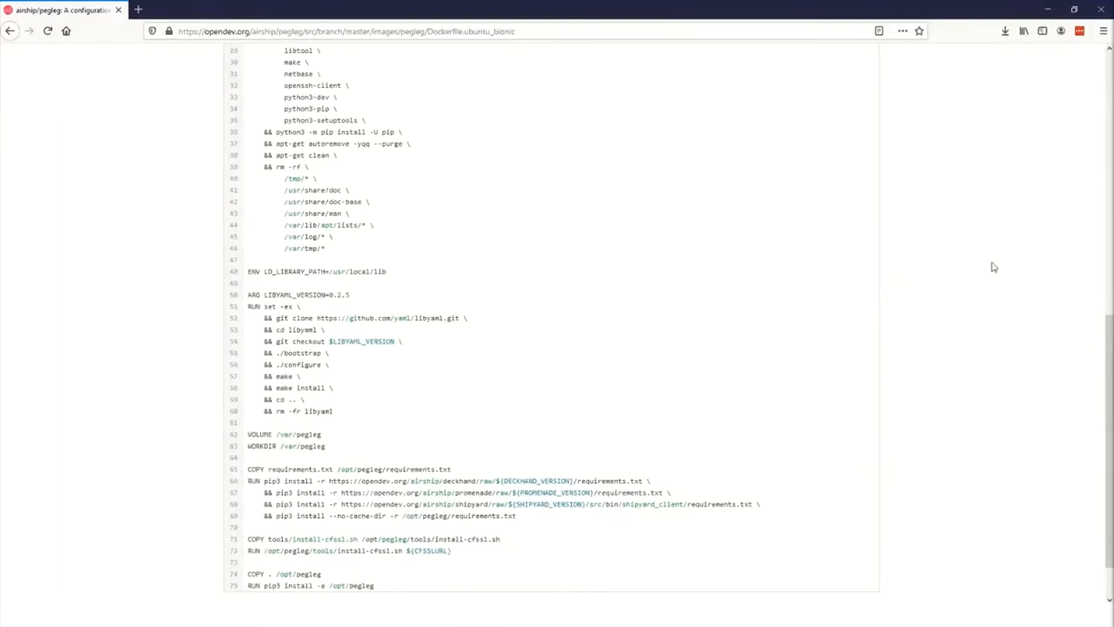
pyautogui.moveTo(980, 265)
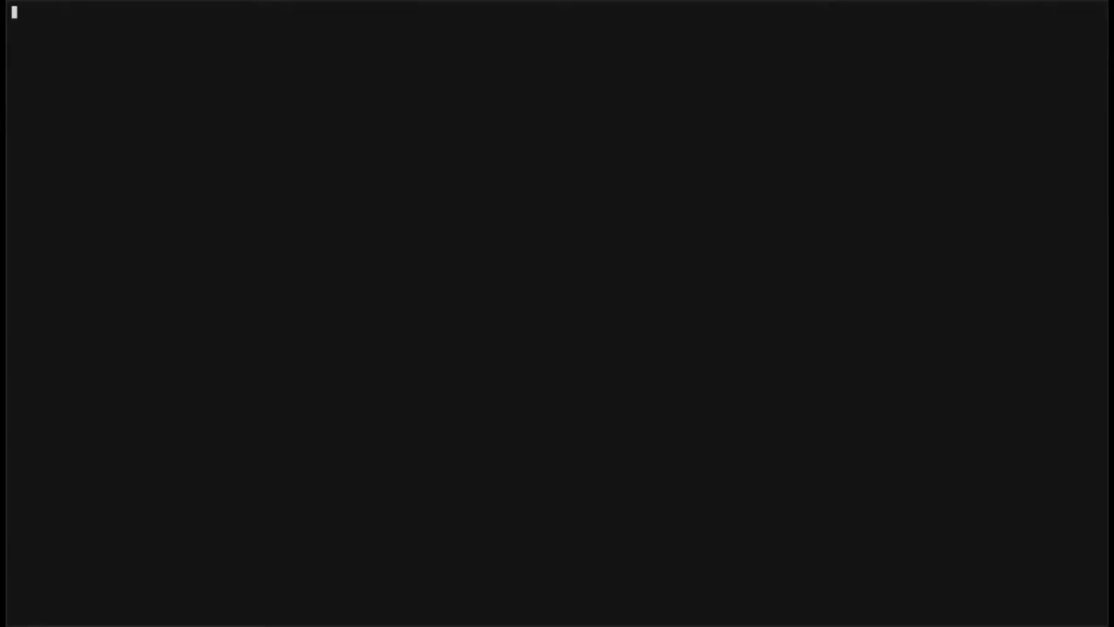
# From the pegleg folder, diff Dockerfile.ubuntu_xenial against Dockerfile.ubuntu_bionic
pyautogui.write('cd')
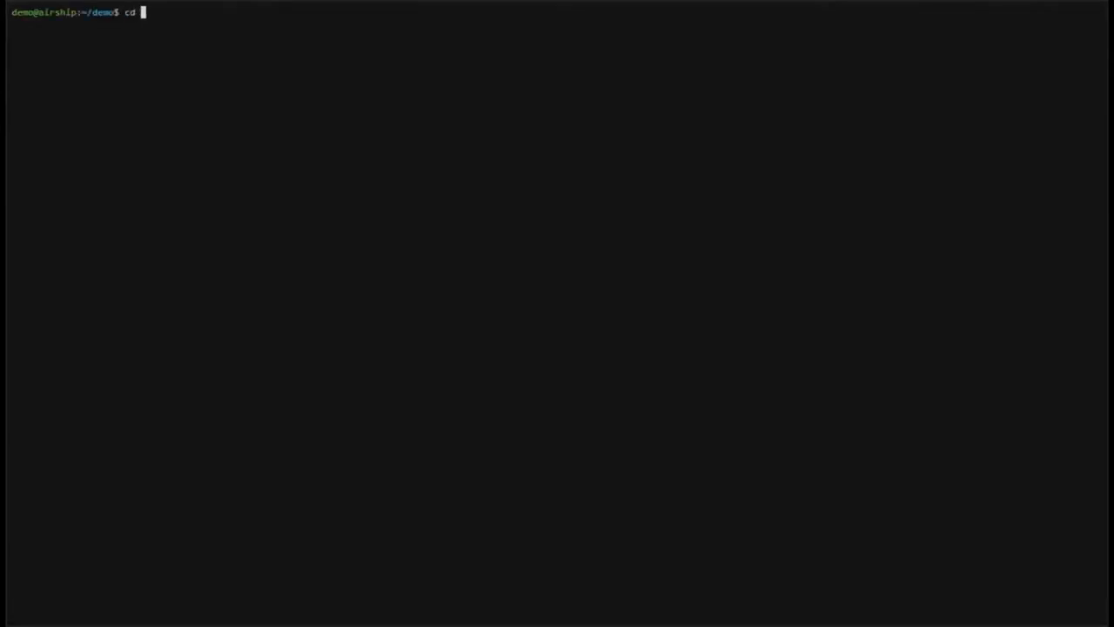
pyautogui.write('pegleg/')
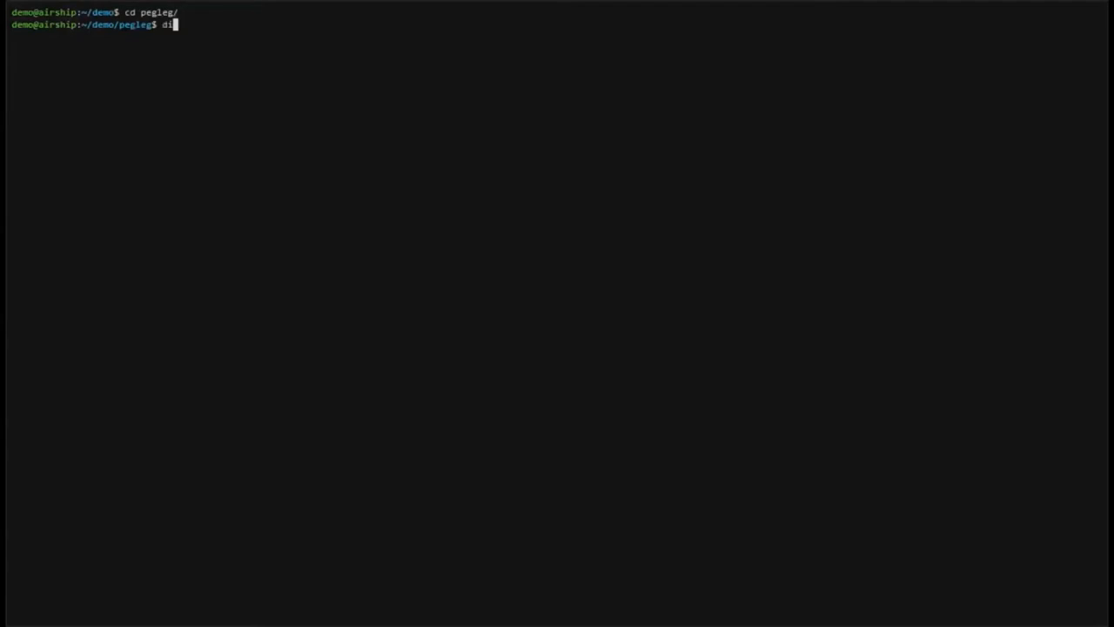
pyautogui.write('ff ./i')
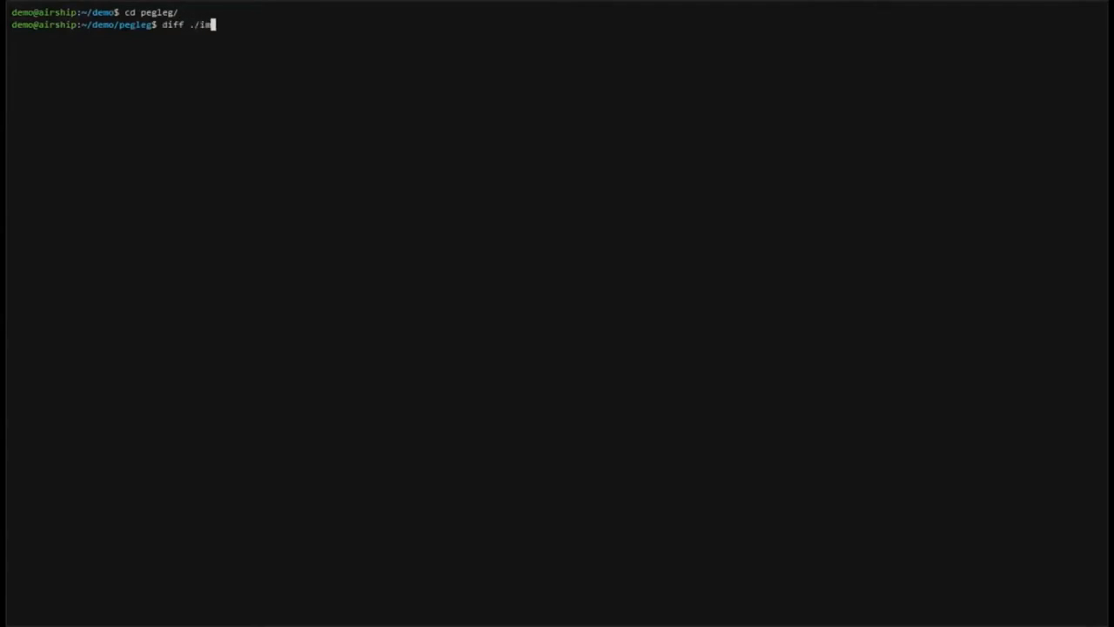
pyautogui.write('mages/pegleg/Dockerfile.ubuntu_xenial ./images/')
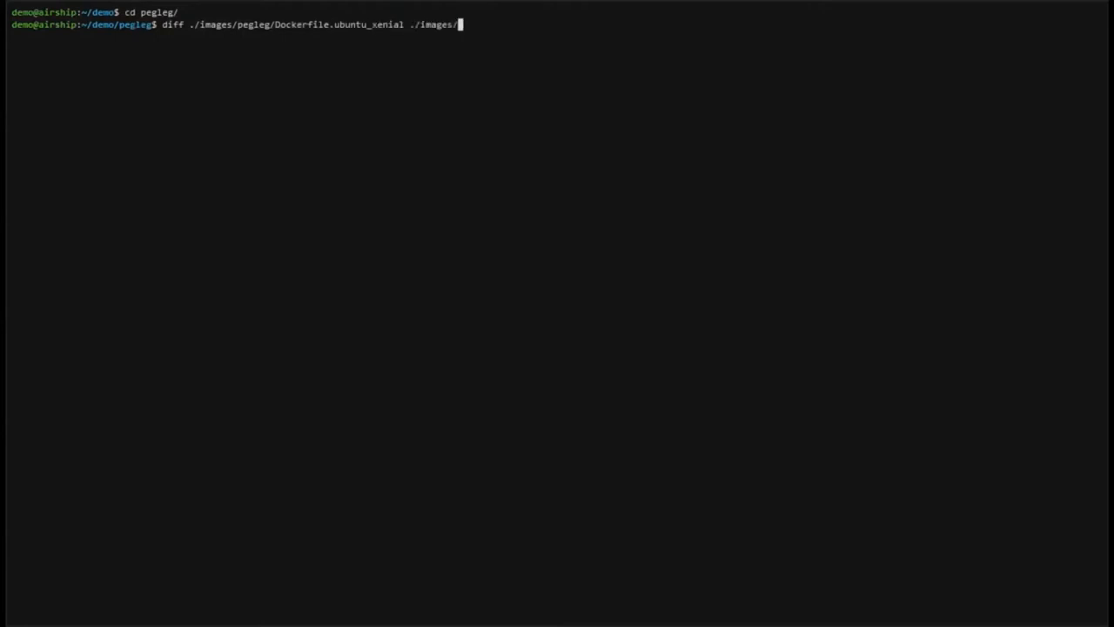
pyautogui.write('pegleg/Dockerfile.ubuntu_')
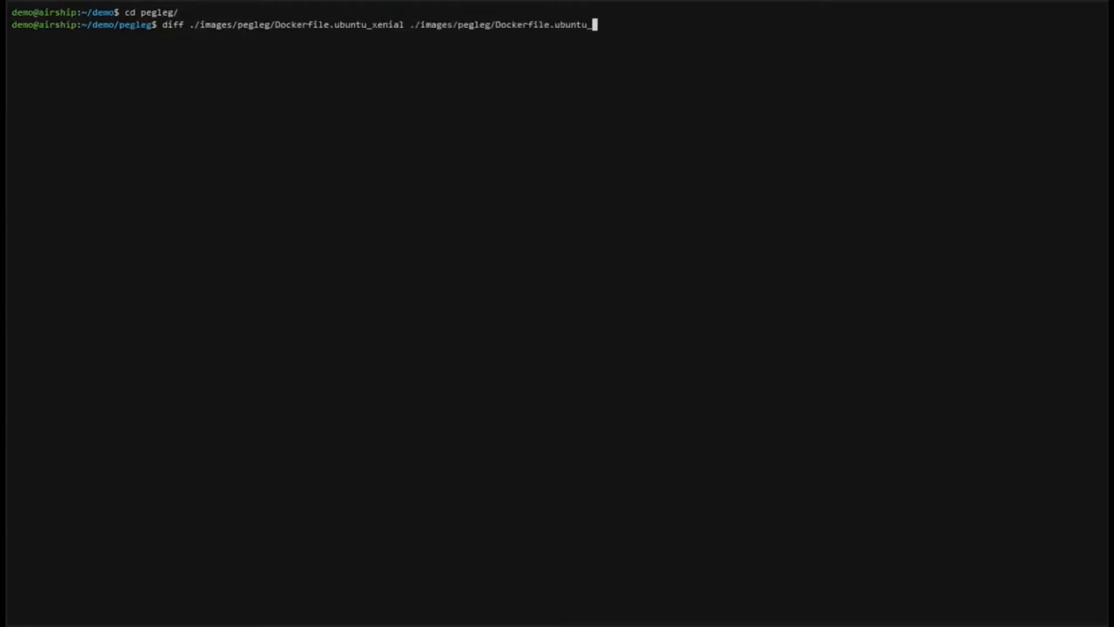
pyautogui.press('Return')
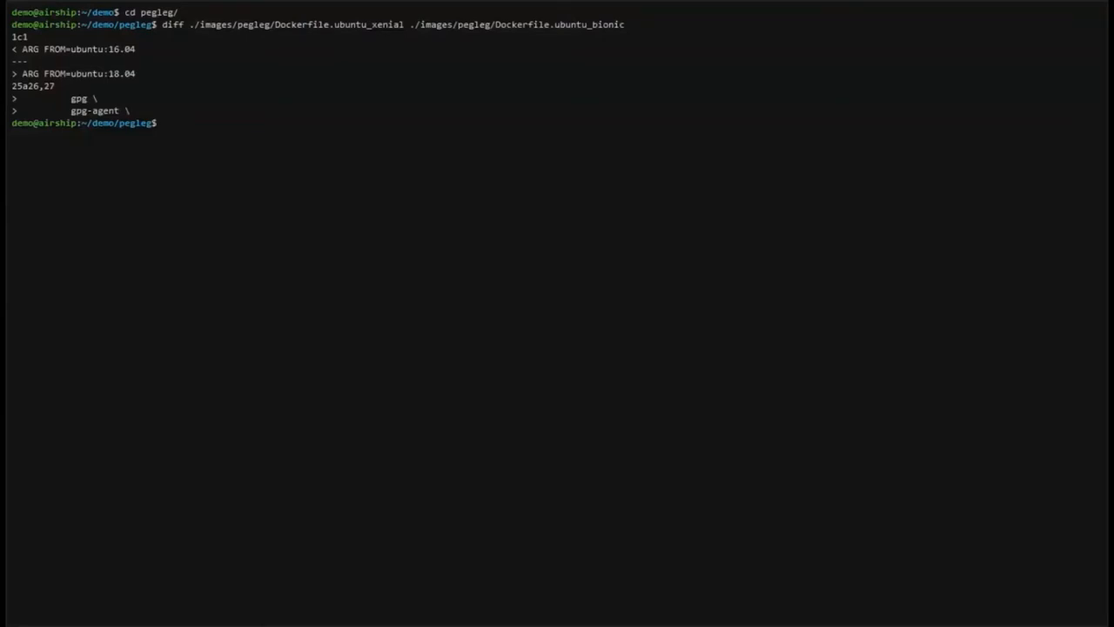
# Build the image from Dockerfile.ubuntu_xenial tagged pegleg-xenial with docker build
pyautogui.write('docker bui')
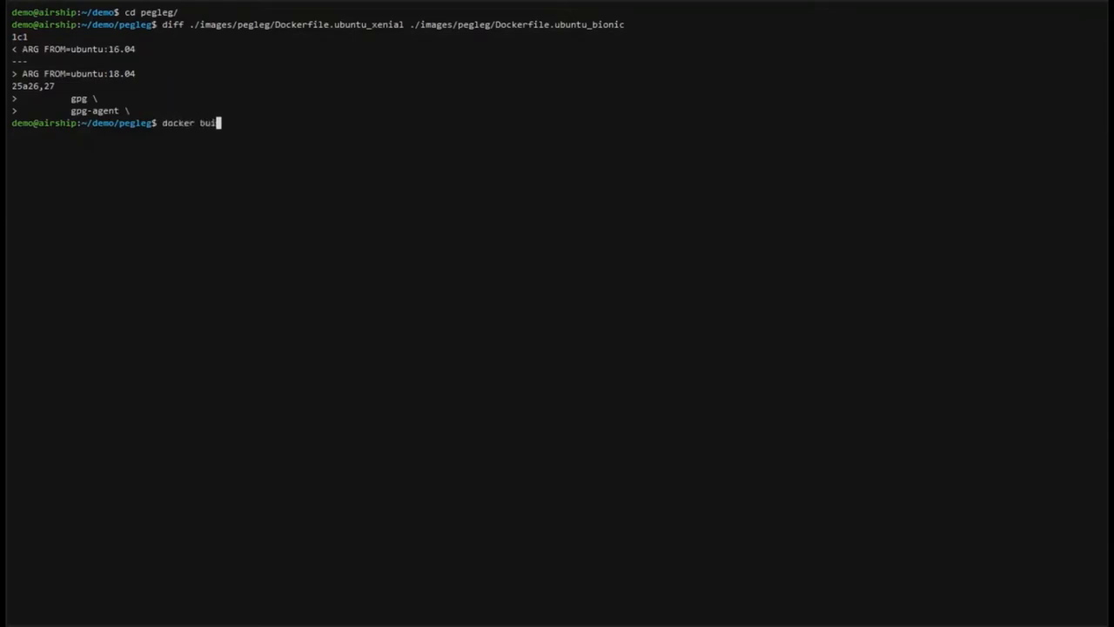
pyautogui.write('ld -f ./images/')
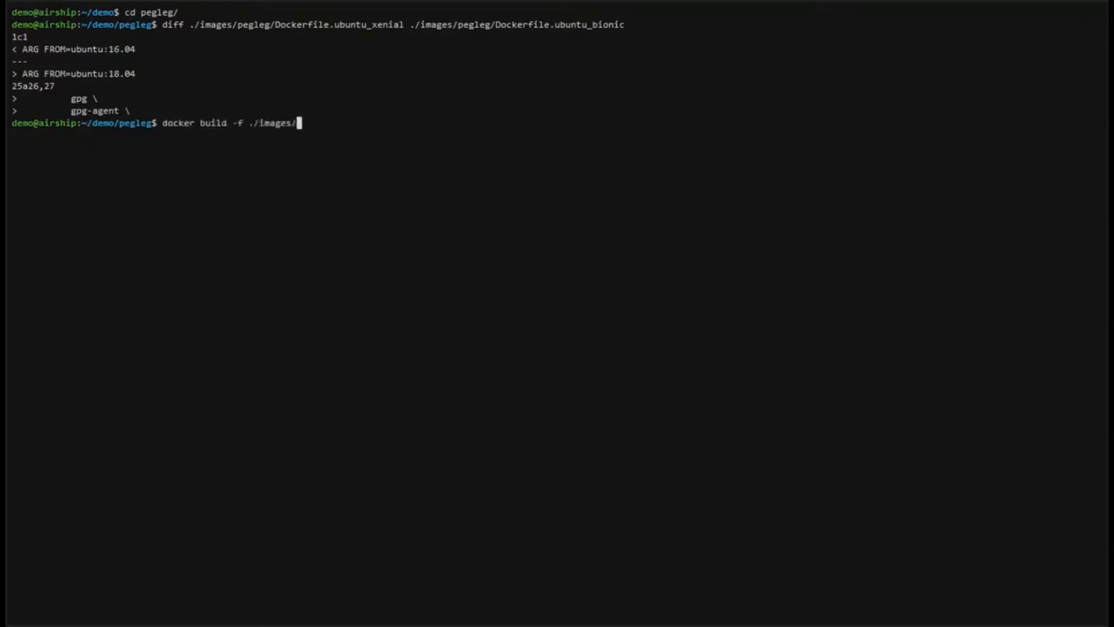
pyautogui.write('pegleg/Dockerfile.ubuntu_')
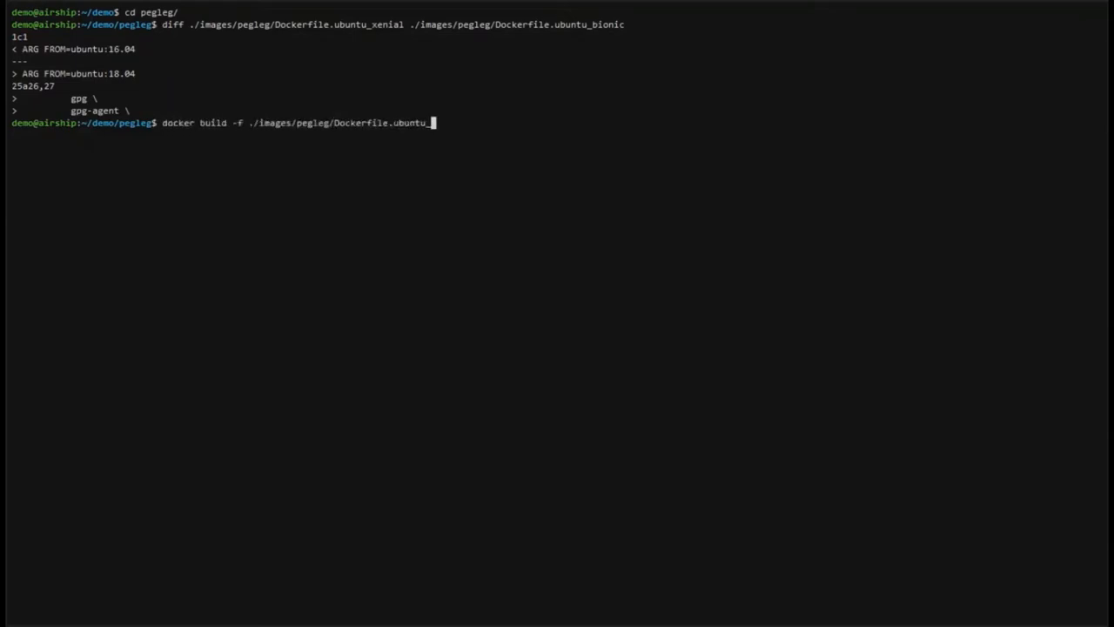
pyautogui.write('xenial -t')
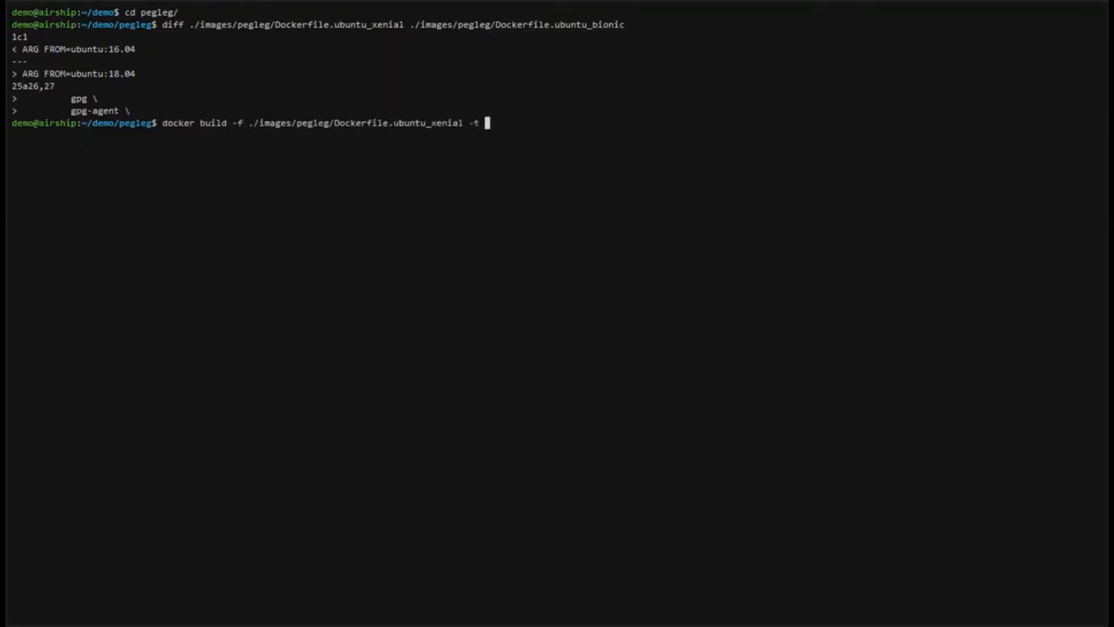
pyautogui.write('pegleg-xenial')
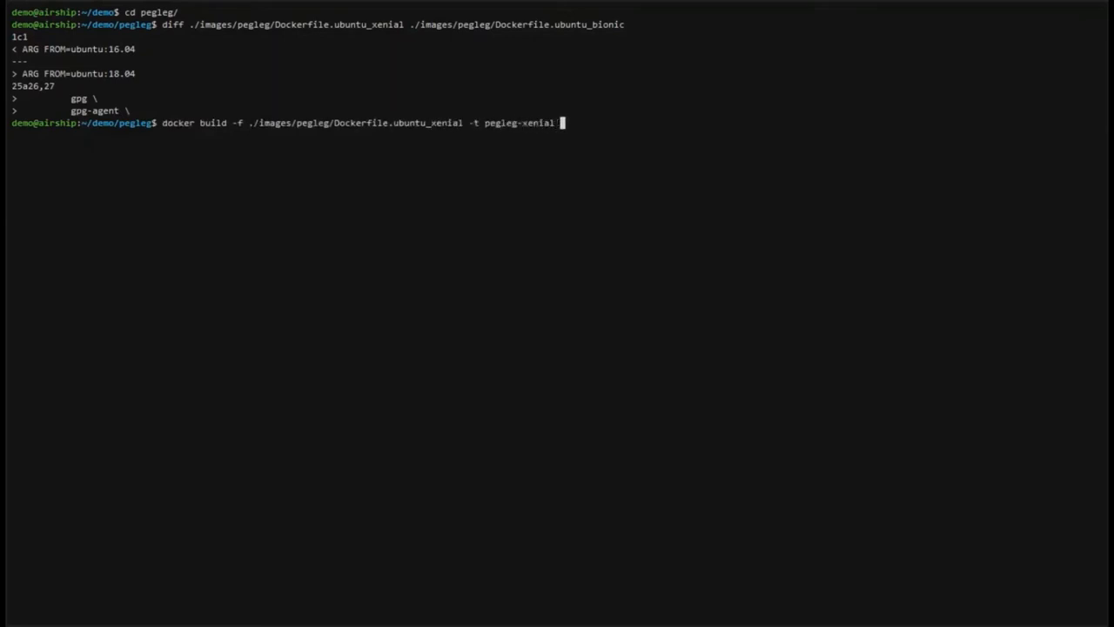
pyautogui.press('Return')
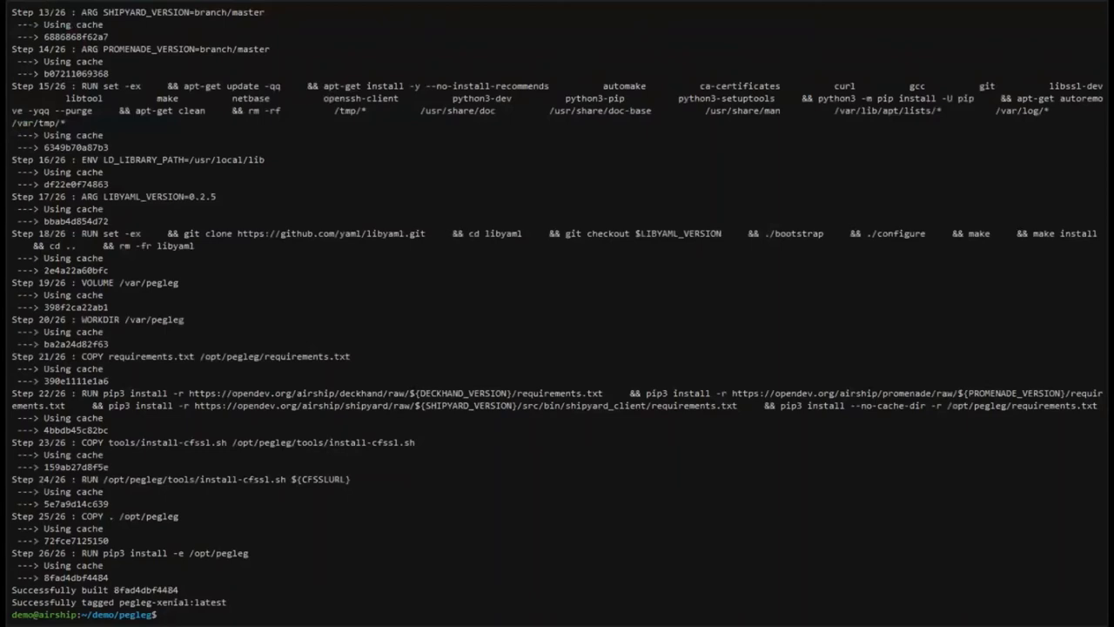
# Build the bionic image tagged pegleg-bionic, then return to the demo folder
pyautogui.write('docker build -f ./images/pegleg/Dockerfile.ubuntu_')
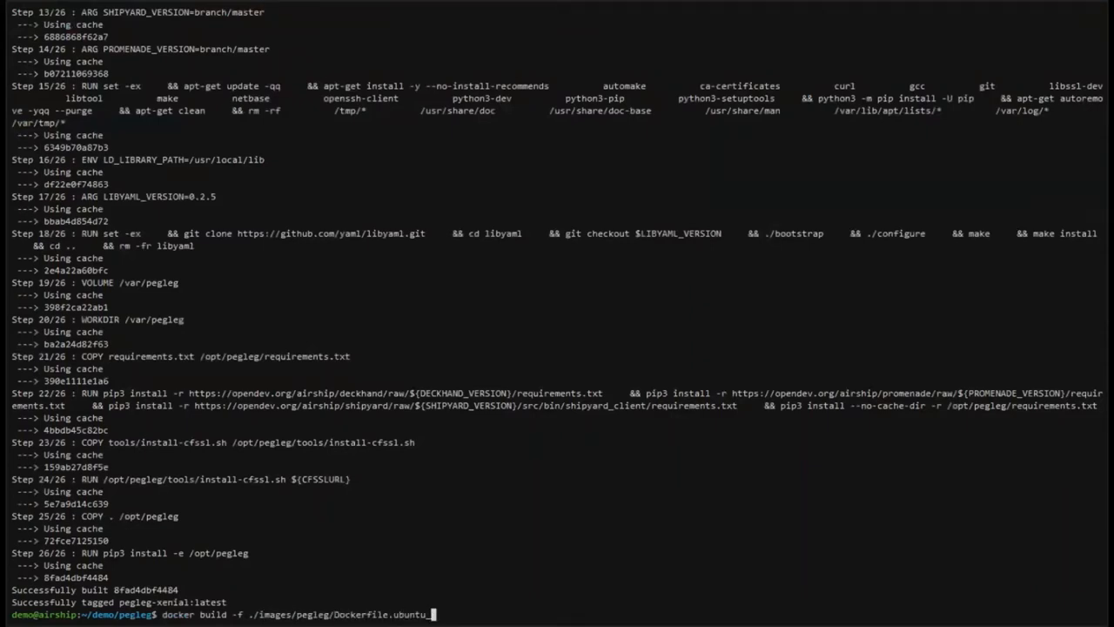
pyautogui.write('bionic')
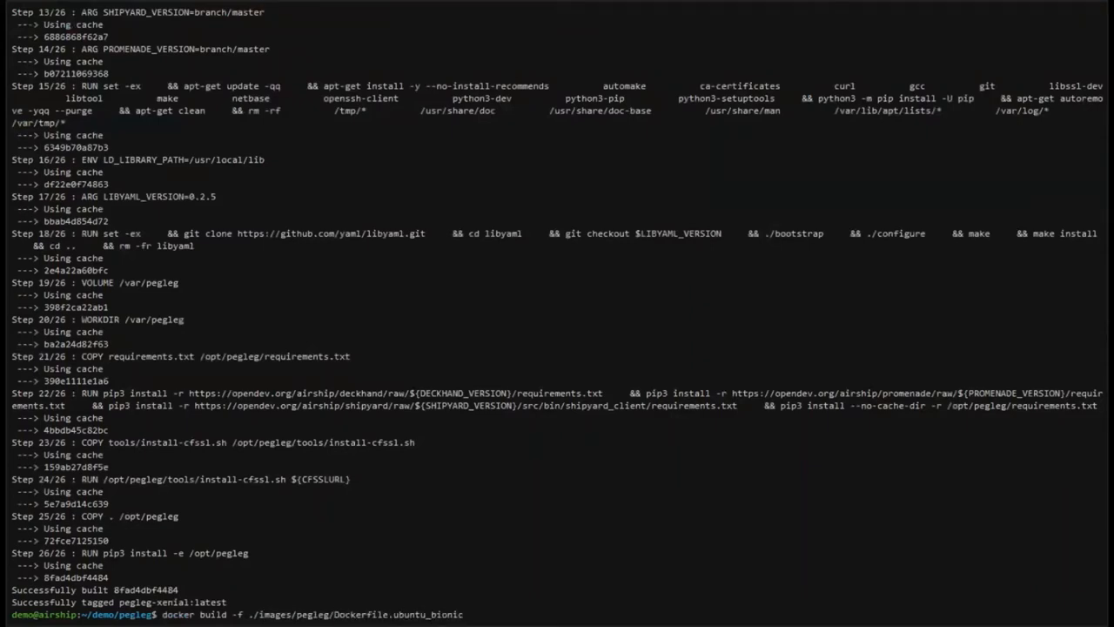
pyautogui.write('-t pegleg')
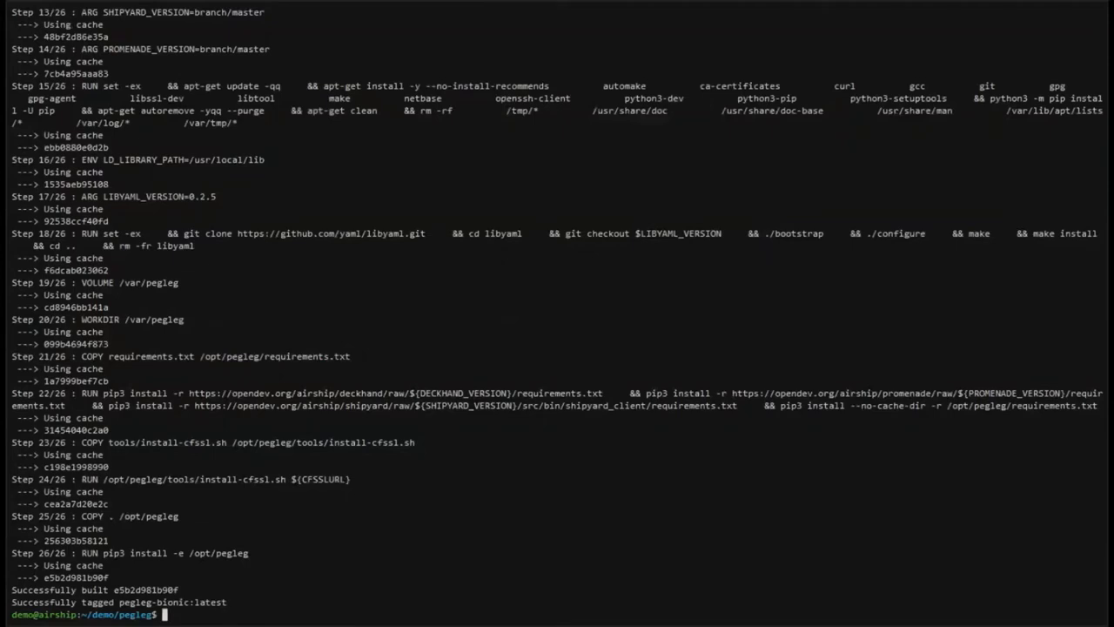
pyautogui.write('cd ..')
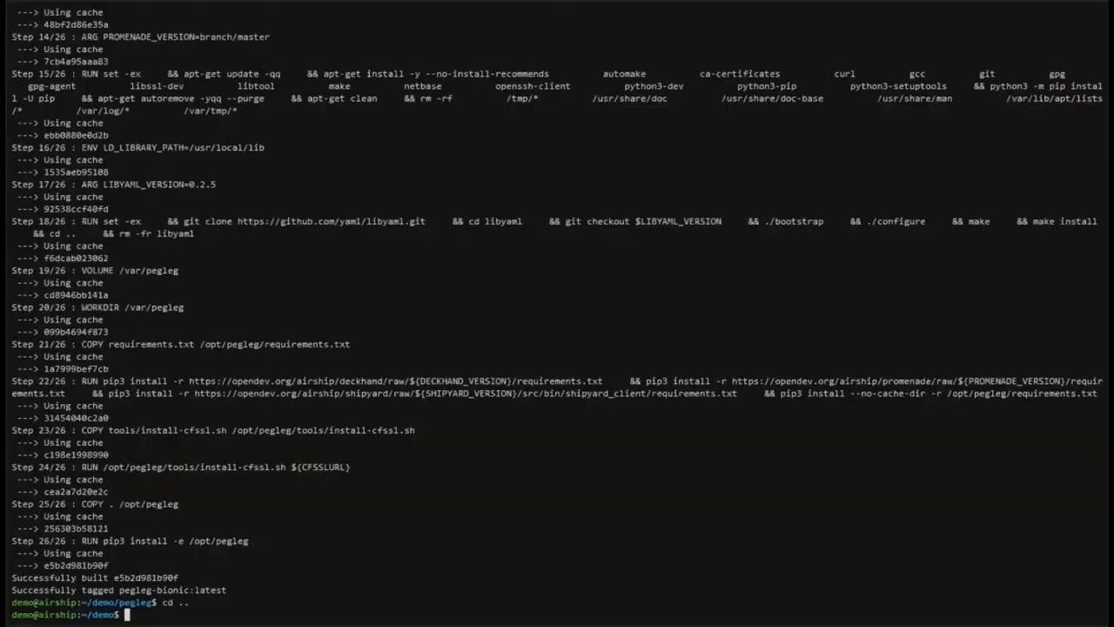
# Start the Clair database container named db from arminc/clair-db
pyautogui.write('docker run -')
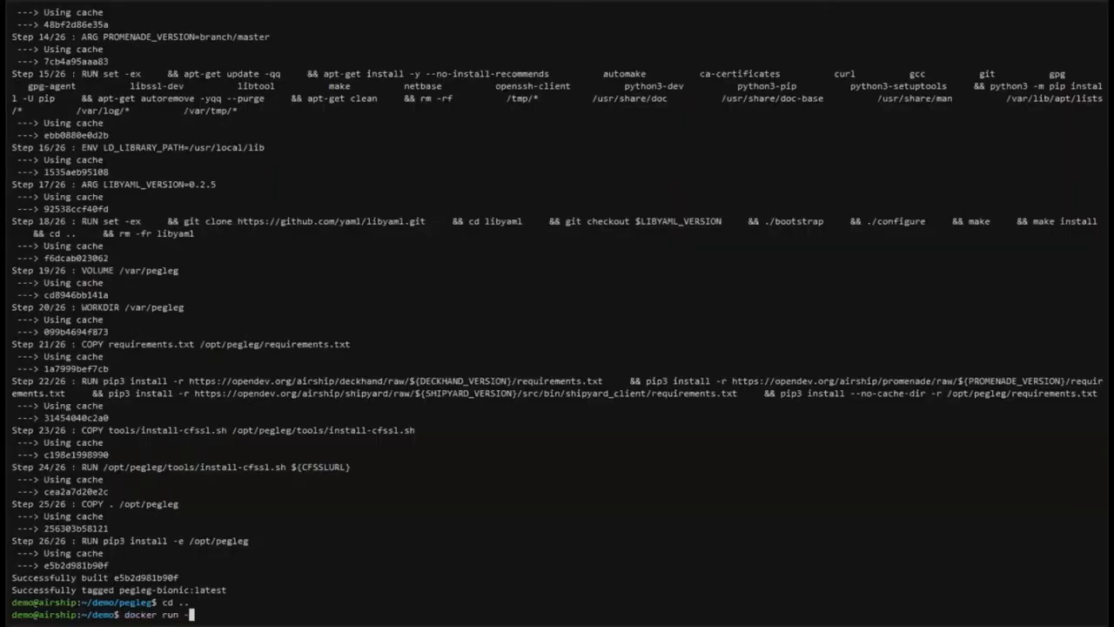
pyautogui.write('d --name db arminc/clair-db')
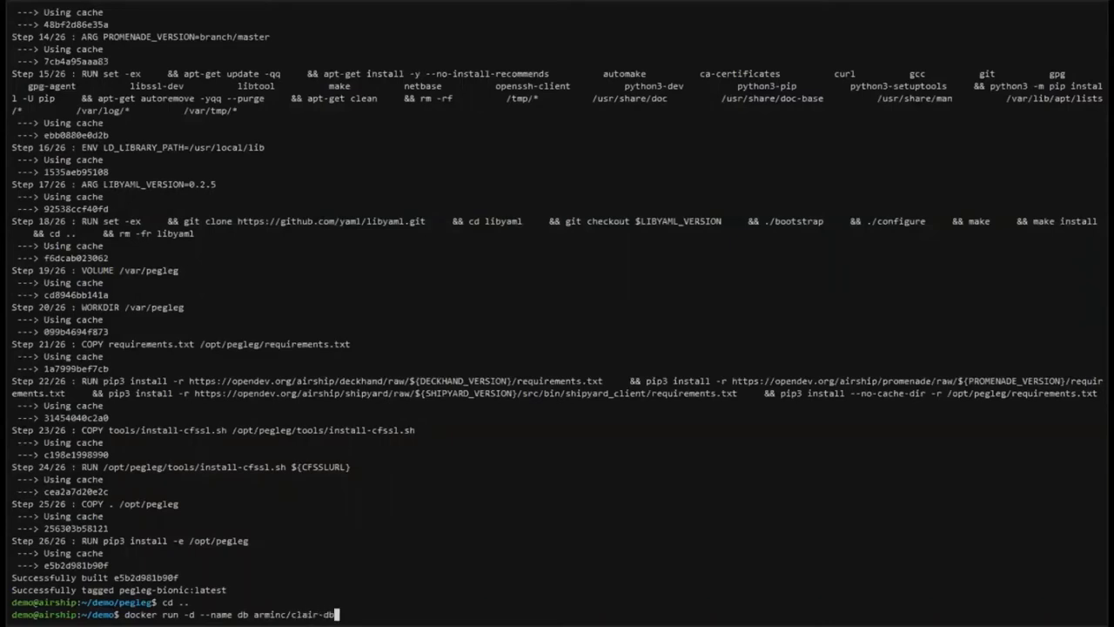
pyautogui.press('Return')
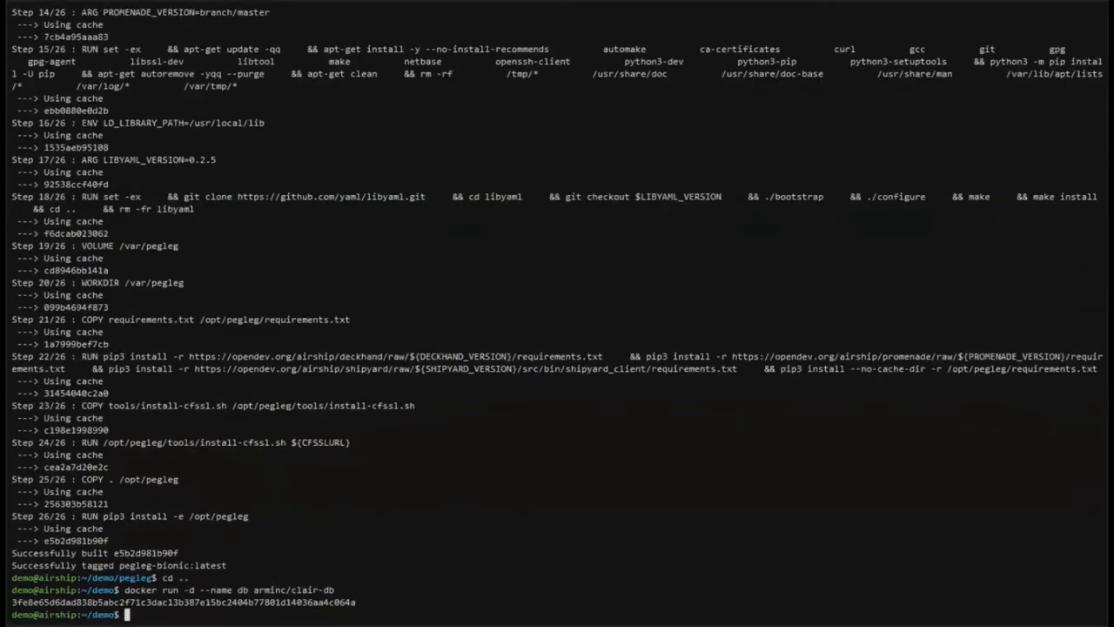
# Run arminc/clair-local-scan as clair on port 6060 linked to db:postgres, and list the containers
pyautogui.write('docker run')
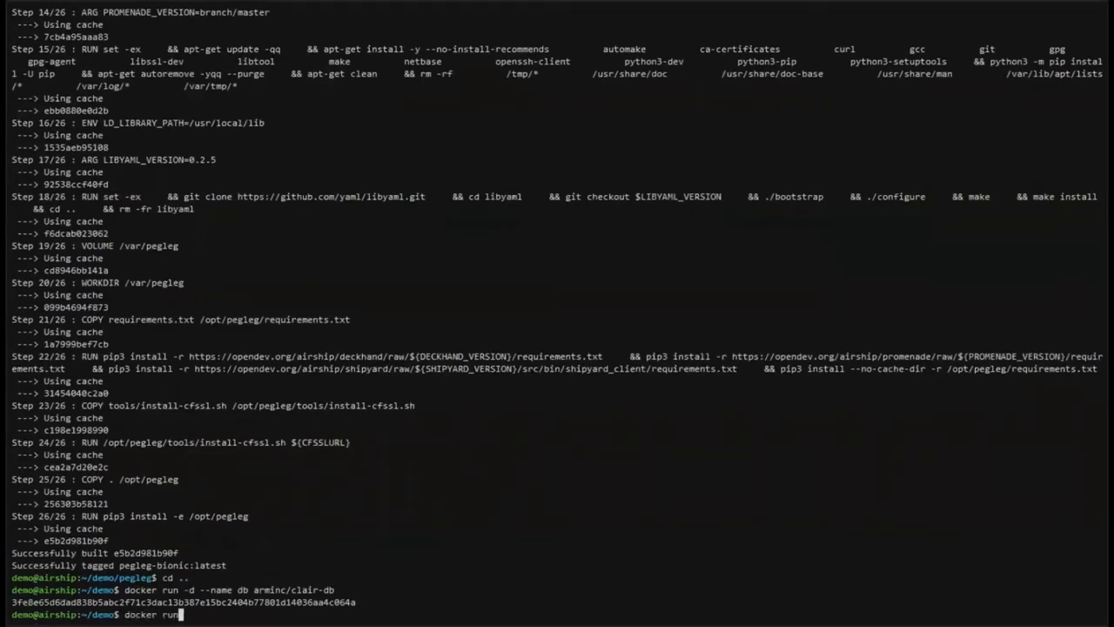
pyautogui.write('-p 6060:6060 --')
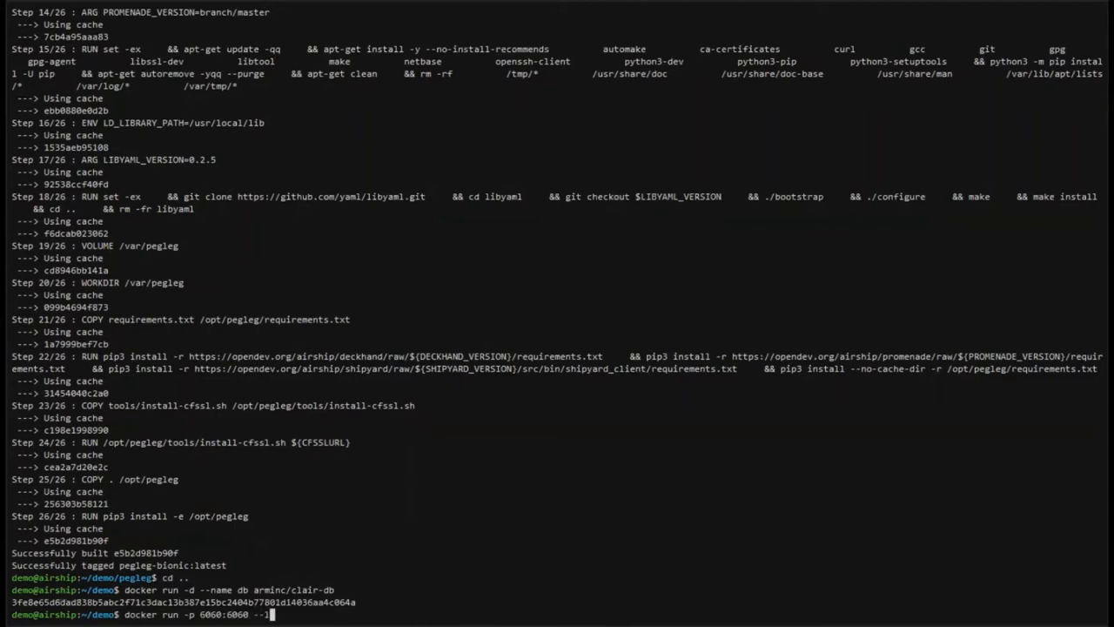
pyautogui.write('link db:post')
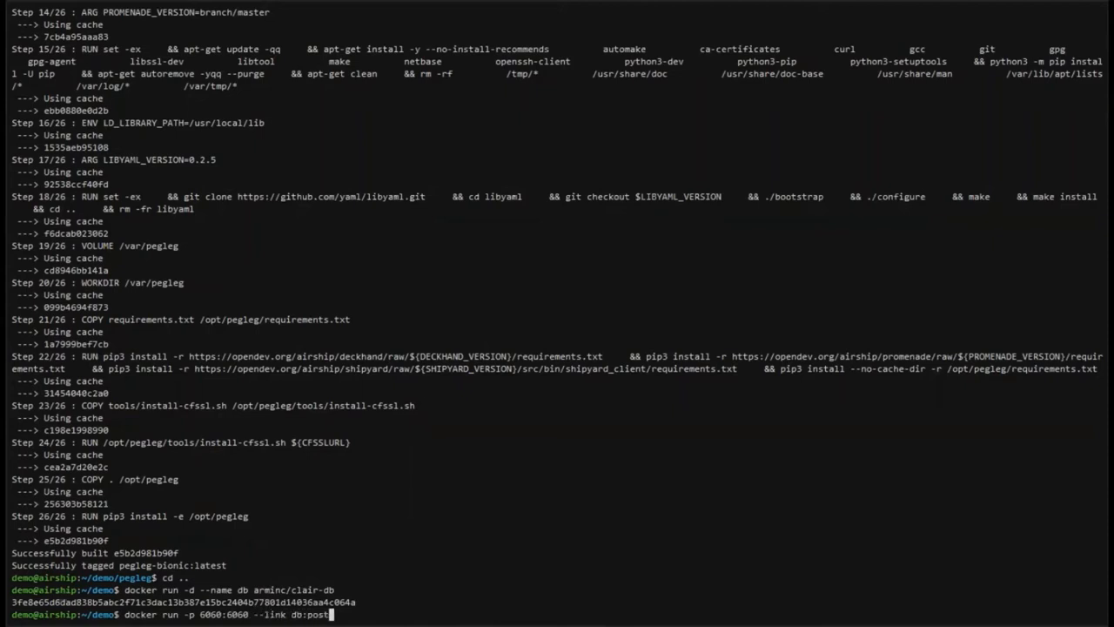
pyautogui.write('gres')
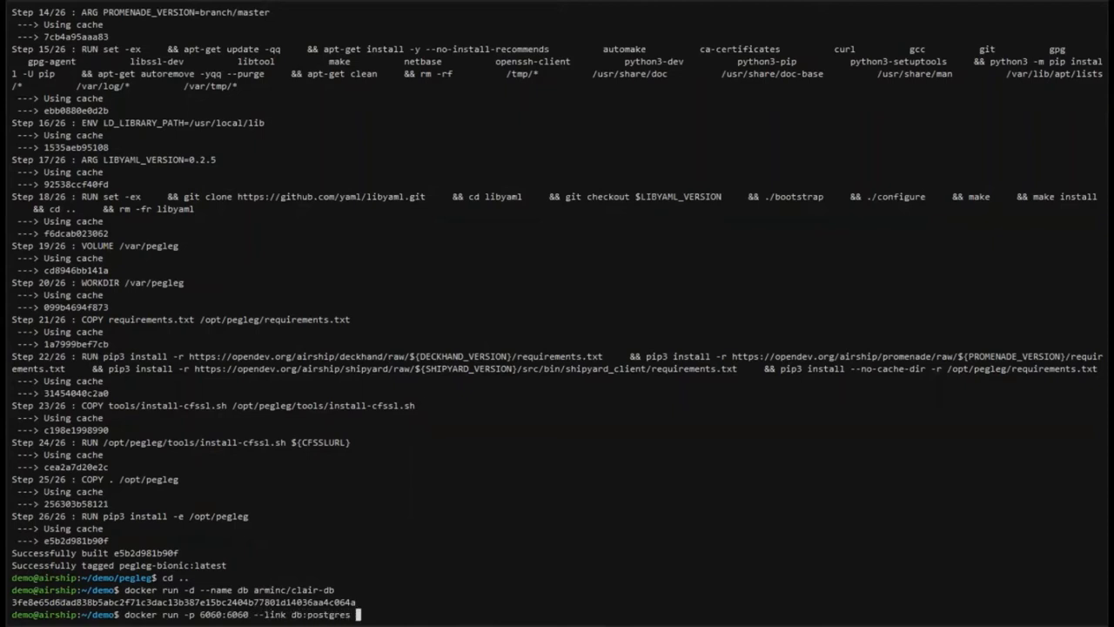
pyautogui.write('-d')
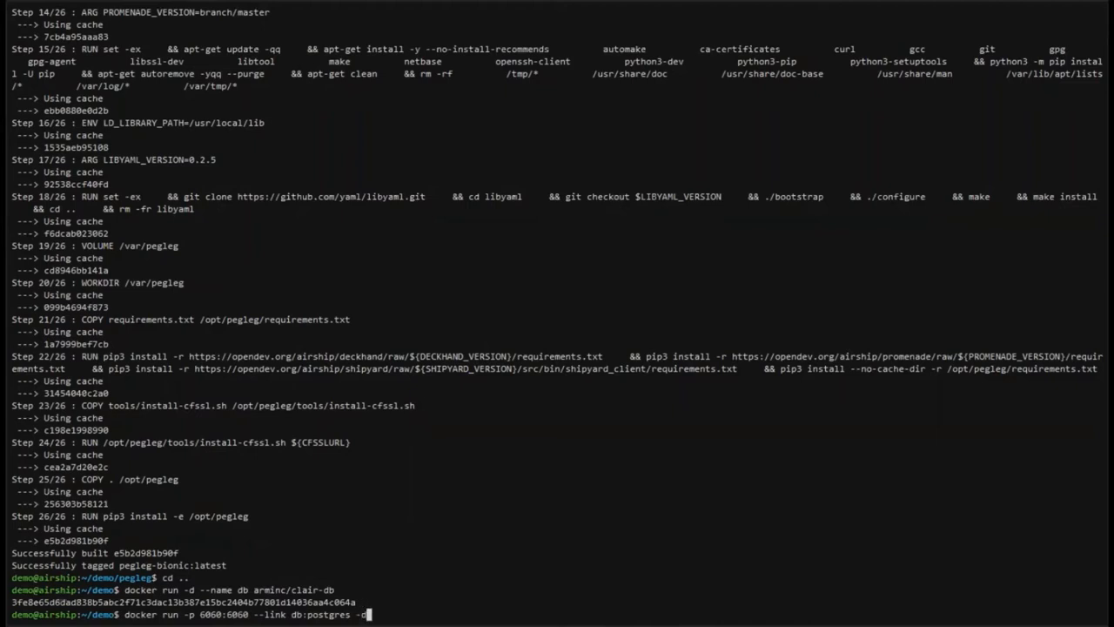
pyautogui.write('n')
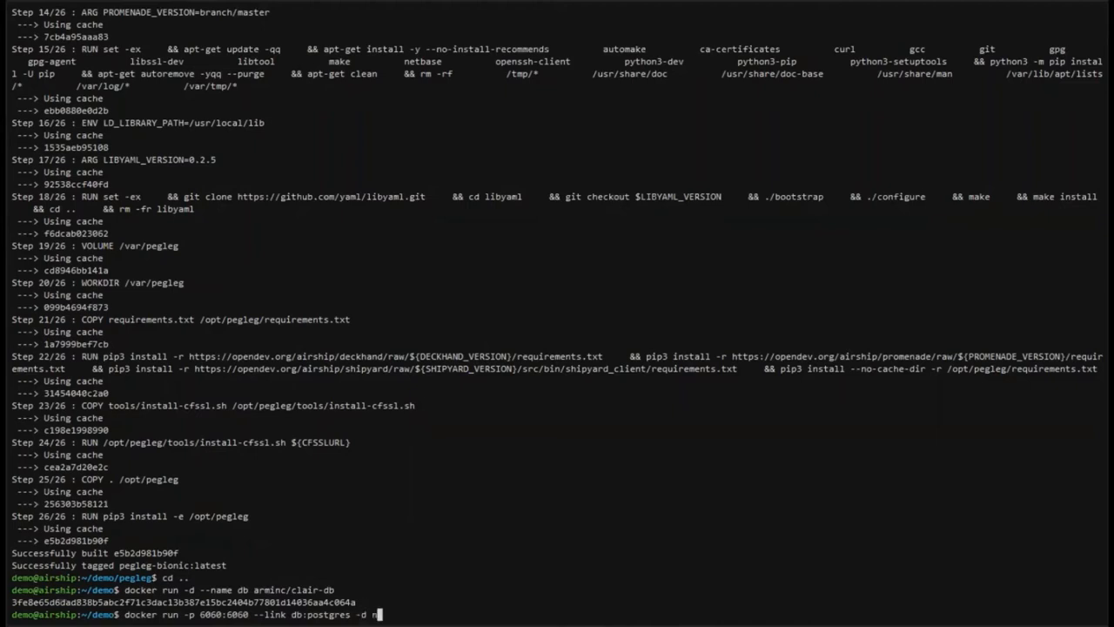
pyautogui.write('--name clair arminc/clair')
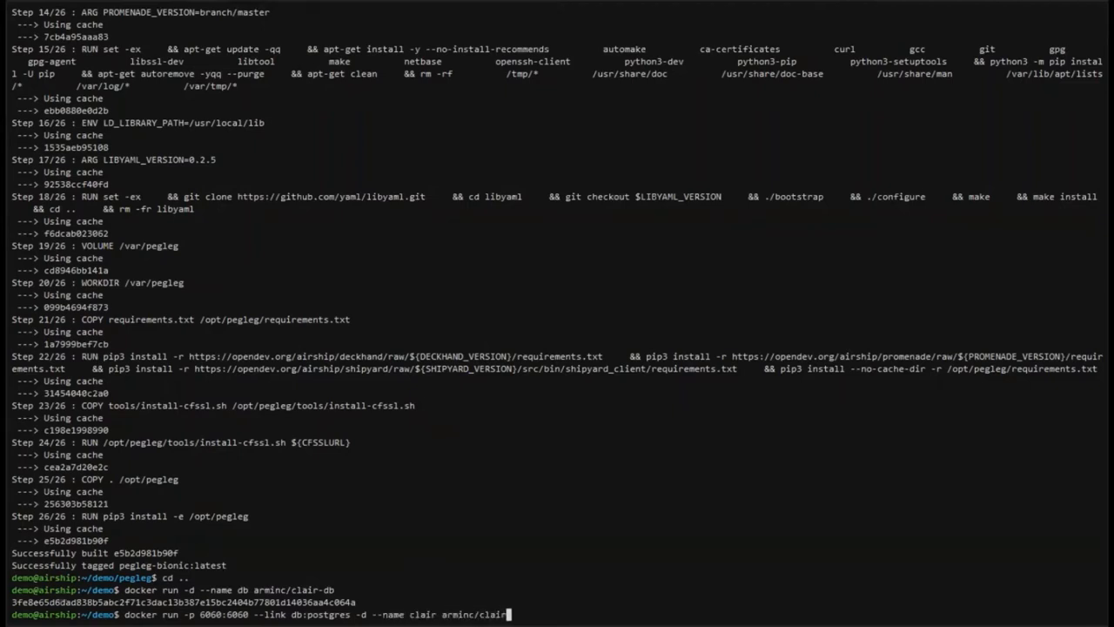
pyautogui.write('-local-scan')
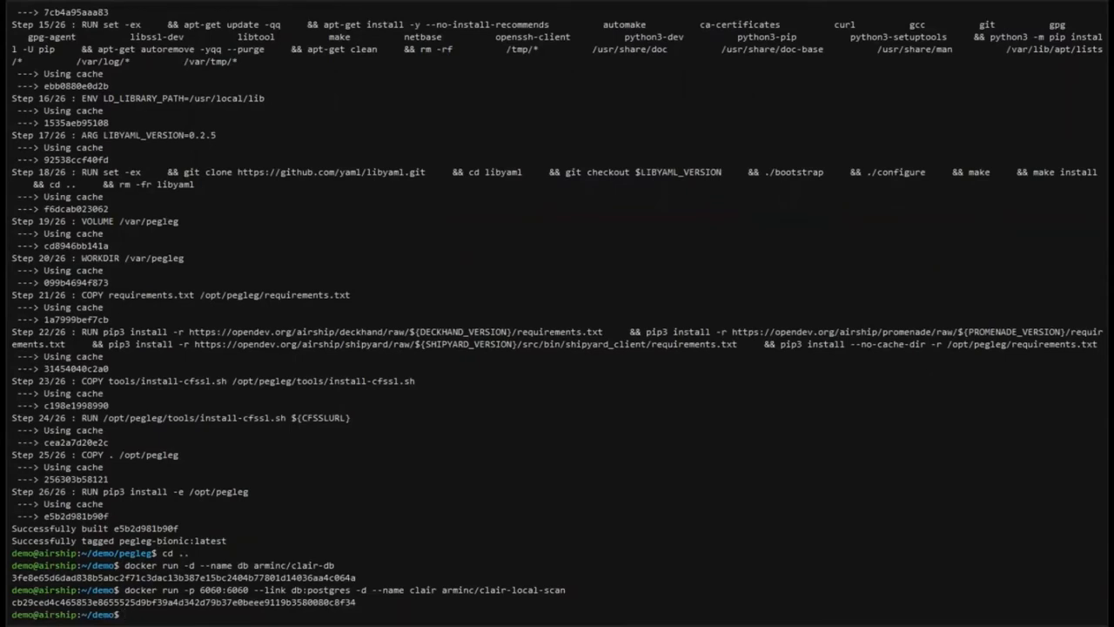
pyautogui.write('docker container ls')
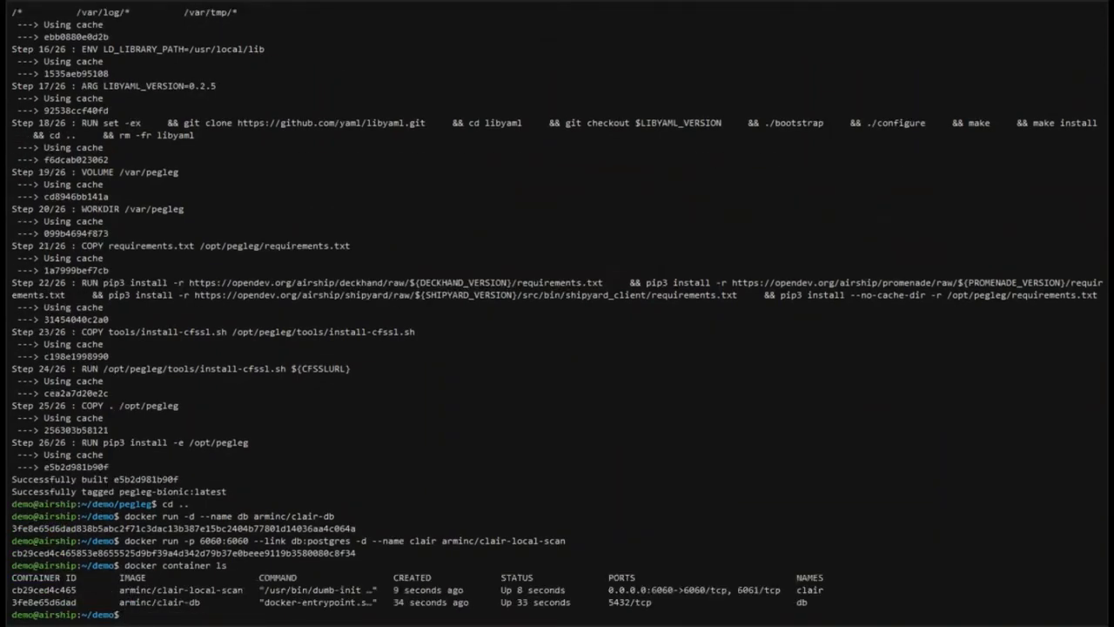
# Download the clair-scanner linux_amd64 release with wget and chmod +x it
pyautogui.write('wget')
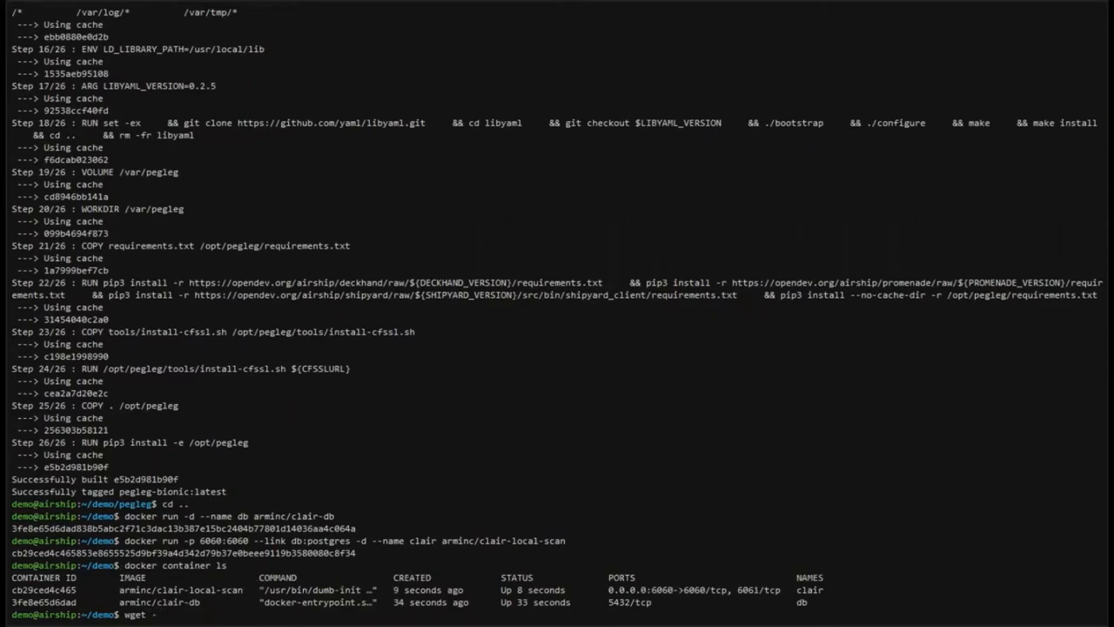
pyautogui.write('-qO clair-scan')
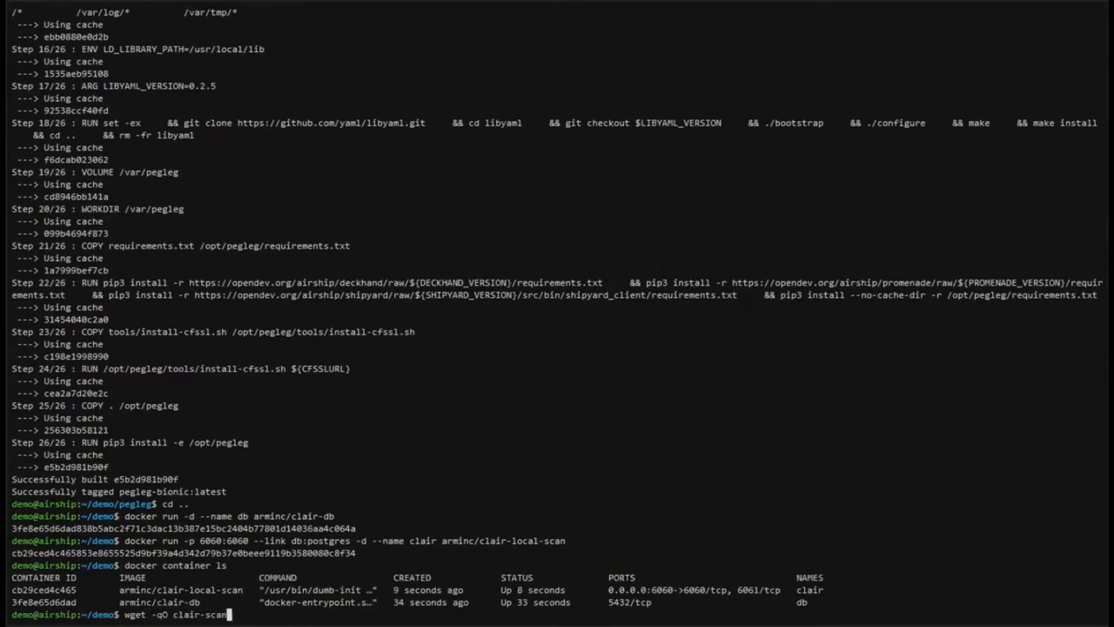
pyautogui.write('ner https://github.com/arminc/clair-scanner/releases/download/v12/')
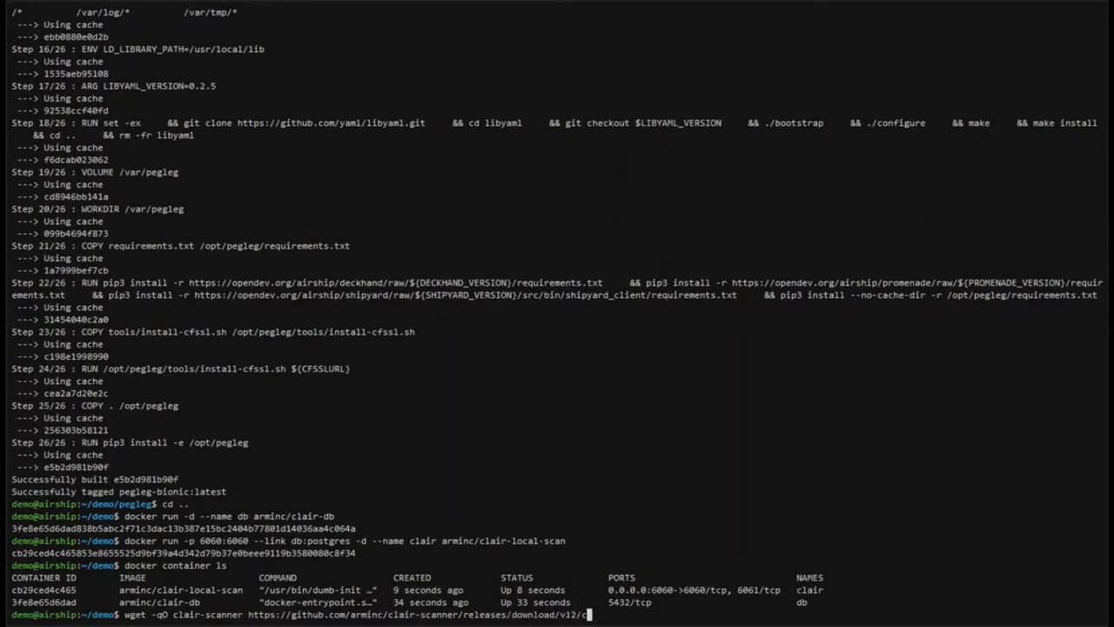
pyautogui.write('clair-scanner_1')
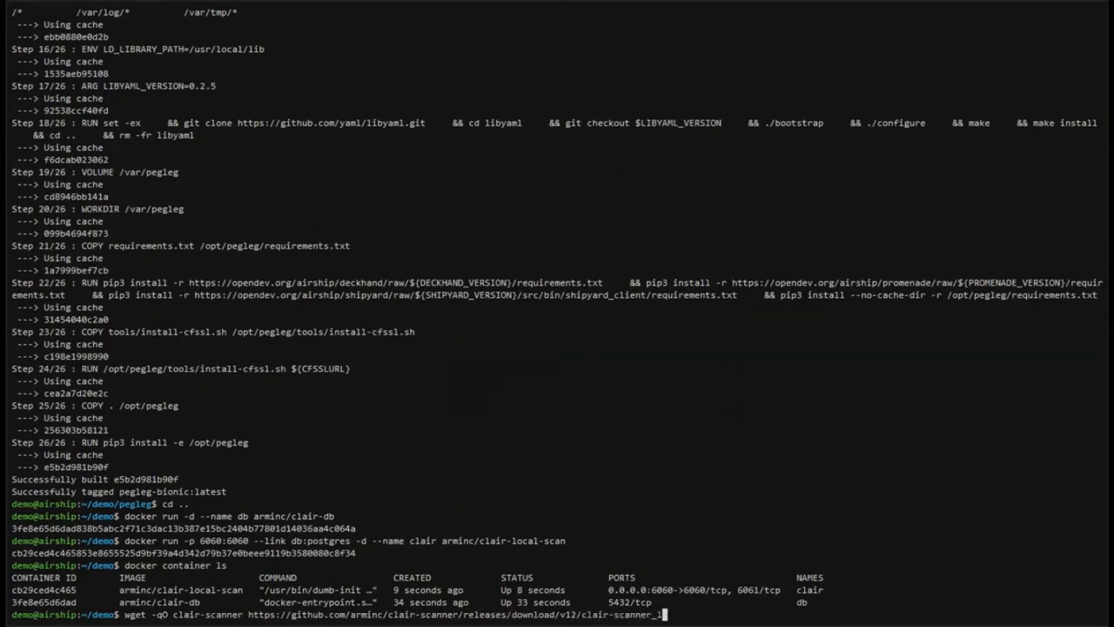
pyautogui.write('linux_amd64')
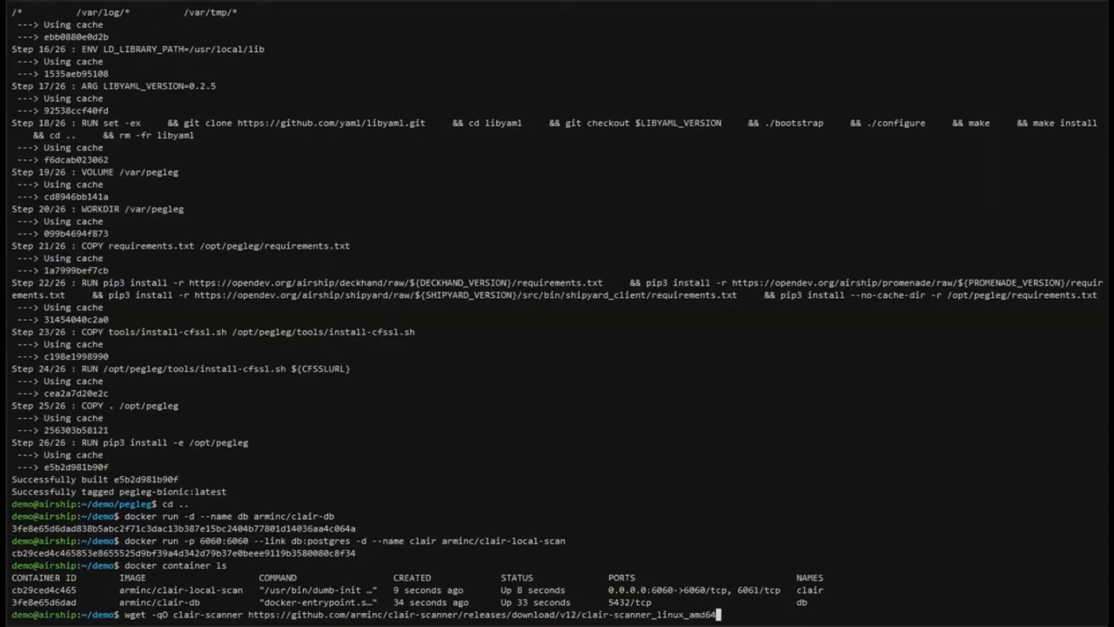
pyautogui.write('&&')
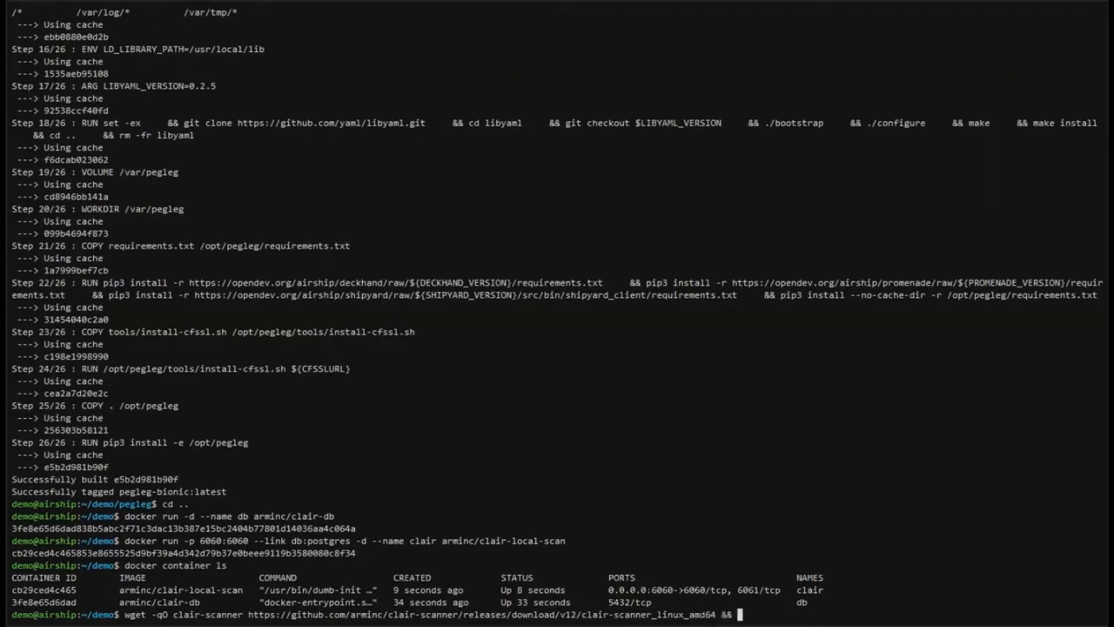
pyautogui.write('chmod +x clair-scanner')
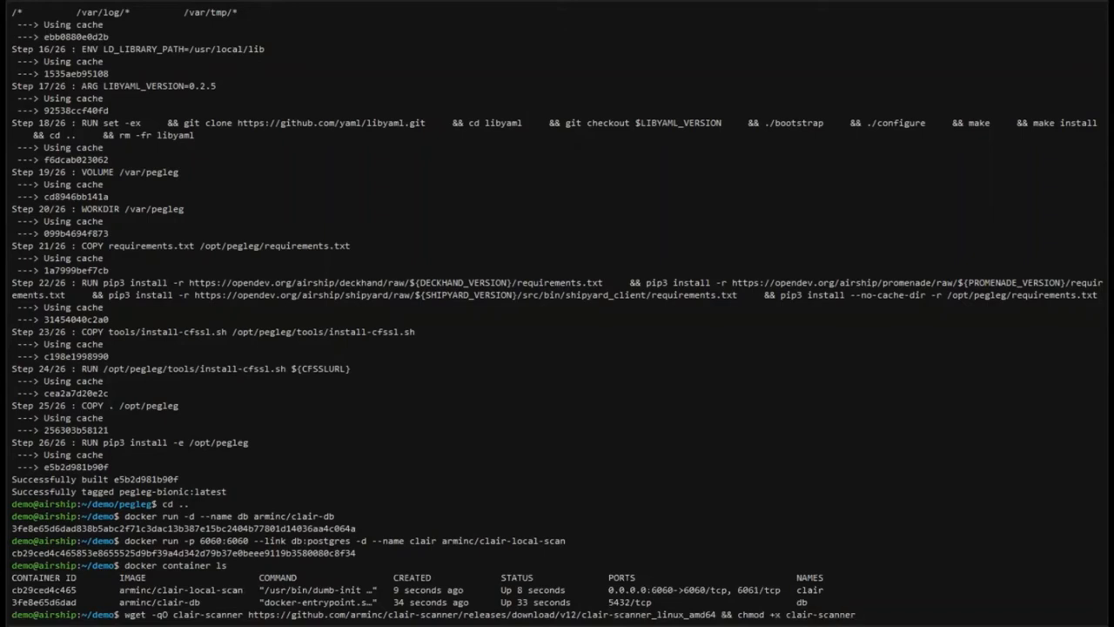
pyautogui.scroll(-3)
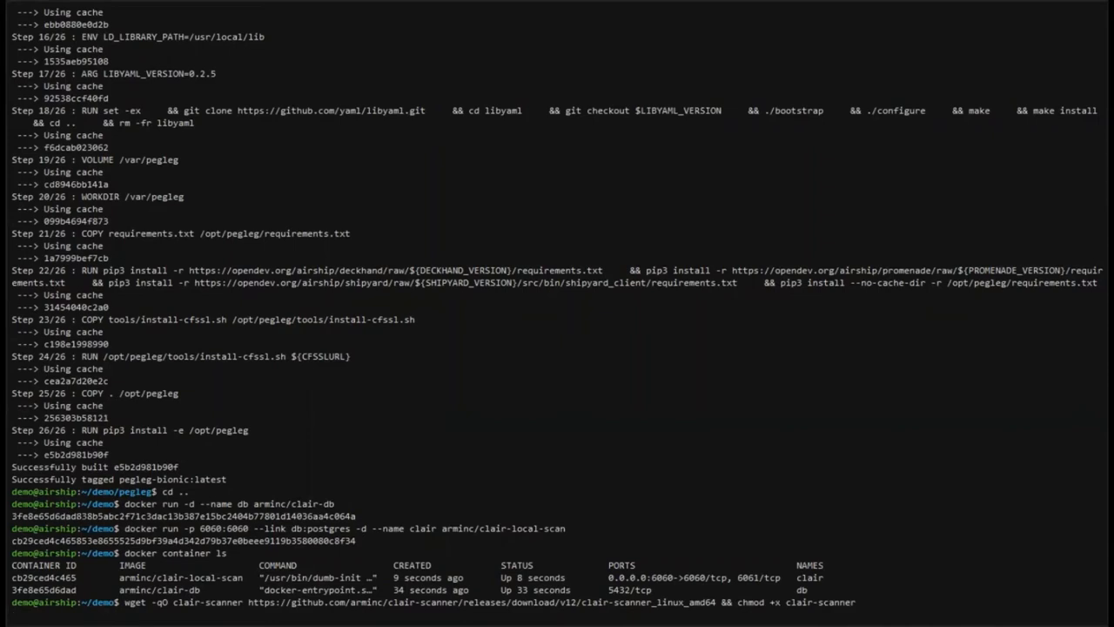
pyautogui.press('Return')
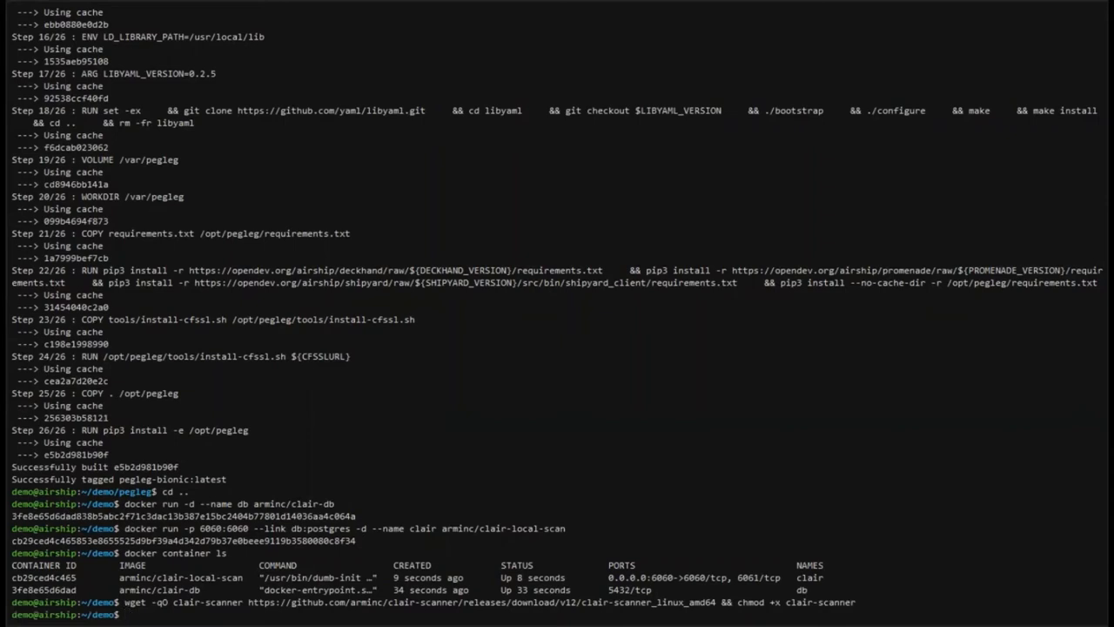
pyautogui.write('DOCKER_GATEWAY=$(docker network inspect bridge --format "{{range')
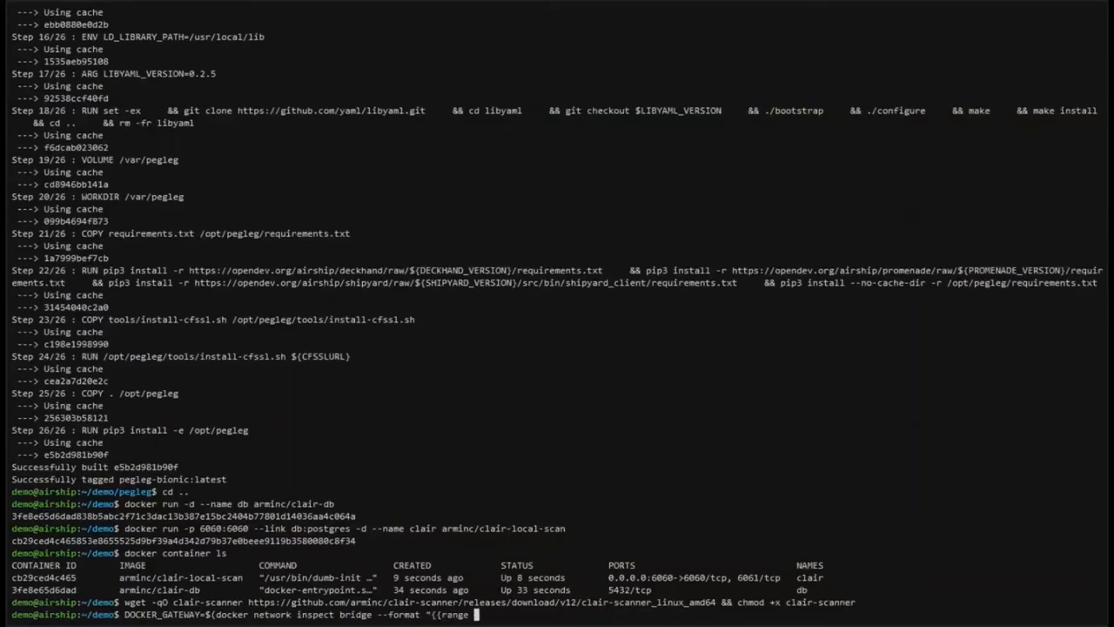
# Store the bridge gateway in DOCKER_GATEWAY via docker network inspect and echo it as 172.17.0.1
pyautogui.write('.IPAM.C')
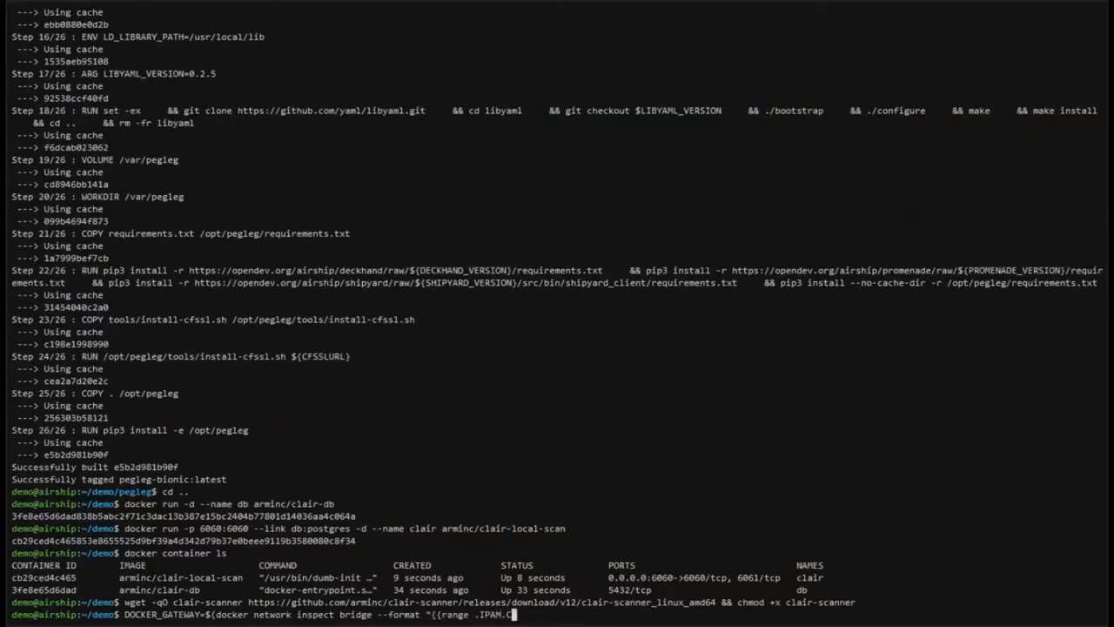
pyautogui.write('onfig}}{{.')
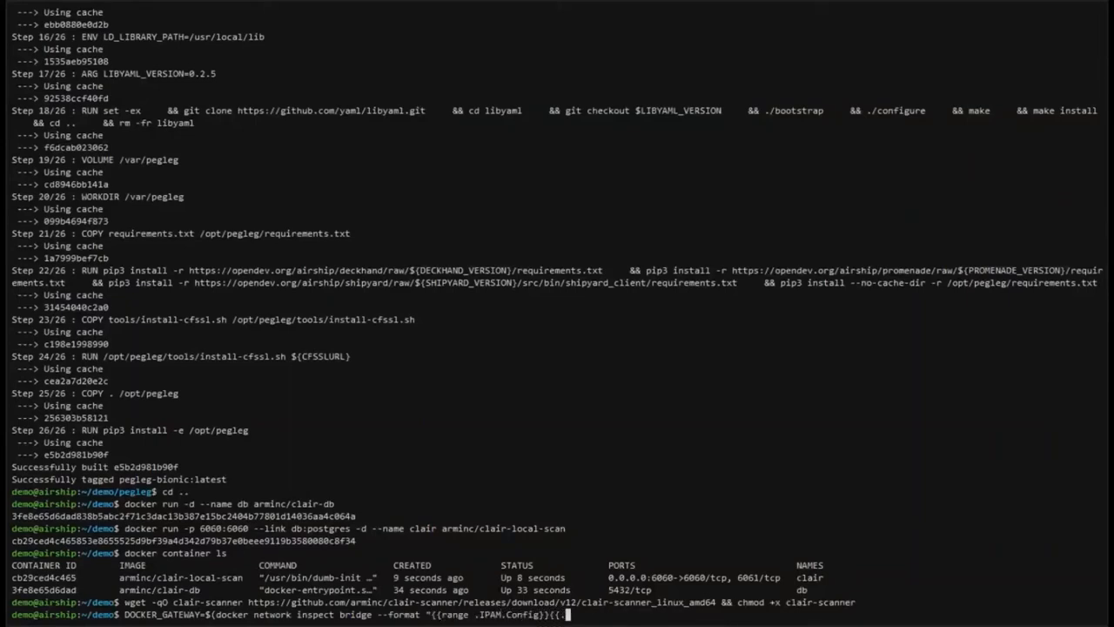
pyautogui.write('.Gateway}}')
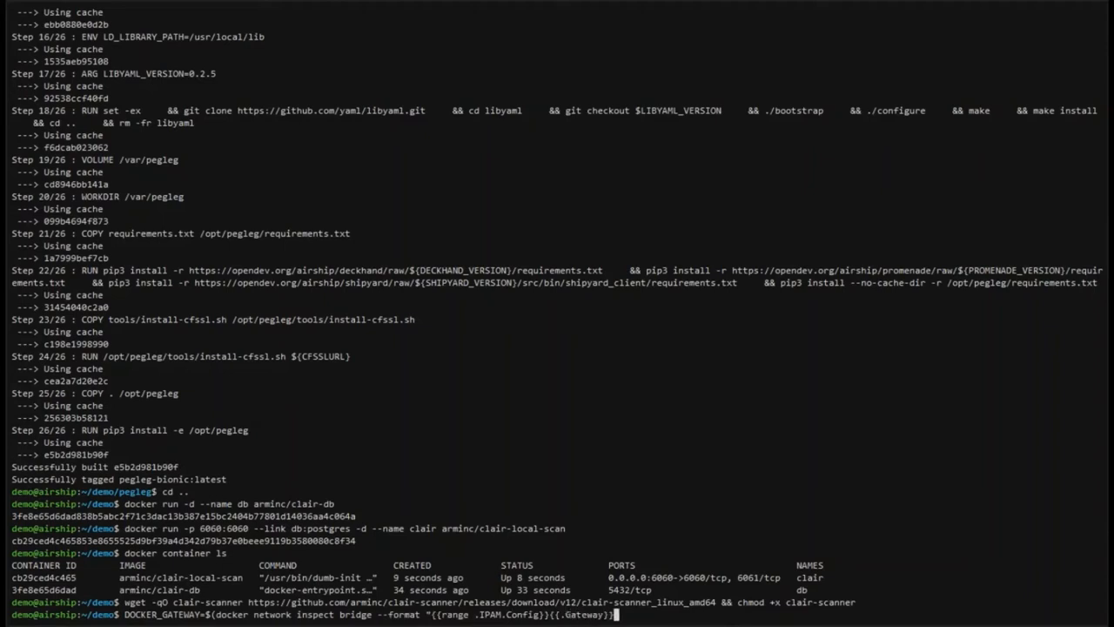
pyautogui.write('{{end}}")')
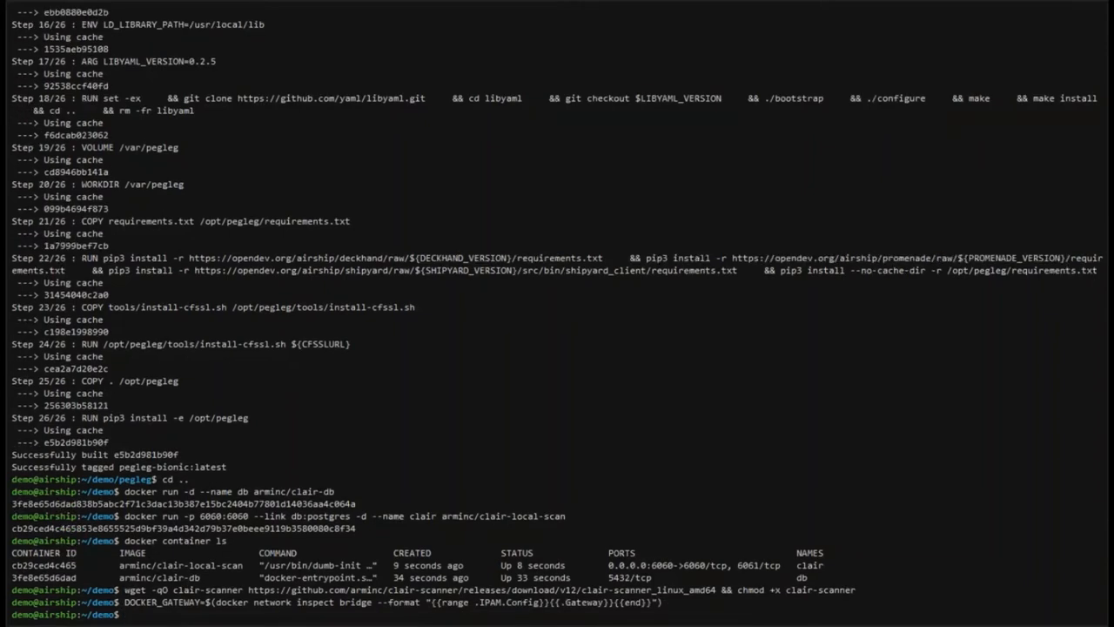
pyautogui.write('echo $DOCKER_G')
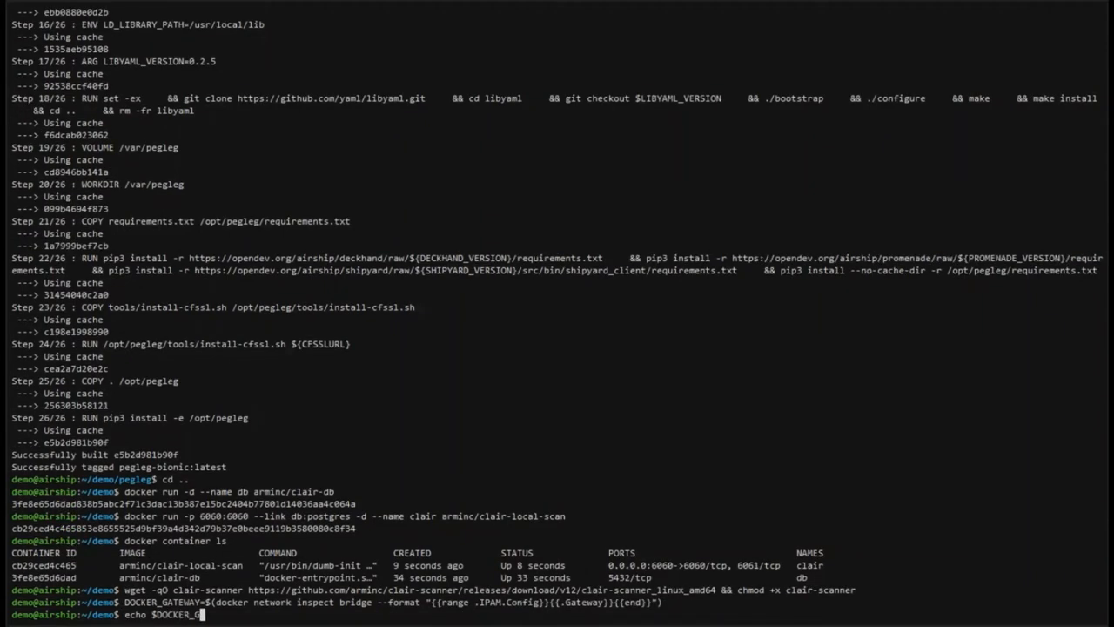
pyautogui.press('Return')
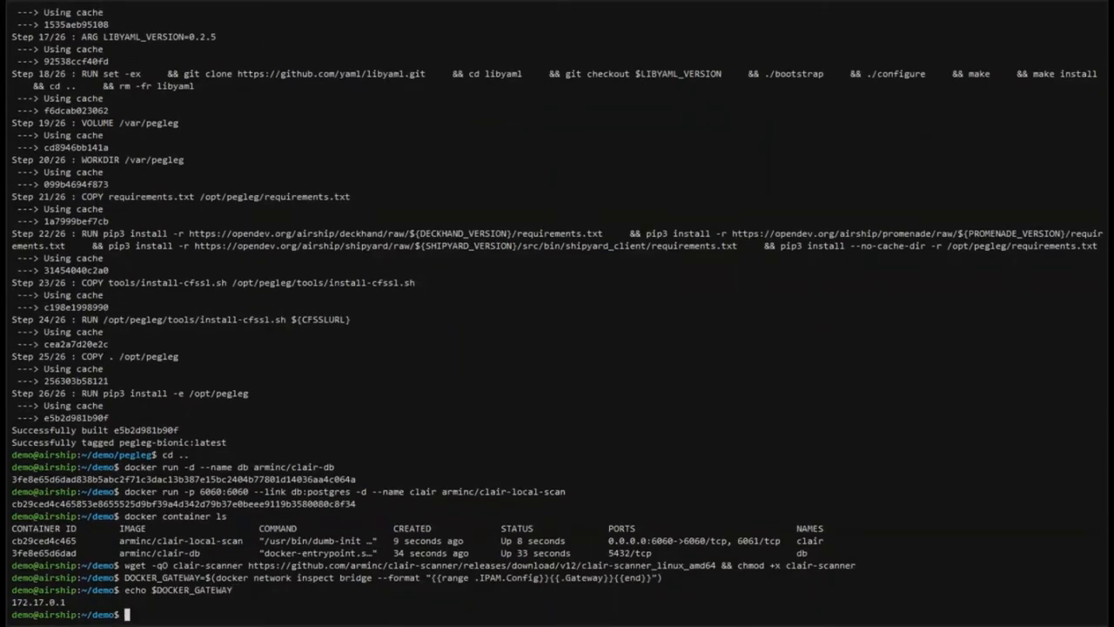
# List the local Docker images with docker image ls
pyautogui.write('docker image ls')
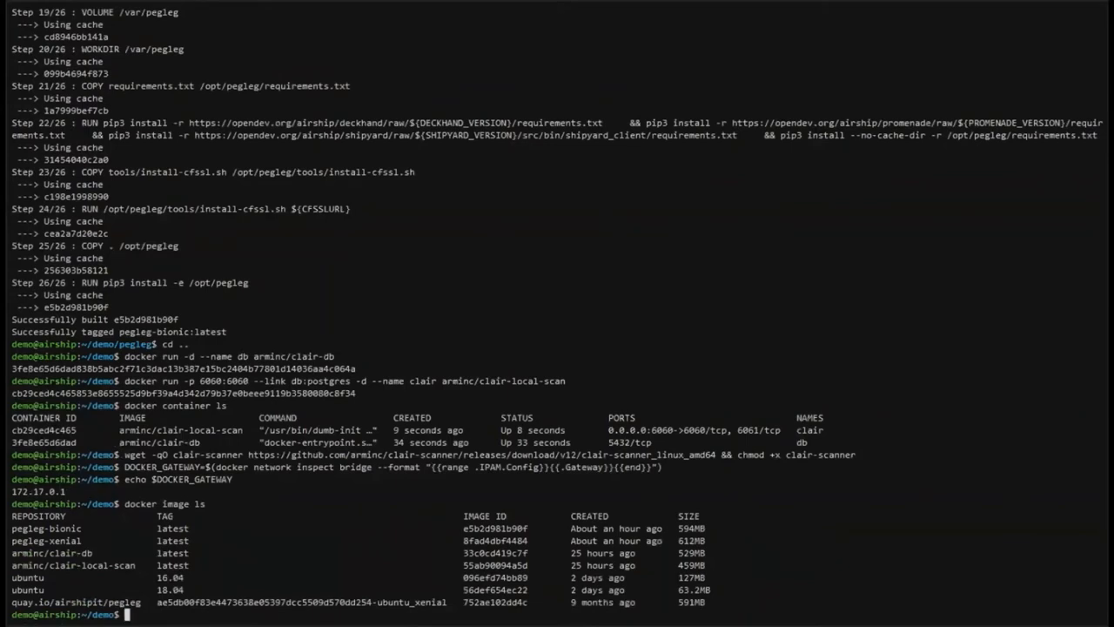
pyautogui.write('./clair-scanner --ip="$DOCK')
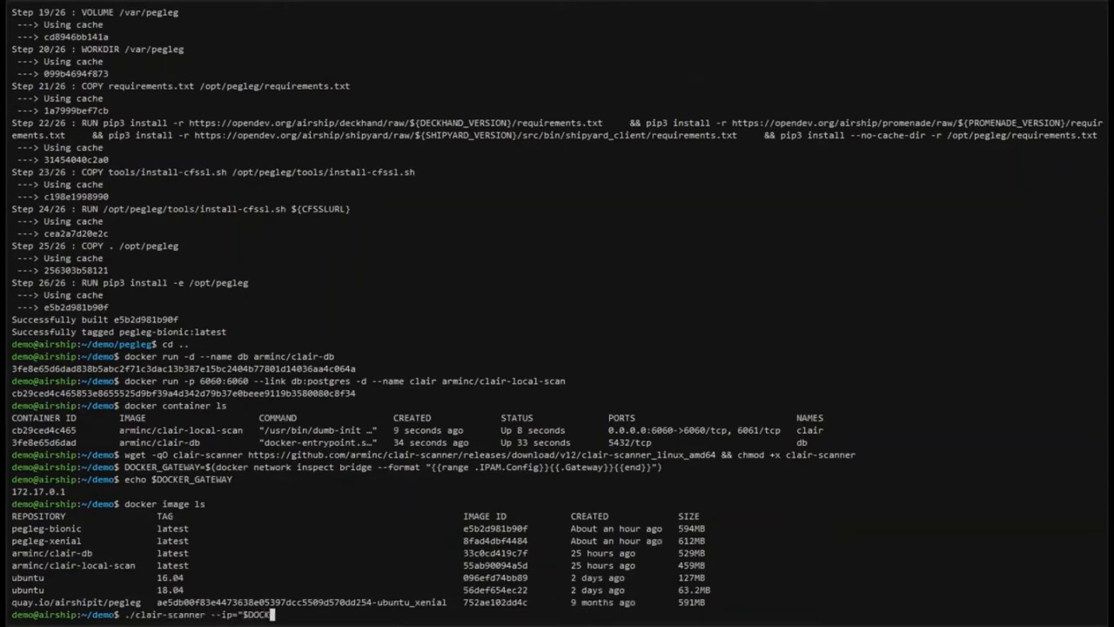
# Scan pegleg-xenial:latest with clair-scanner --ip=$DOCKER_GATEWAY, writing results to xenial.log
pyautogui.write('_GATEWAY"')
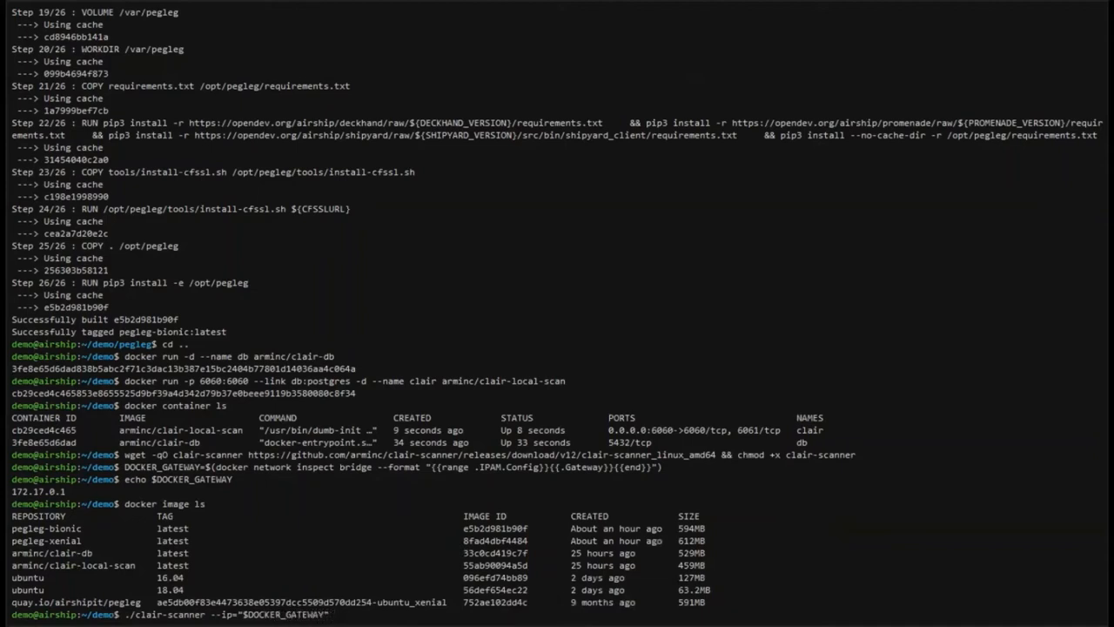
pyautogui.write('pegleg-xenia')
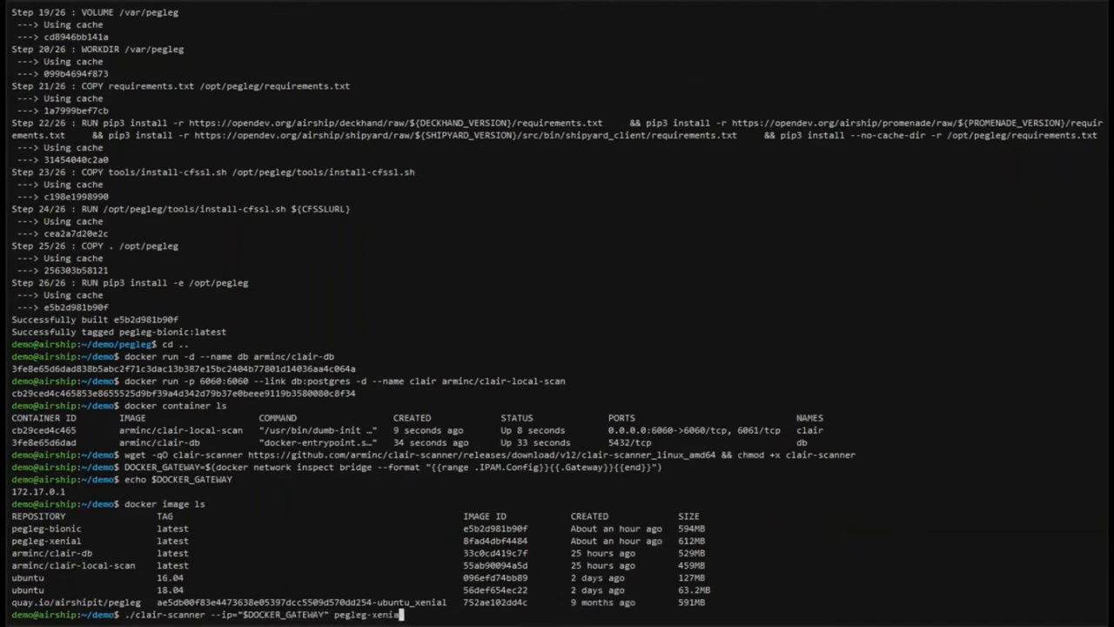
pyautogui.write(':latest > xenial.log')
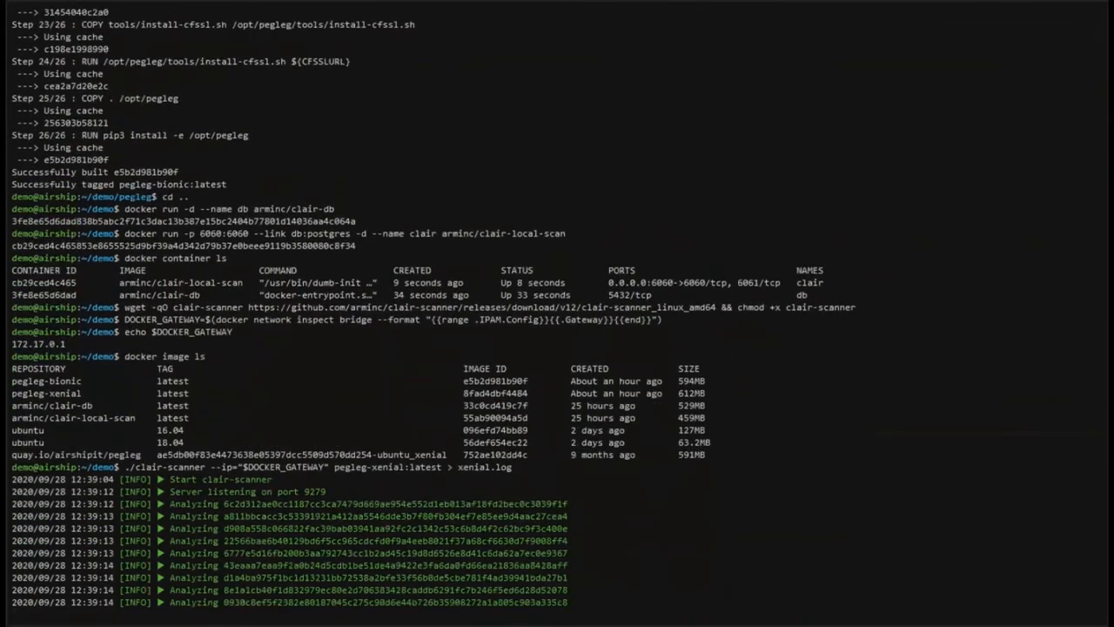
pyautogui.scroll(-3)
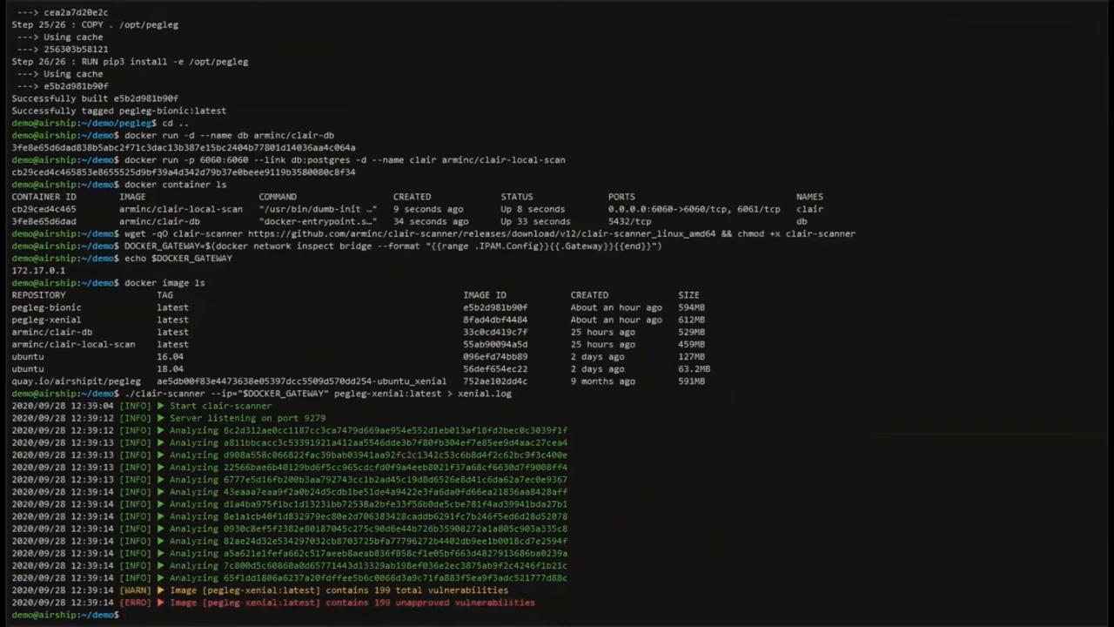
# Run clair-scanner against pegleg-bionic:latest via $DOCKER_GATEWAY, writing results to bionic.log (44 unapproved vulnerabilities)
pyautogui.write('./clair')
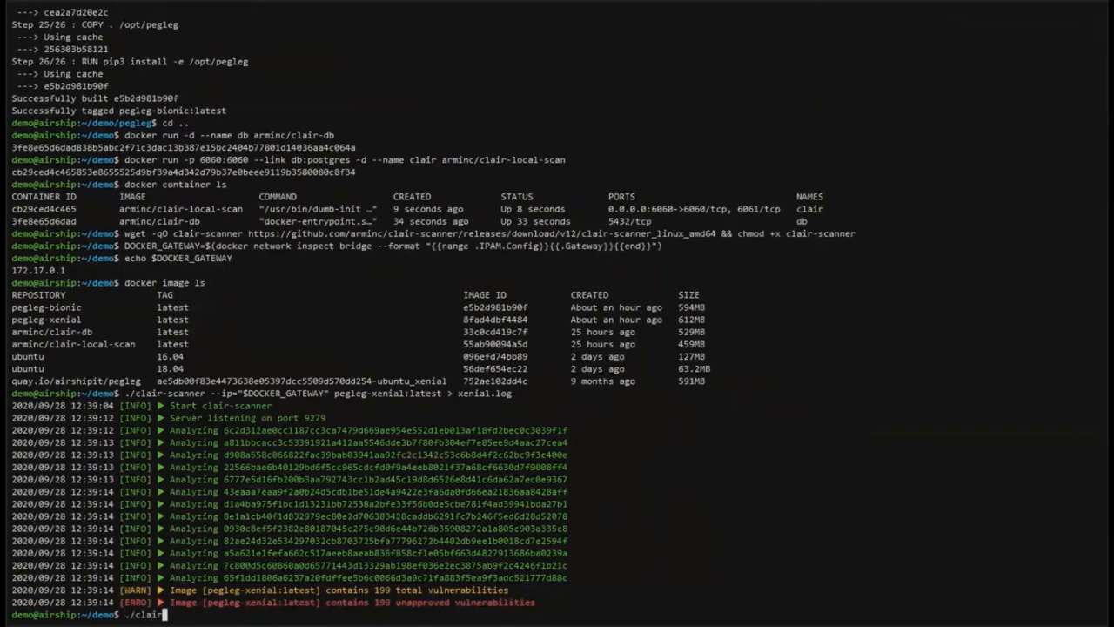
pyautogui.write('-scanner --ip')
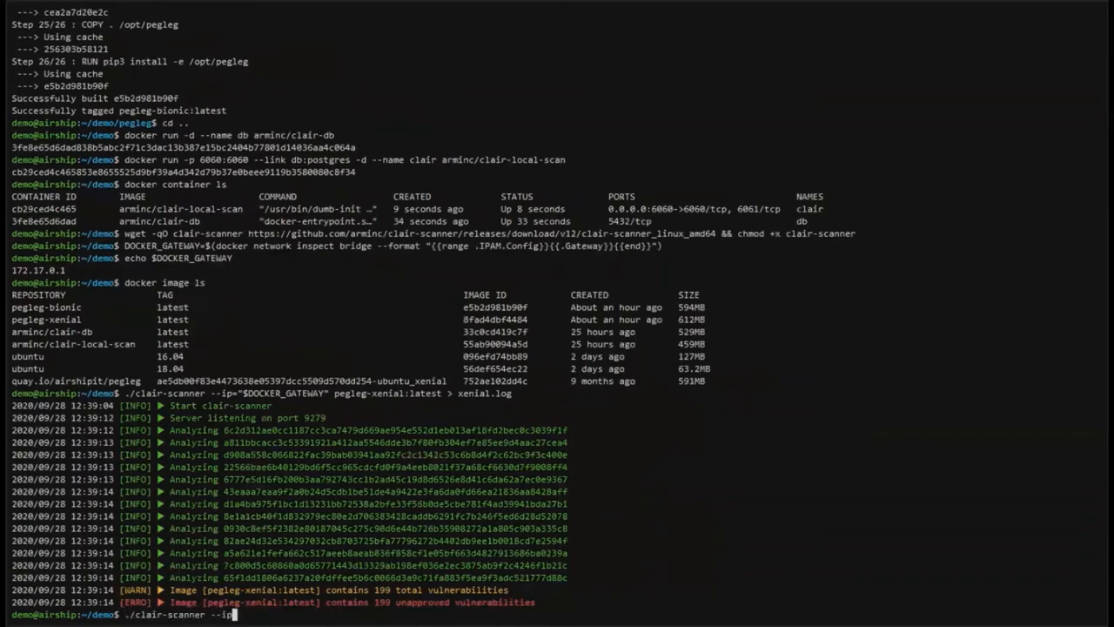
pyautogui.write('=$DOCKER_GATEWAY" pegleg-bionic:latest >')
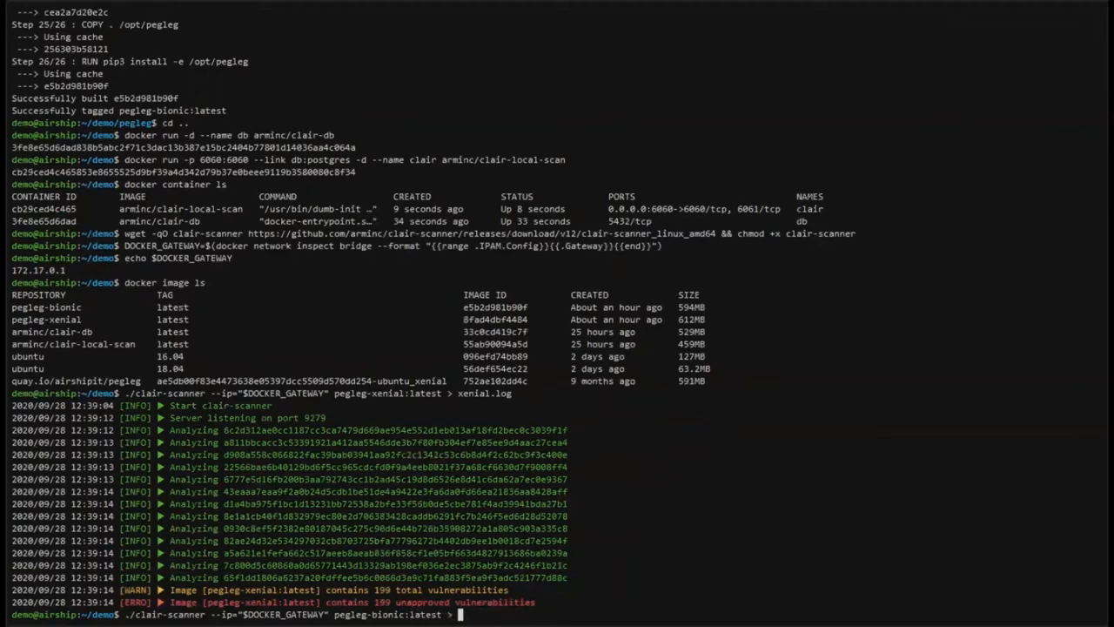
pyautogui.write('bionic.log')
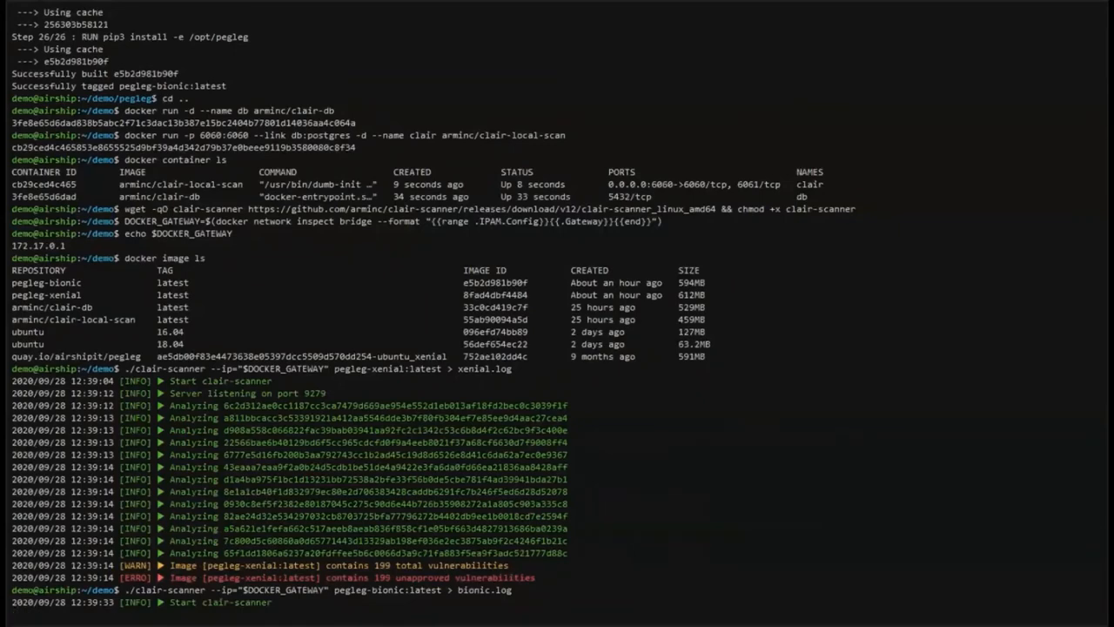
pyautogui.scroll(-3)
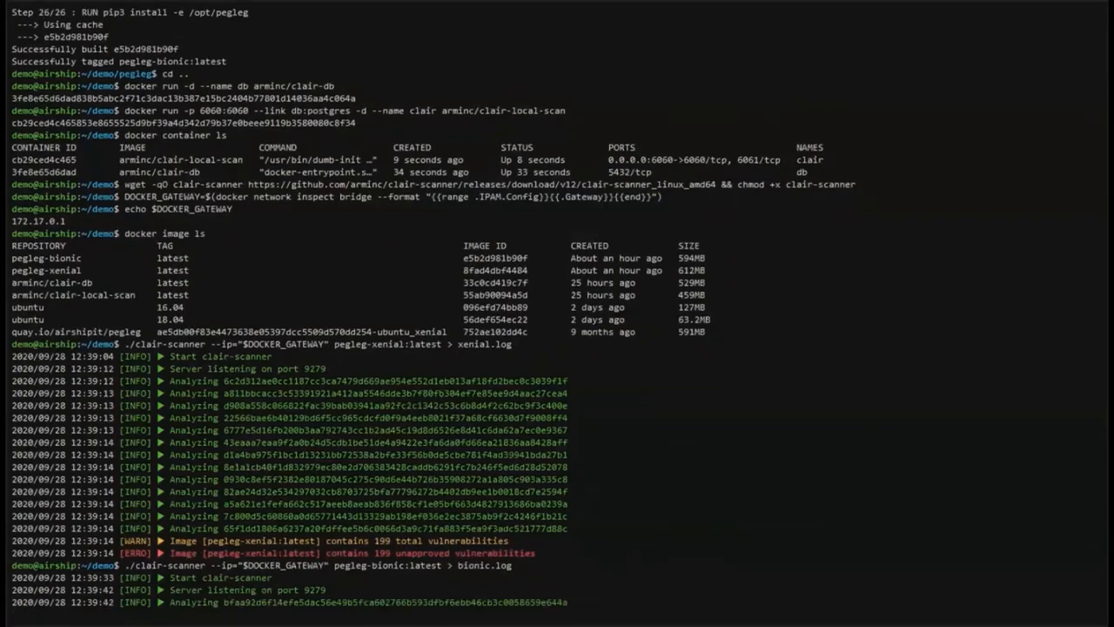
pyautogui.scroll(-3)
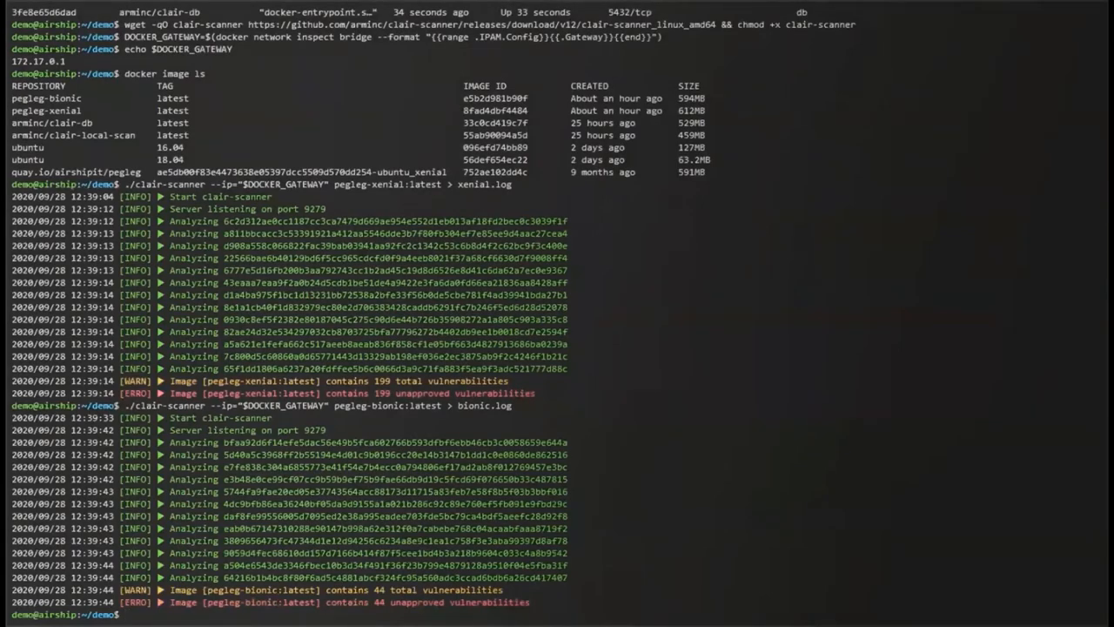
# Count High and Medium findings in xenial.log and bionic.log with grep -c
pyautogui.write('grep')
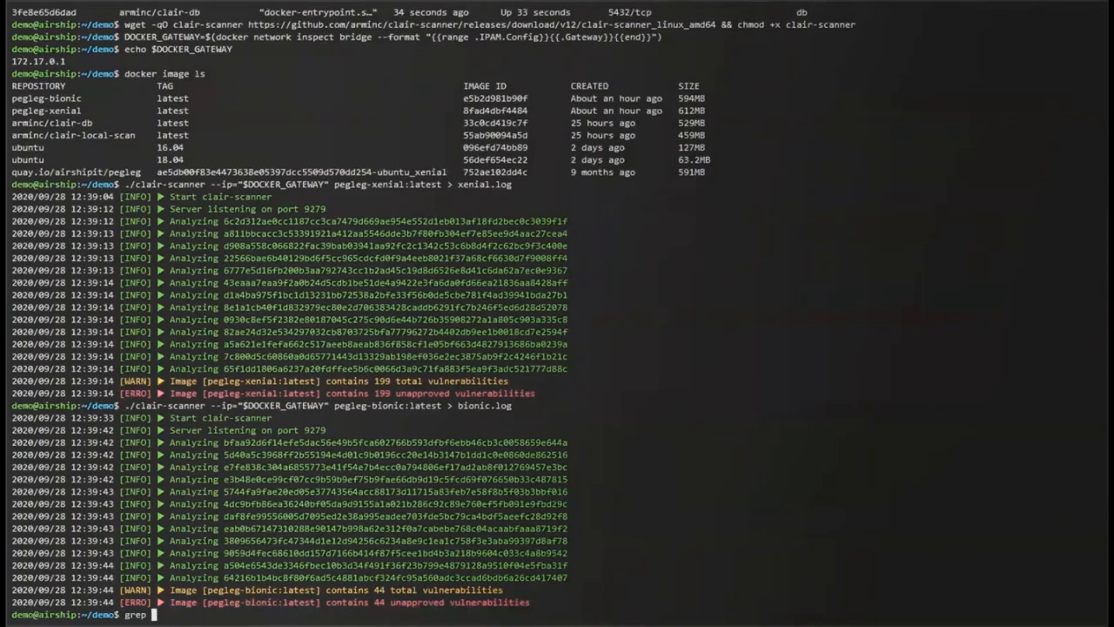
pyautogui.write('-c High xenial.log b')
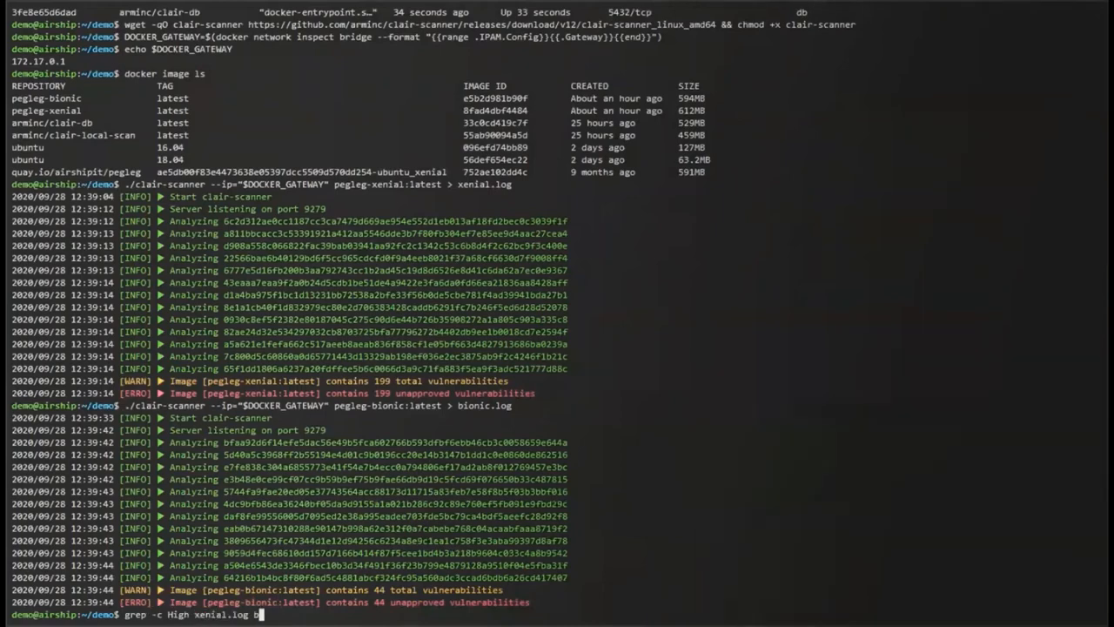
pyautogui.press('Return')
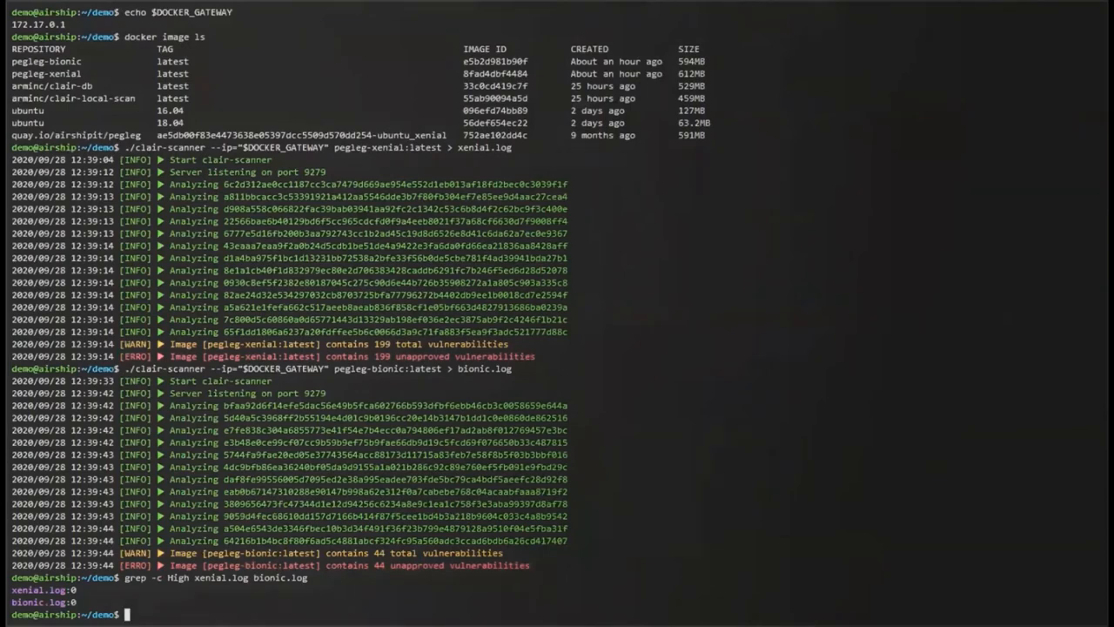
pyautogui.write('grep -c Medium xenial.log bi')
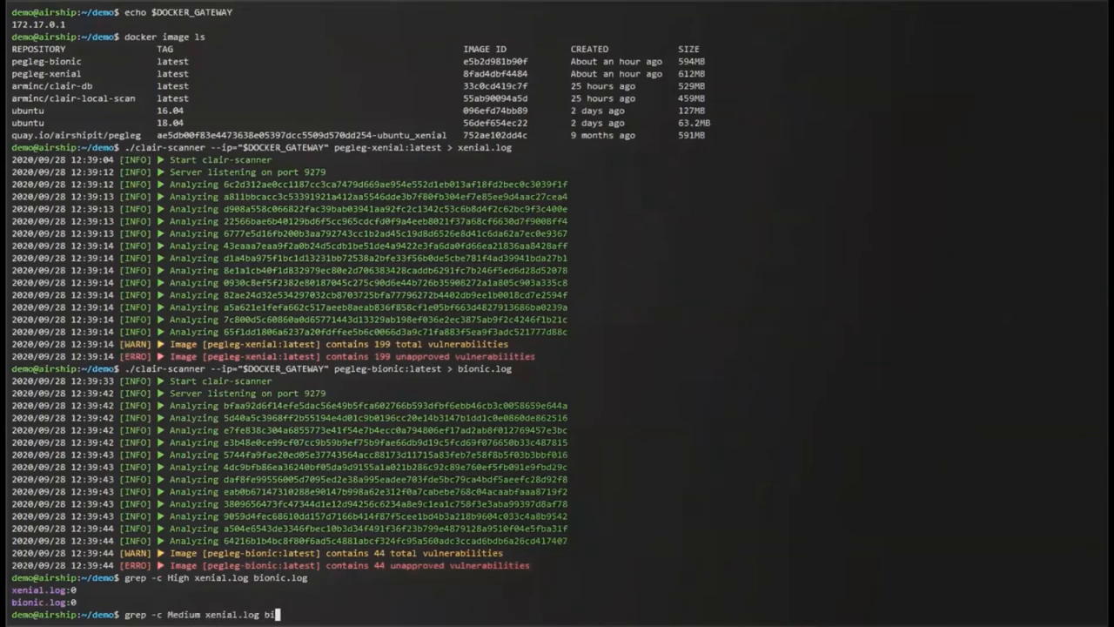
pyautogui.write('onic.log')
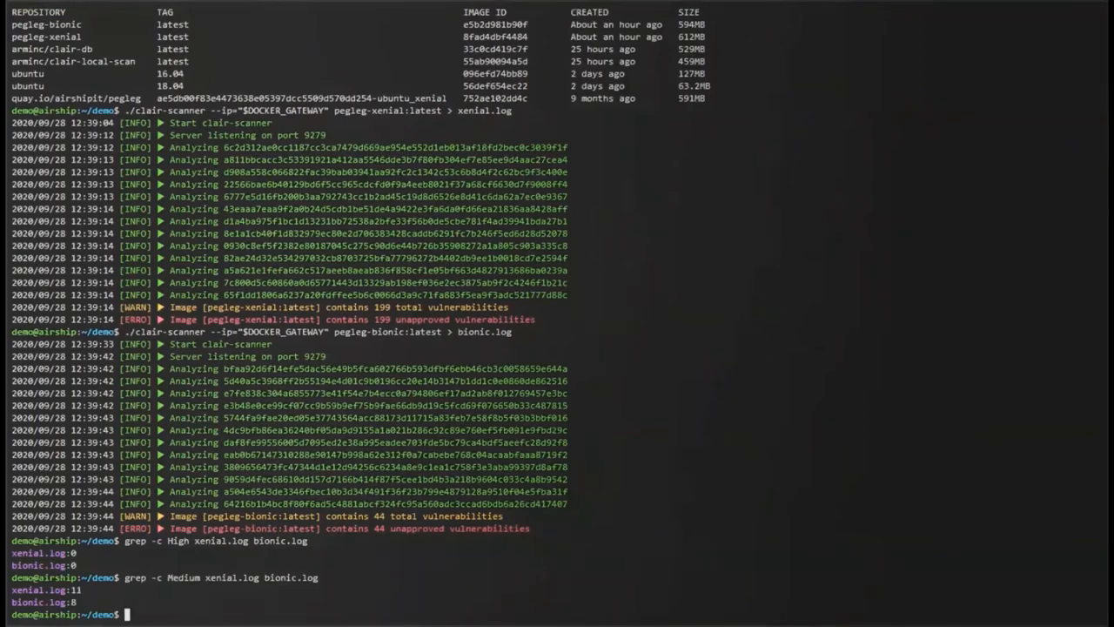
# Count Low and Negligible findings in xenial.log and bionic.log (Low 164 vs 25)
pyautogui.write('grep -c Low')
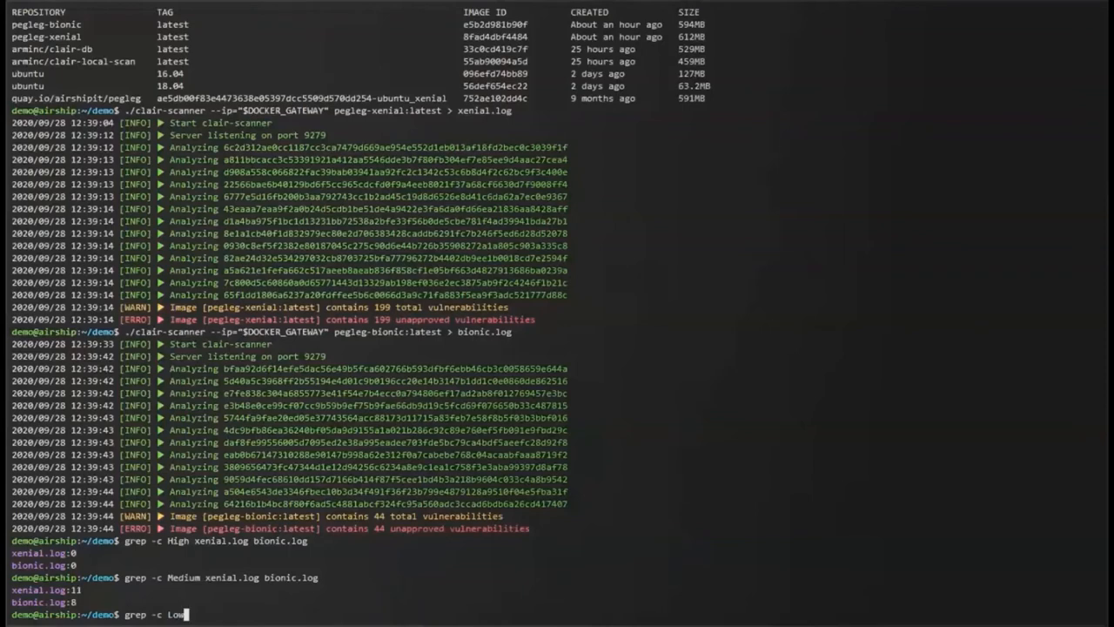
pyautogui.write('xe')
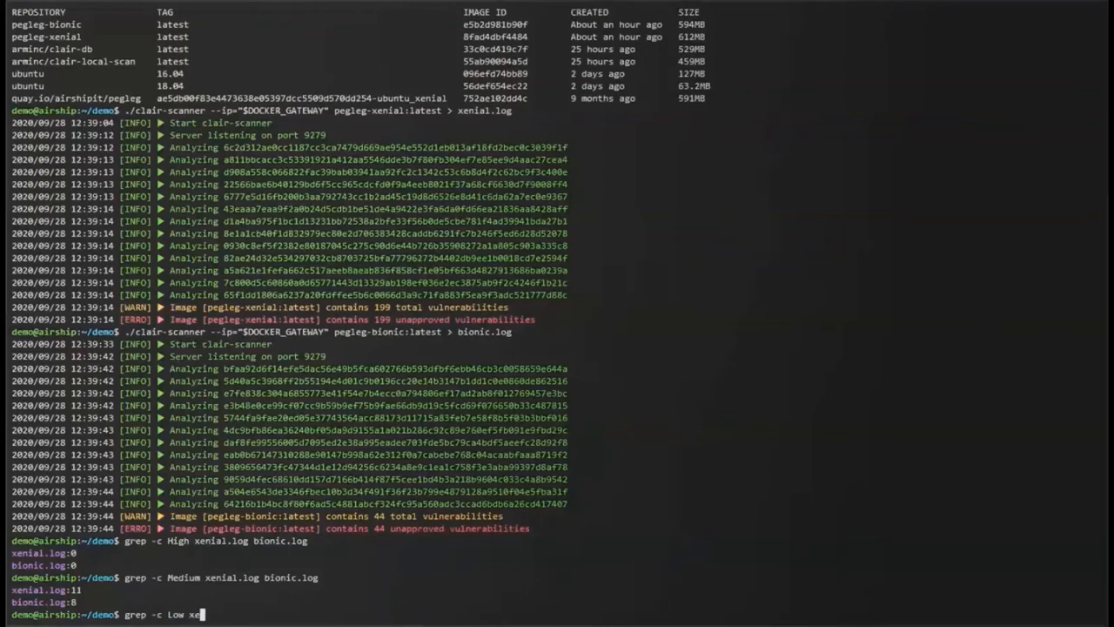
pyautogui.write('nial.log bionic.log')
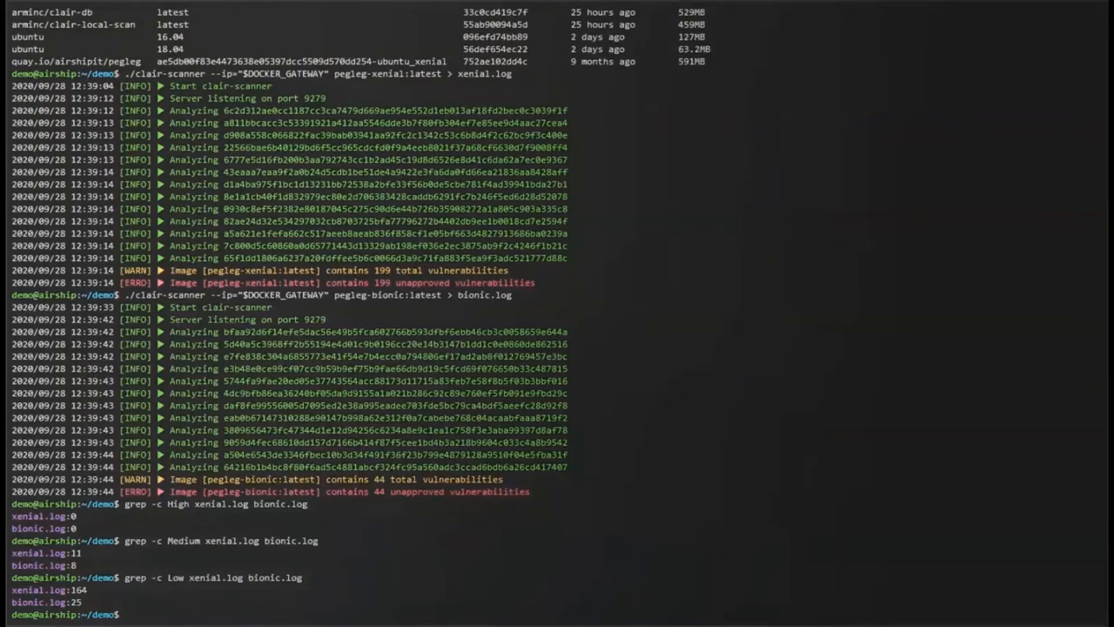
pyautogui.write('gr')
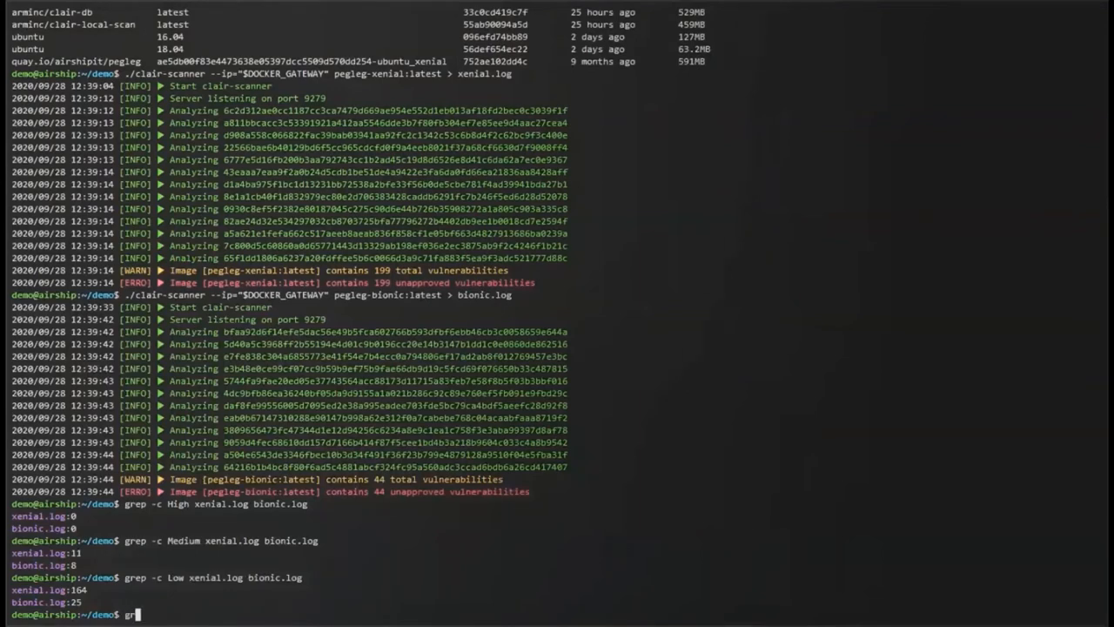
pyautogui.write('grep -c Negligible xenial.log bionic.log')
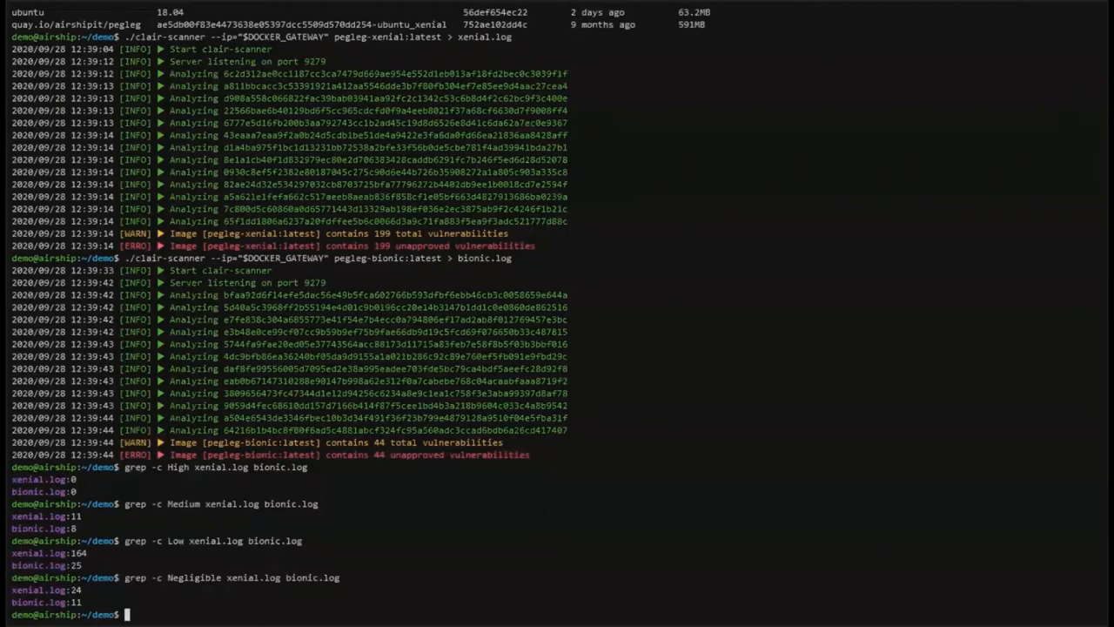
pyautogui.write('exit')
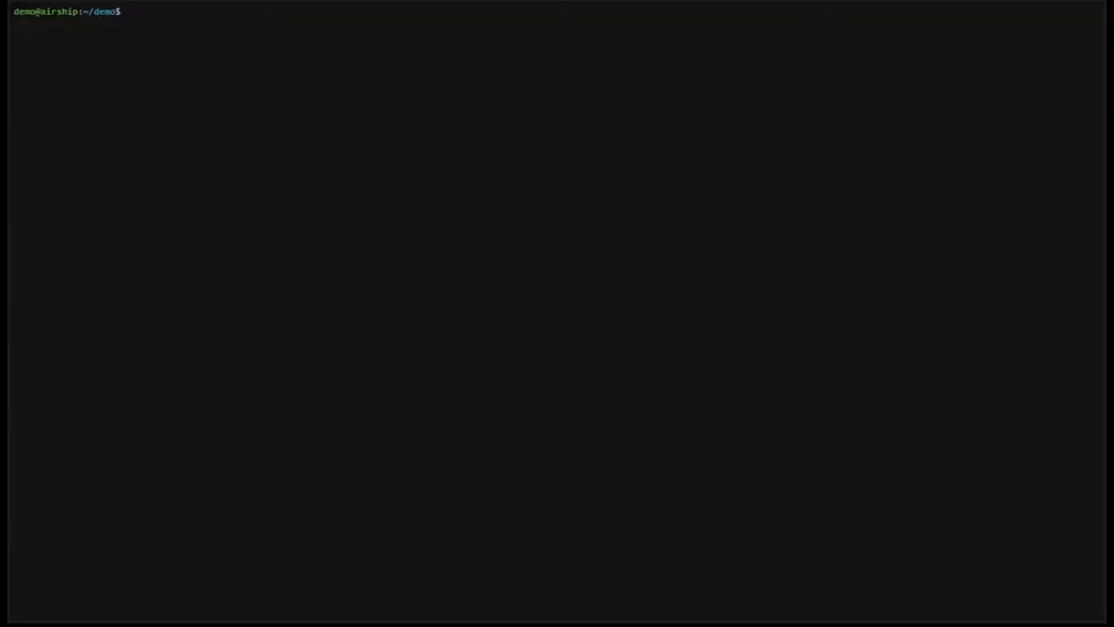
# Move into treasuremap/site/airsloop/secrets/passphrases and list the passphrase files
pyautogui.write('cd treasuremap/')
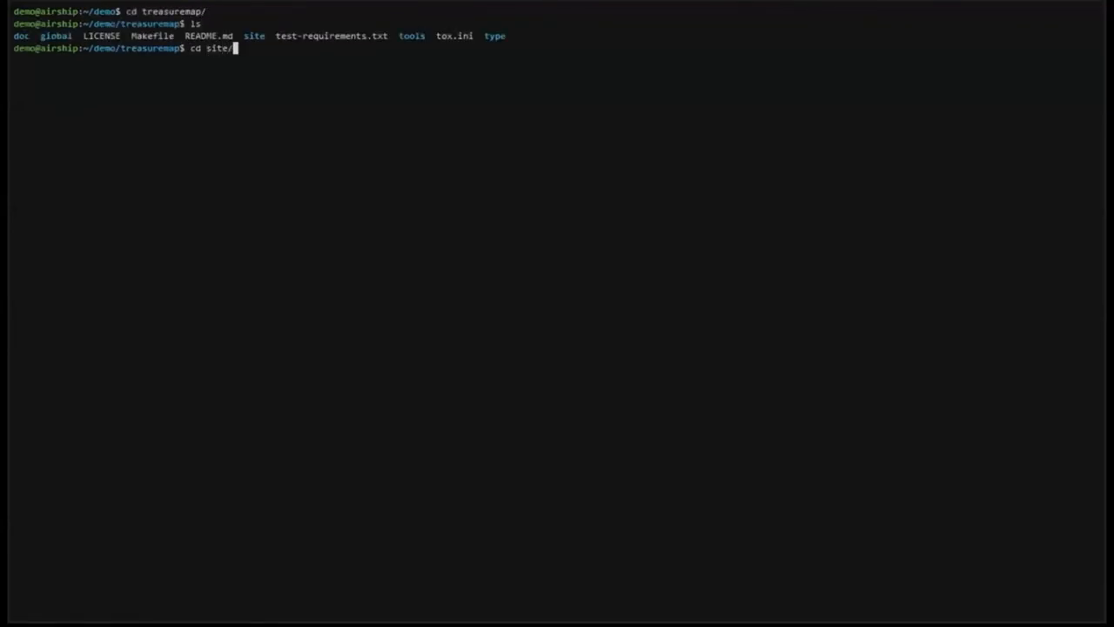
pyautogui.press('Return')
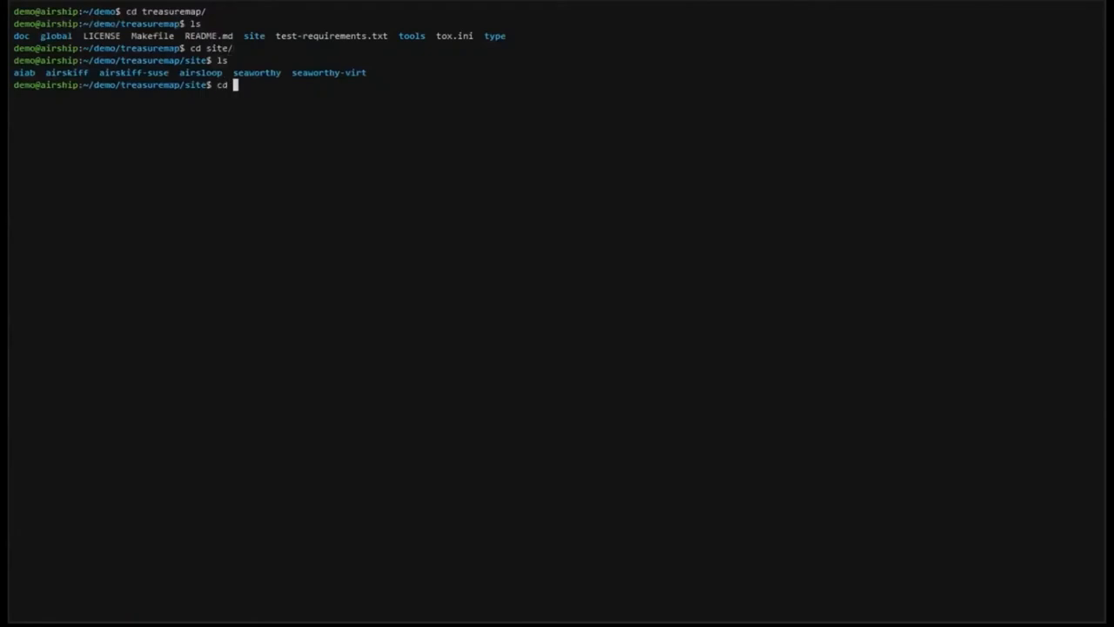
pyautogui.write('airs')
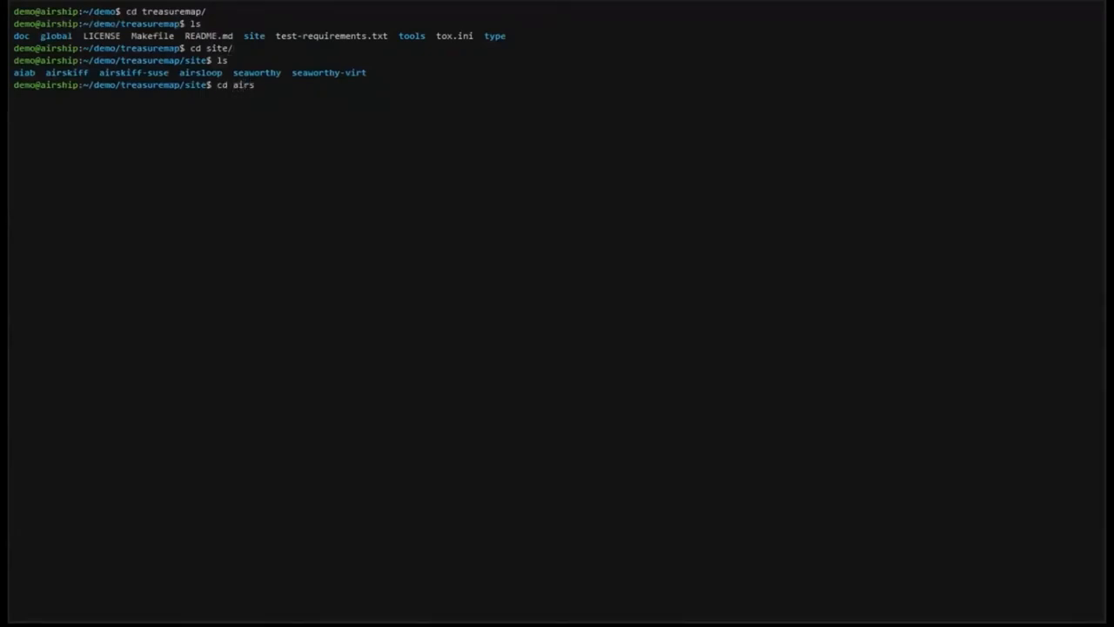
pyautogui.write('loop/secrets/')
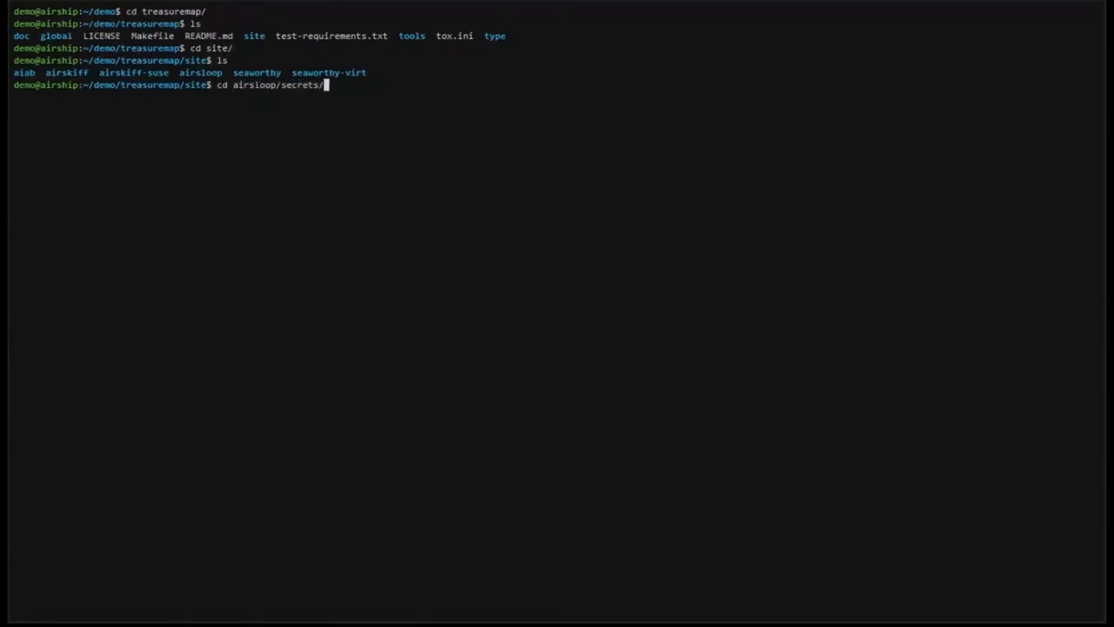
pyautogui.press('Return')
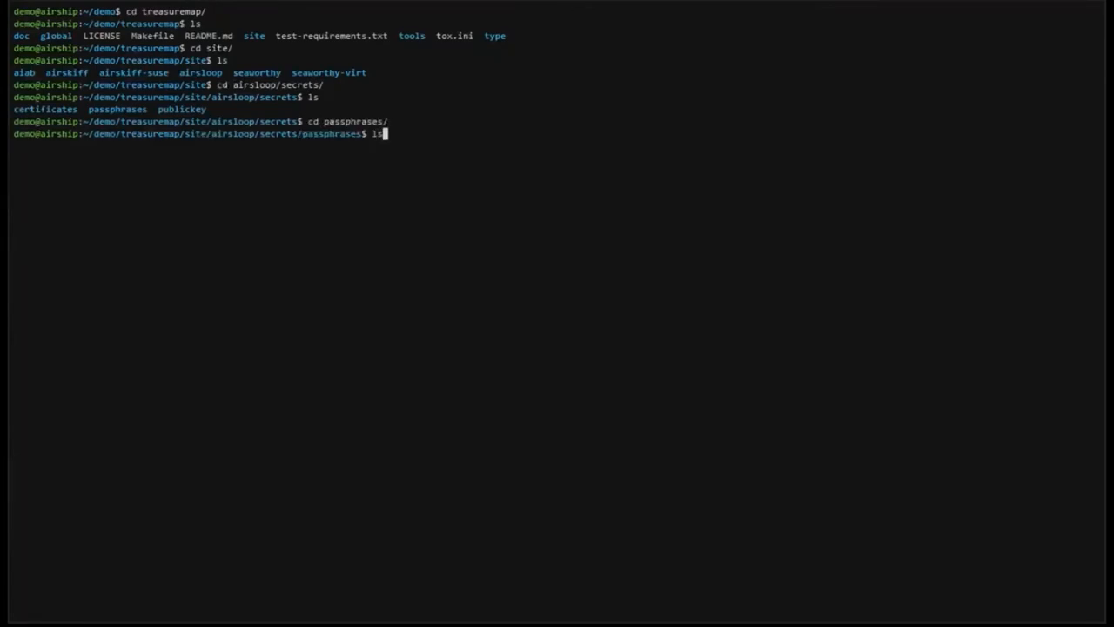
pyautogui.press('Return')
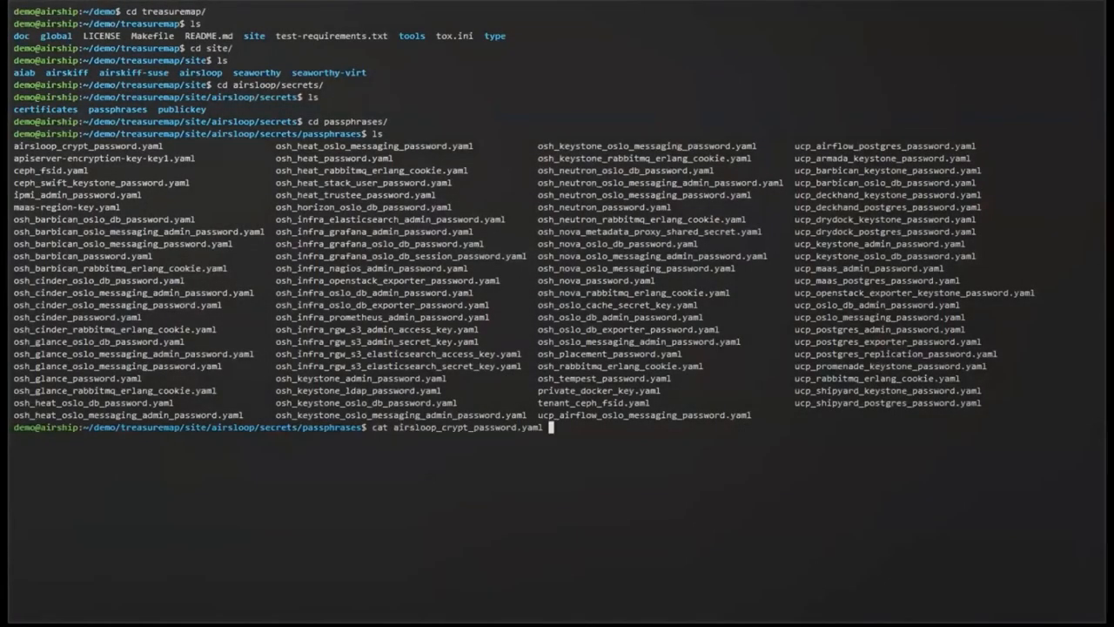
# Display airsloop_crypt_password.yaml, ceph_fsid.yaml and osh_cinder_oslo_db_password.yaml, all stored as cleartext
pyautogui.press('Return')
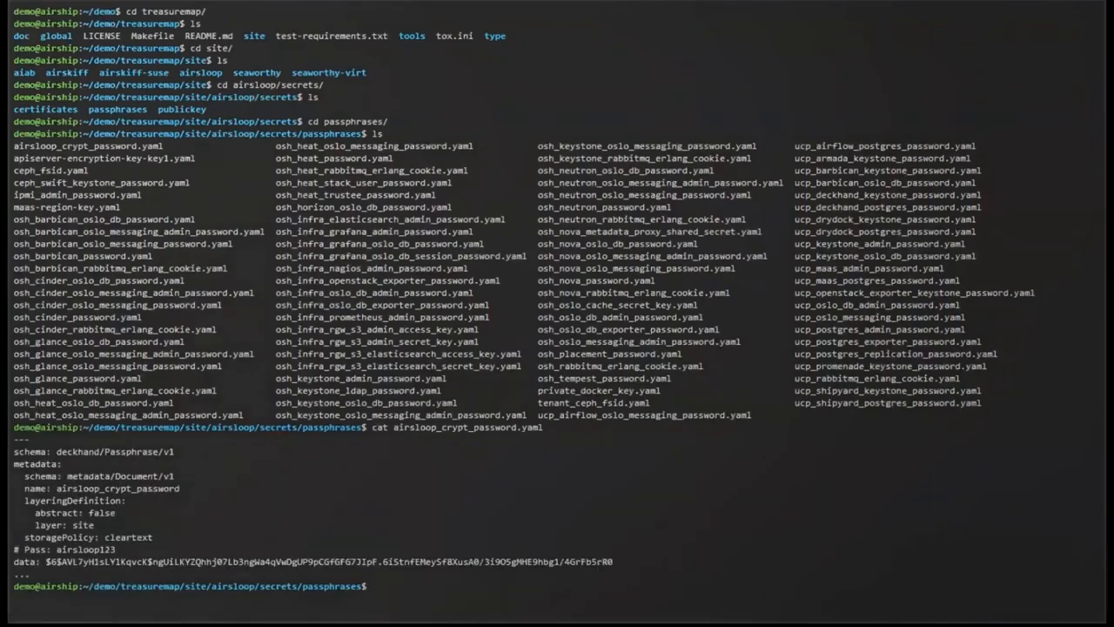
pyautogui.write('cat ceph_')
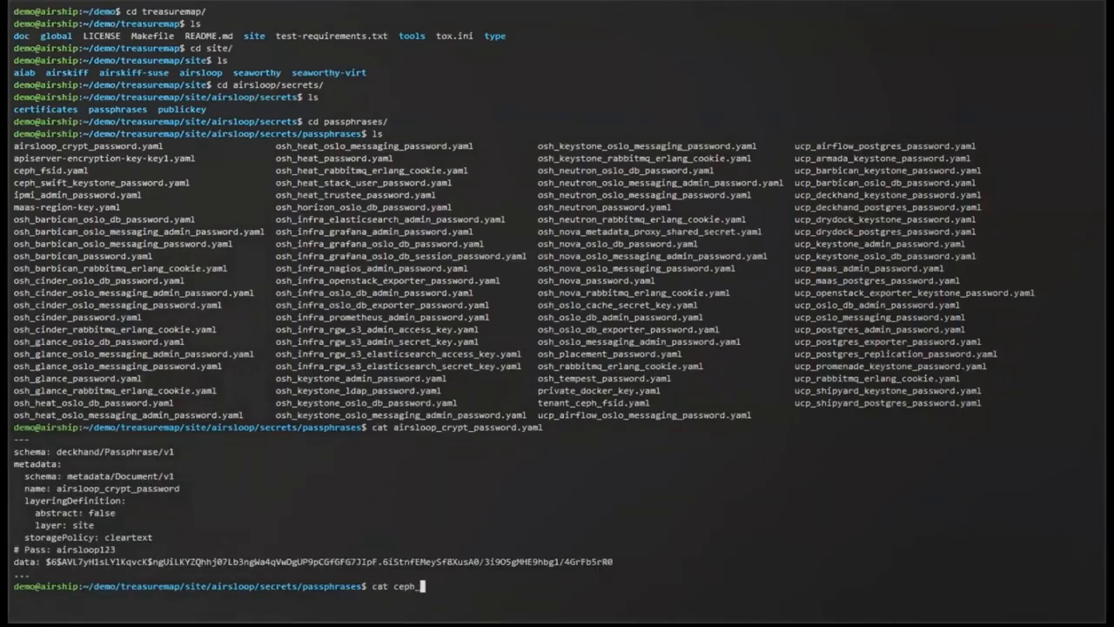
pyautogui.press('Return')
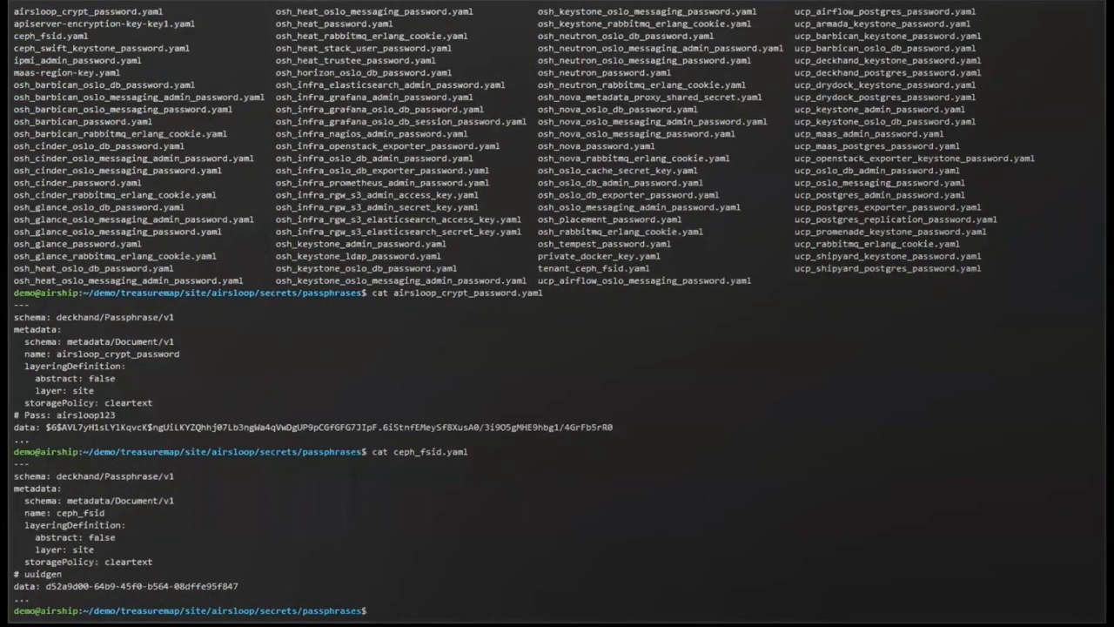
pyautogui.write('cat osh_')
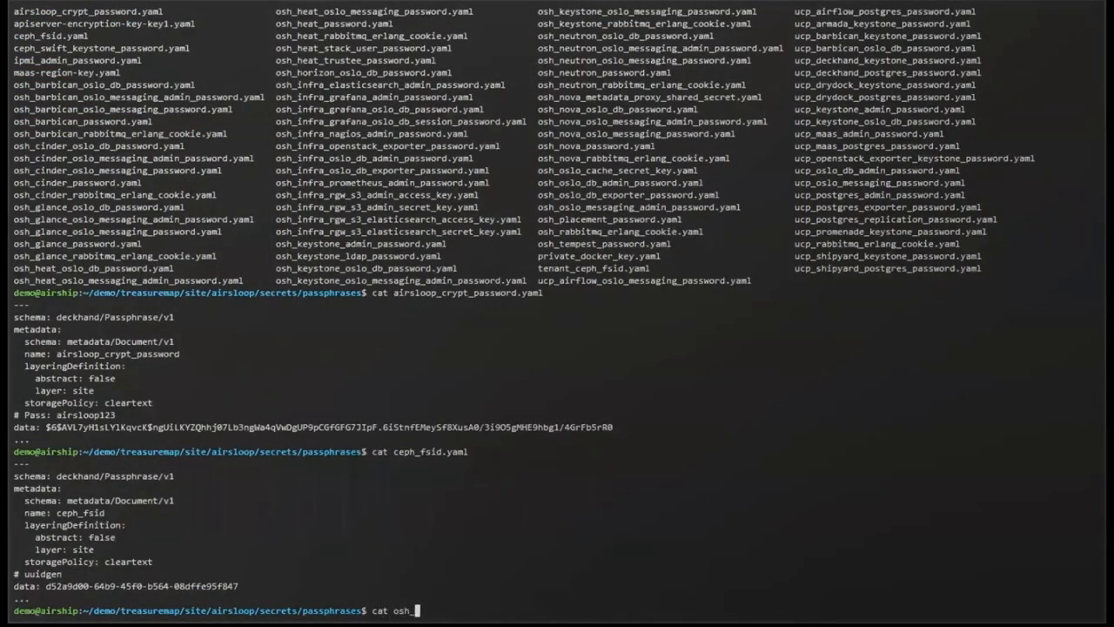
pyautogui.write('cinder_oslo_d')
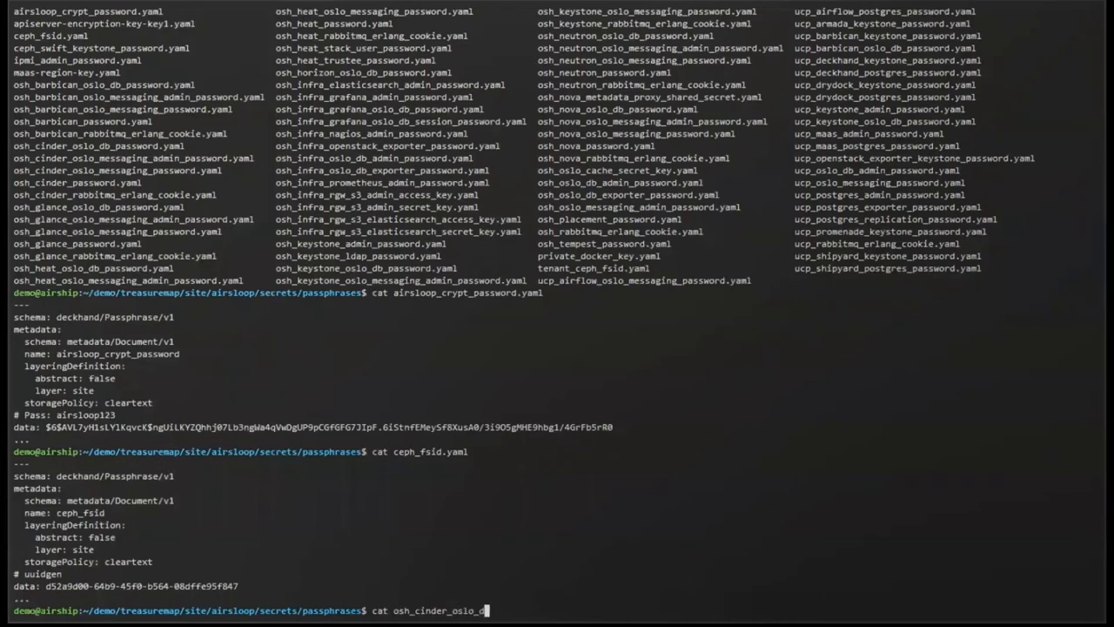
pyautogui.press('Return')
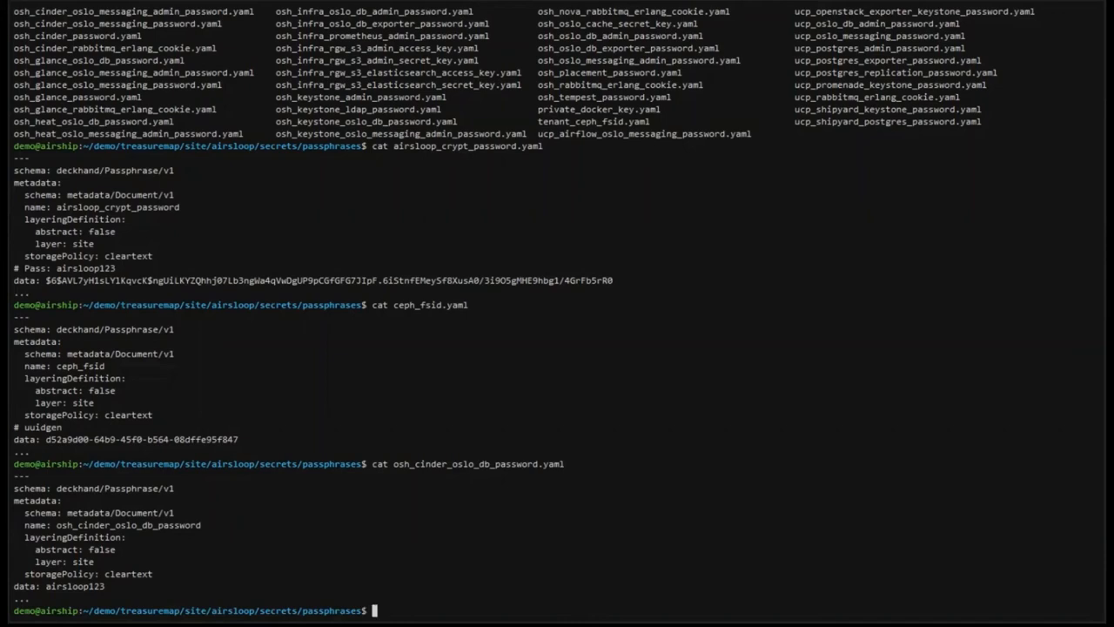
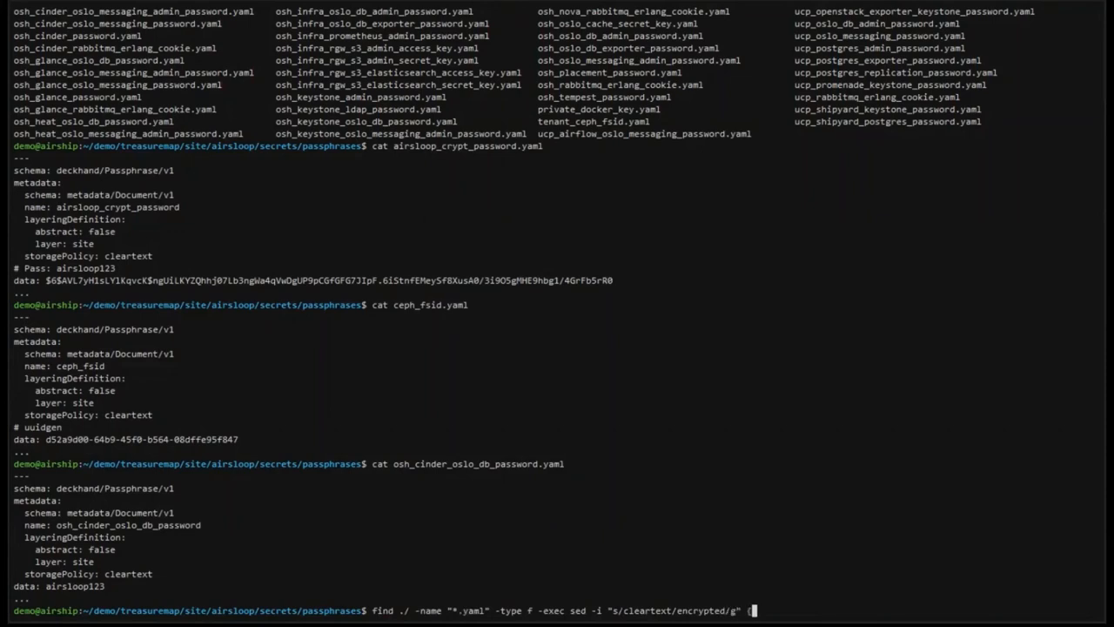
# Replace cleartext with encrypted in every *.yaml via find/sed, then confirm all files modified with git status
pyautogui.press('Return')
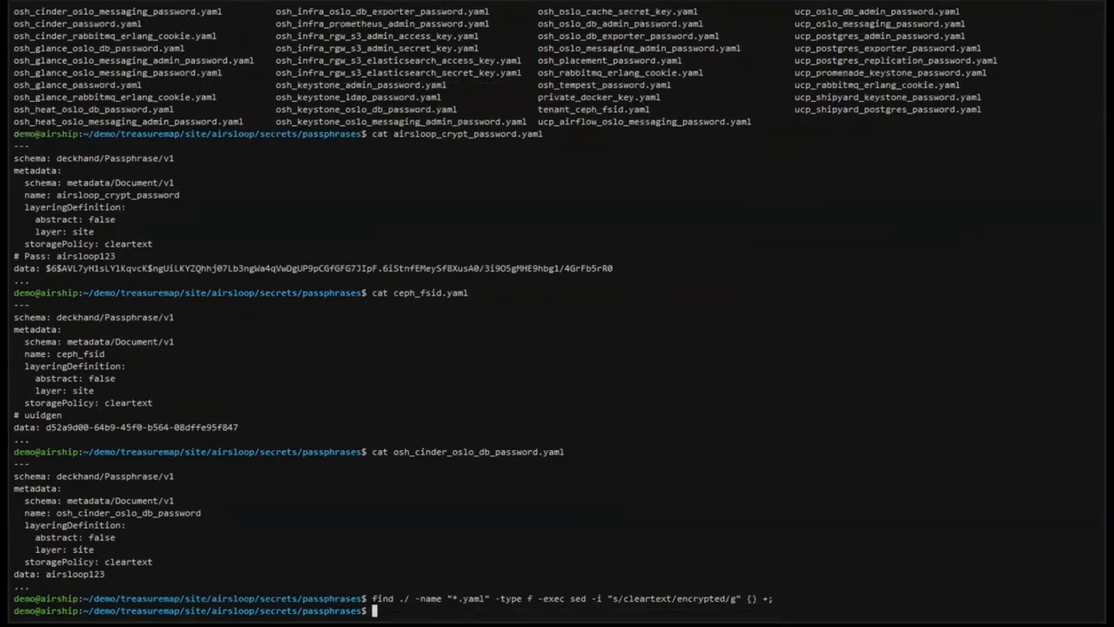
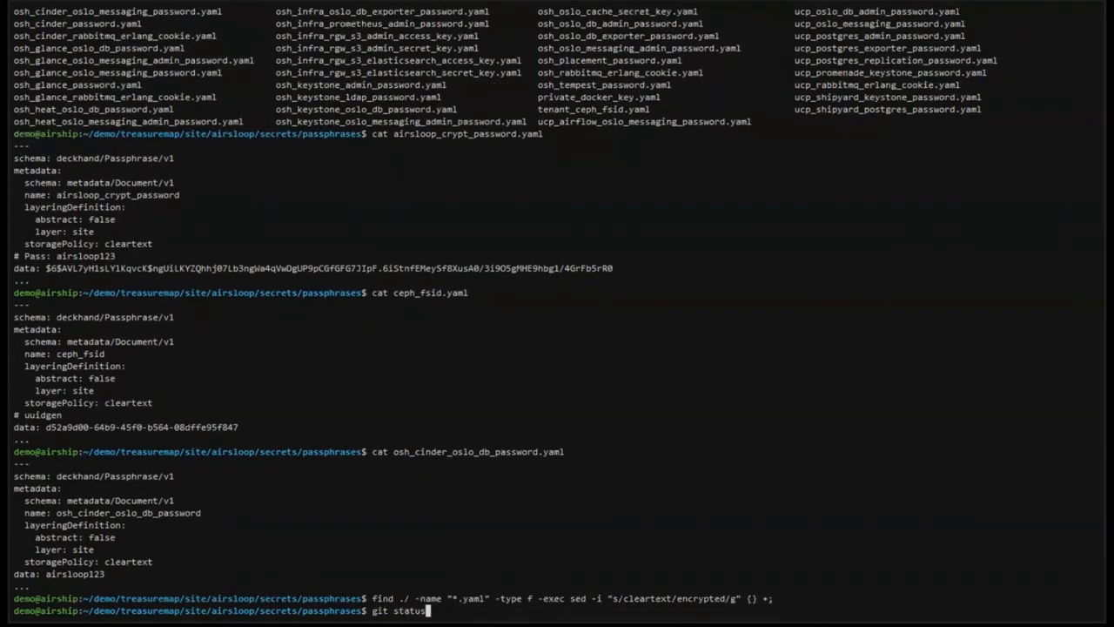
pyautogui.press('Return')
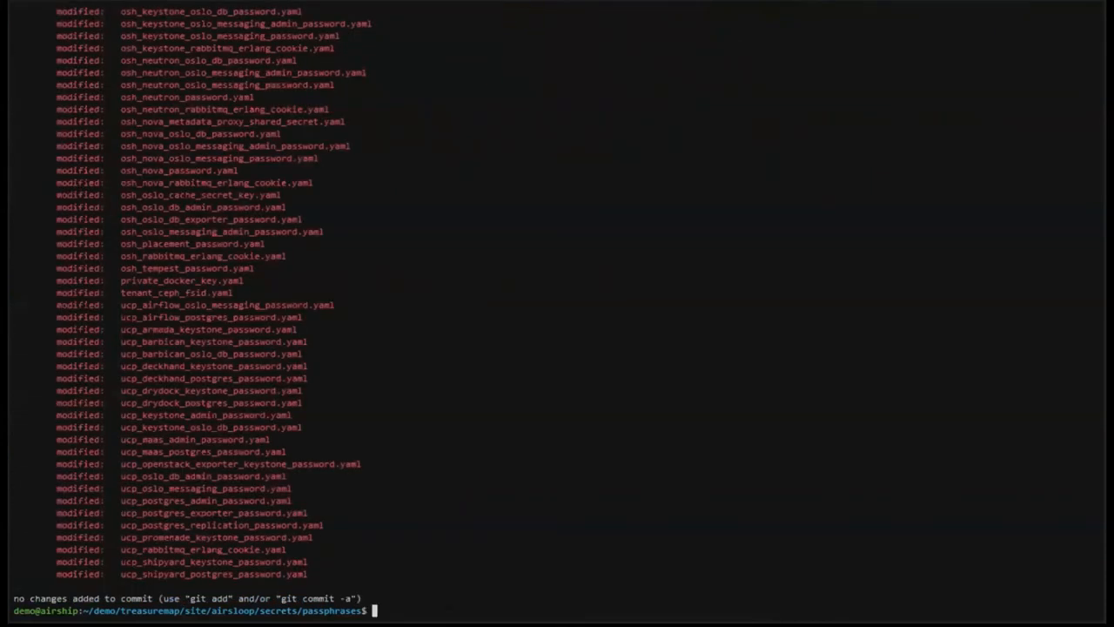
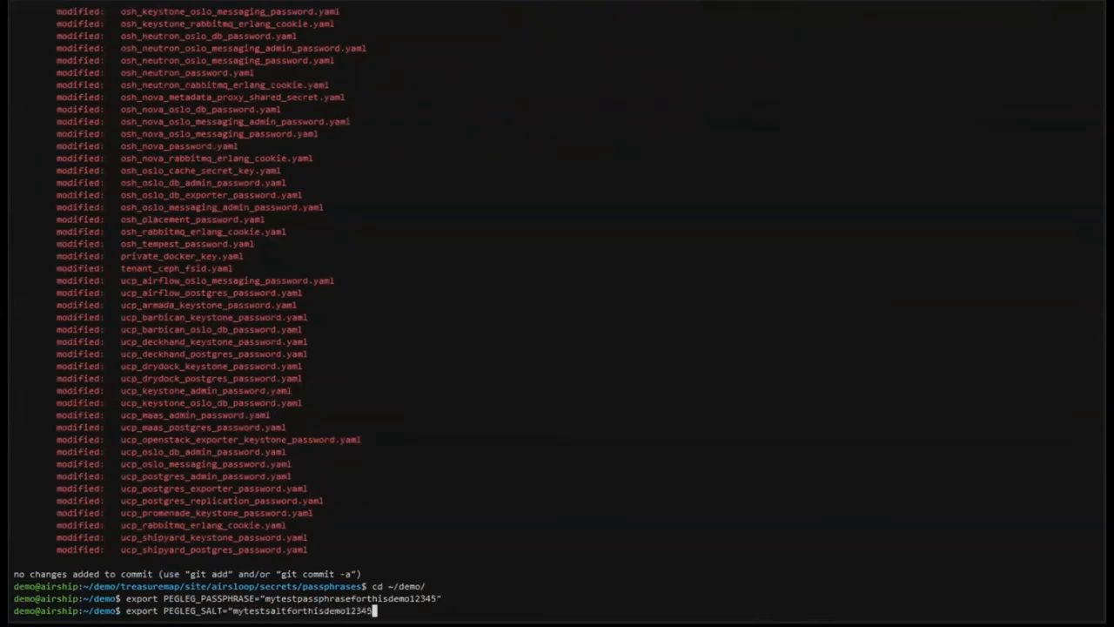
pyautogui.press('Return')
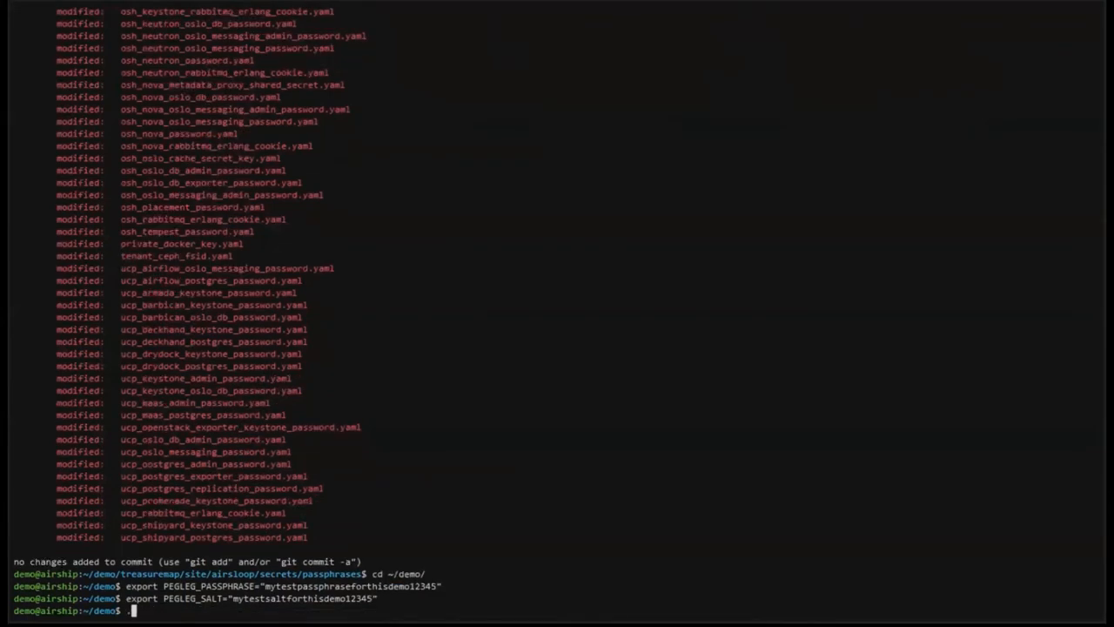
# Run airship pegleg site -r treasuremap/ secrets encrypt airsloop --author to encrypt every passphrase file
pyautogui.write('./treasuremap/tools/airship p')
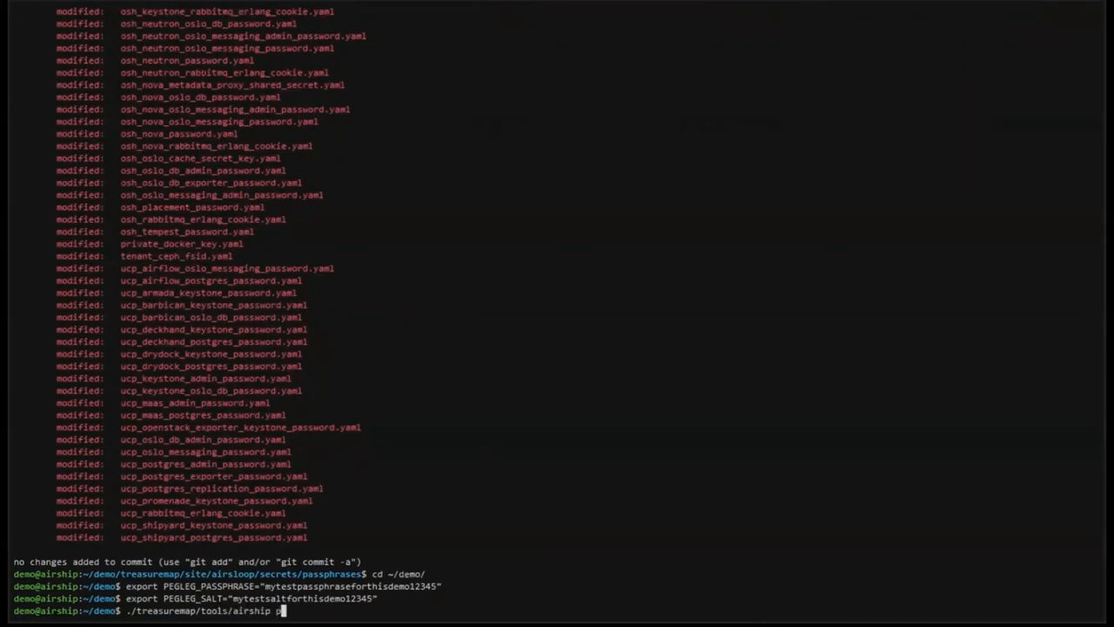
pyautogui.write('egleg site -r')
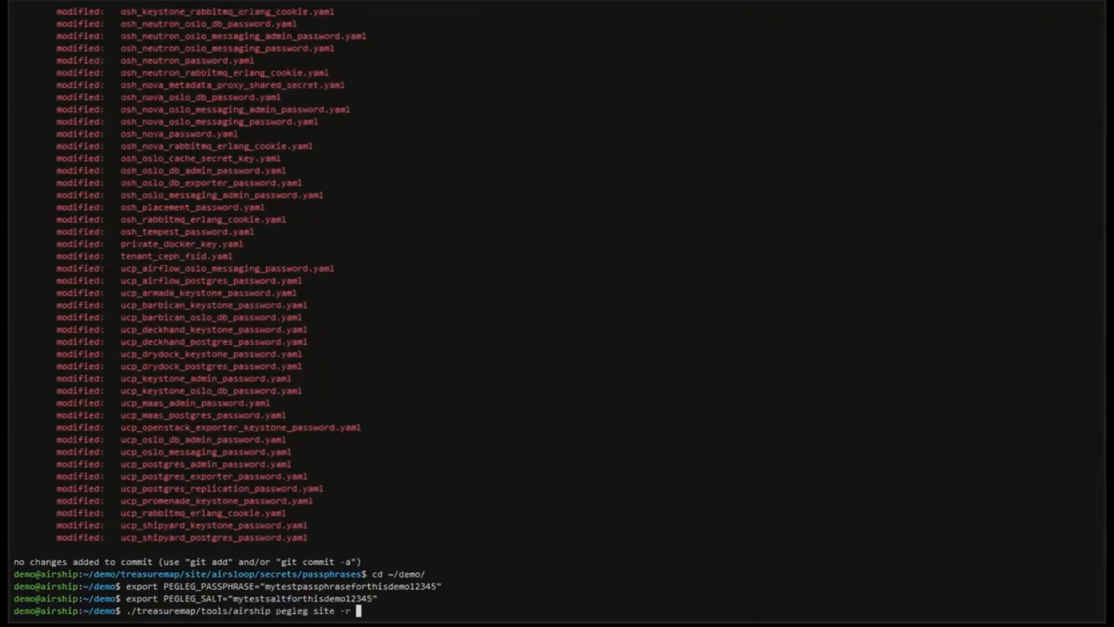
pyautogui.write('treasuremap/ secrets encrypt')
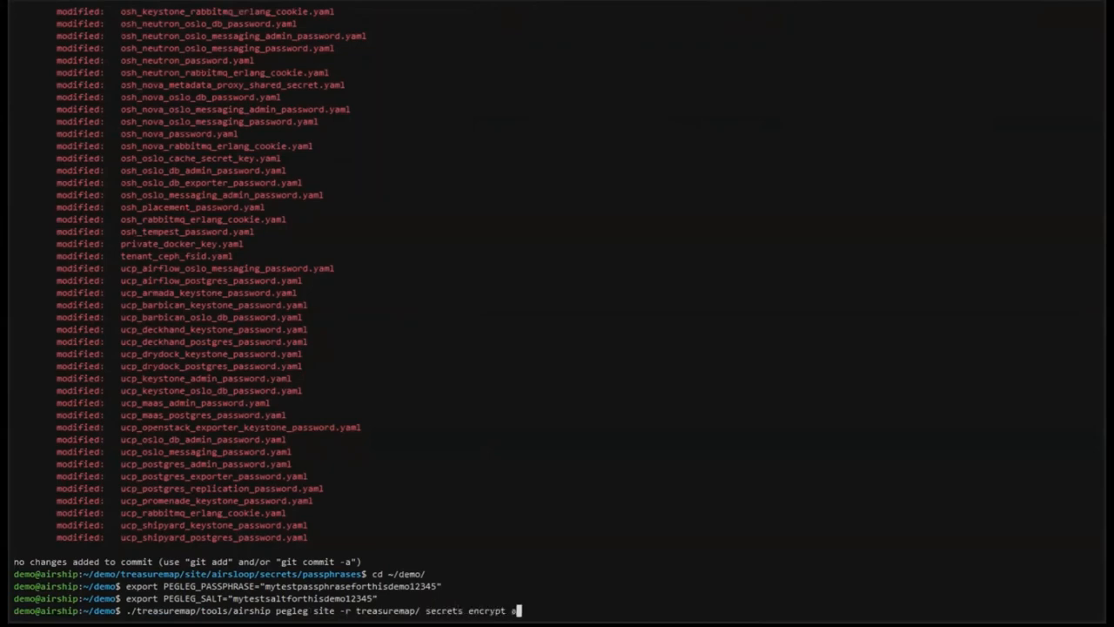
pyautogui.write('airsloop --author=alexanderhug')
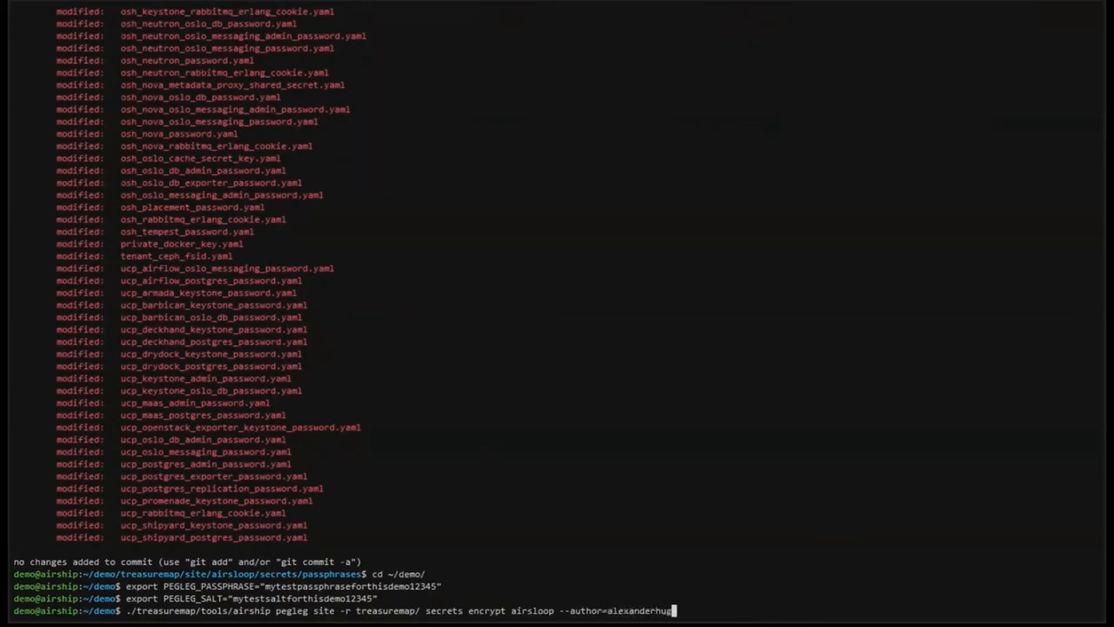
pyautogui.press('Return')
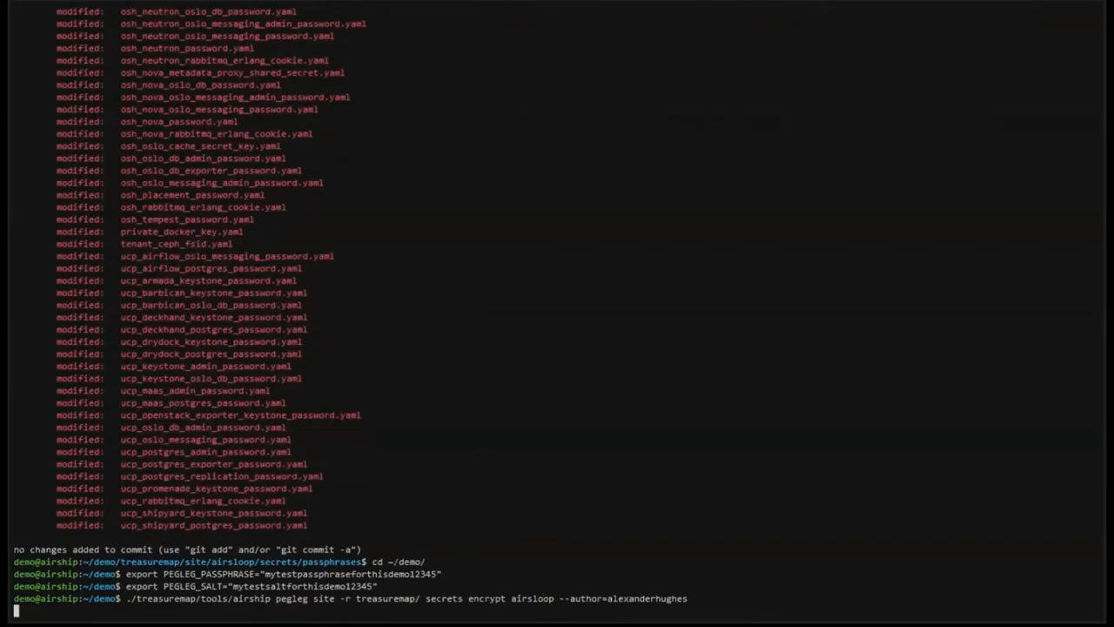
pyautogui.press('Return')
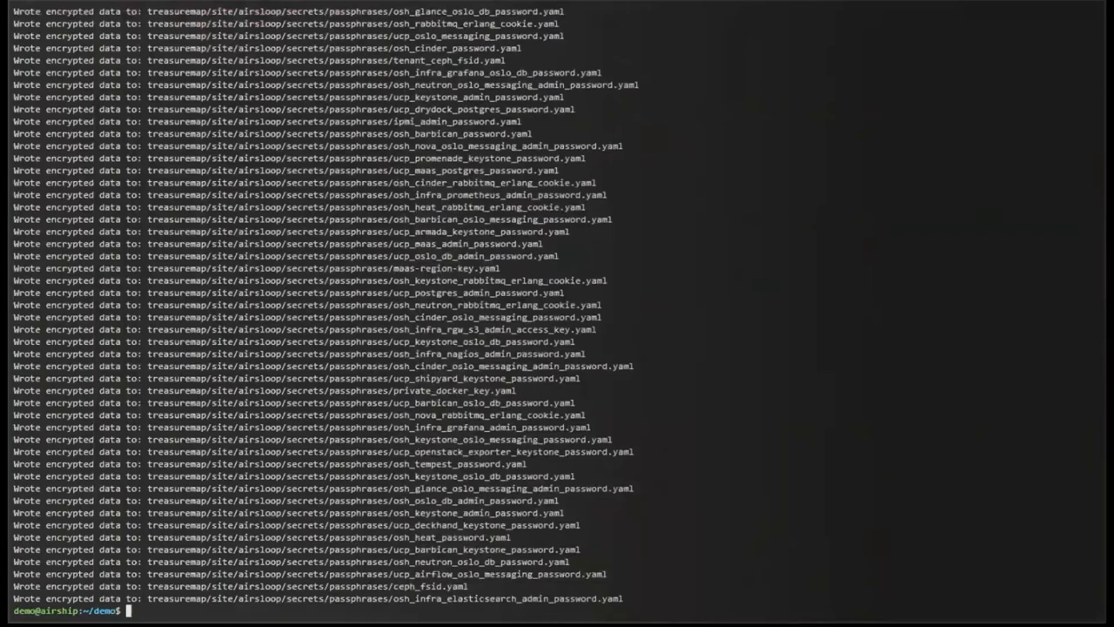
# Show airsloop_crypt_password.yaml in the passphrases folder now holds Pegleg-managed encrypted data, then return to ~/demo
pyautogui.write('c')
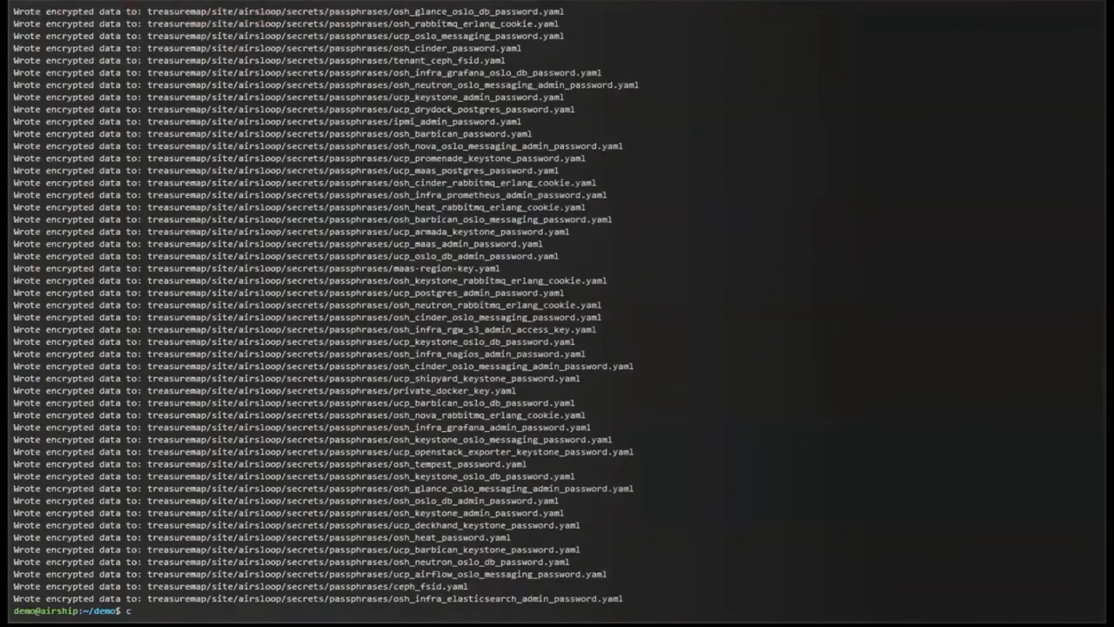
pyautogui.write('cd treasuremap/site/airsloop/')
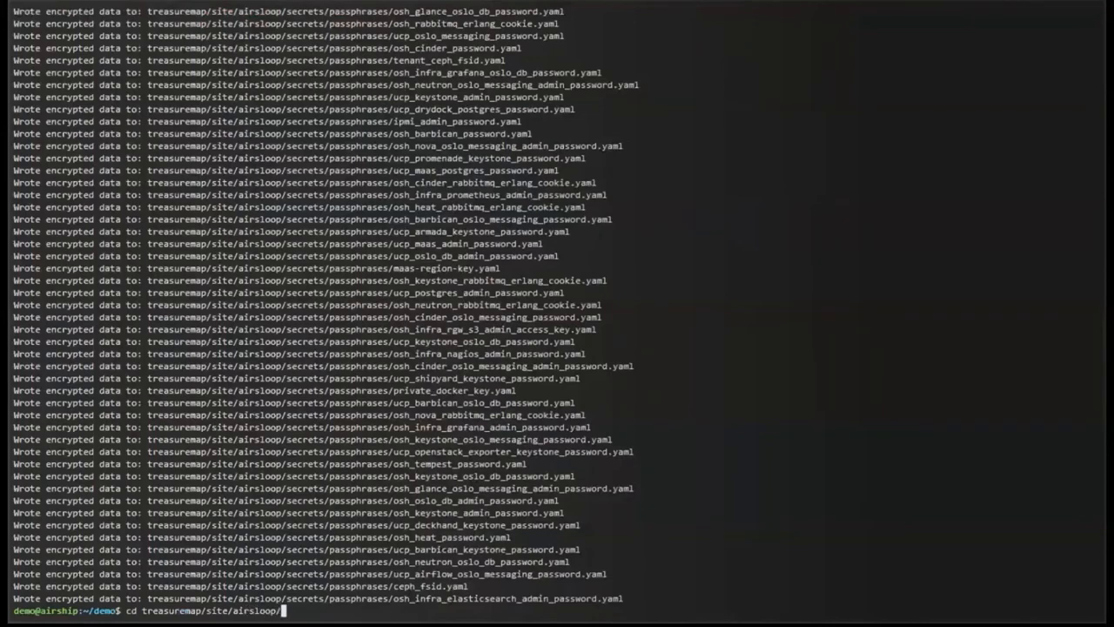
pyautogui.write('secrets/passphrases/')
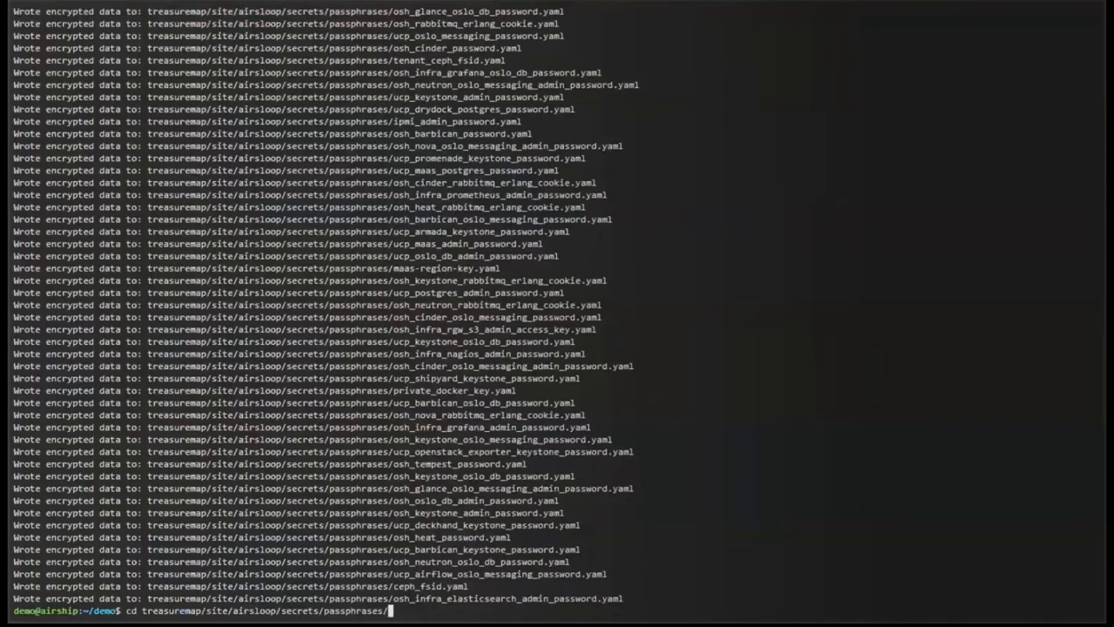
pyautogui.press('Return')
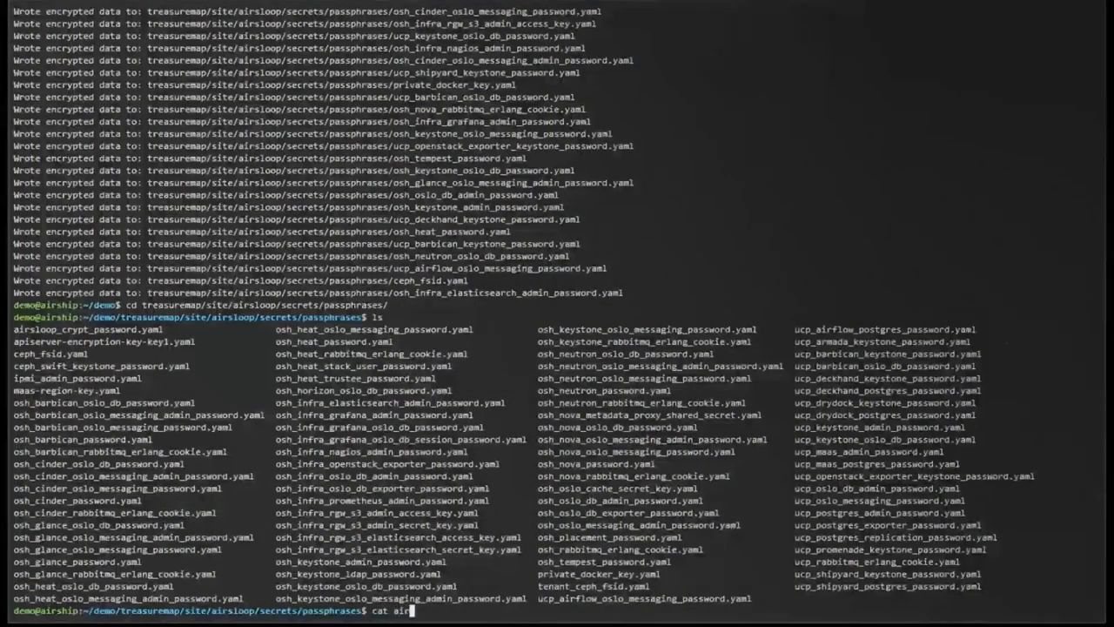
pyautogui.press('Return')
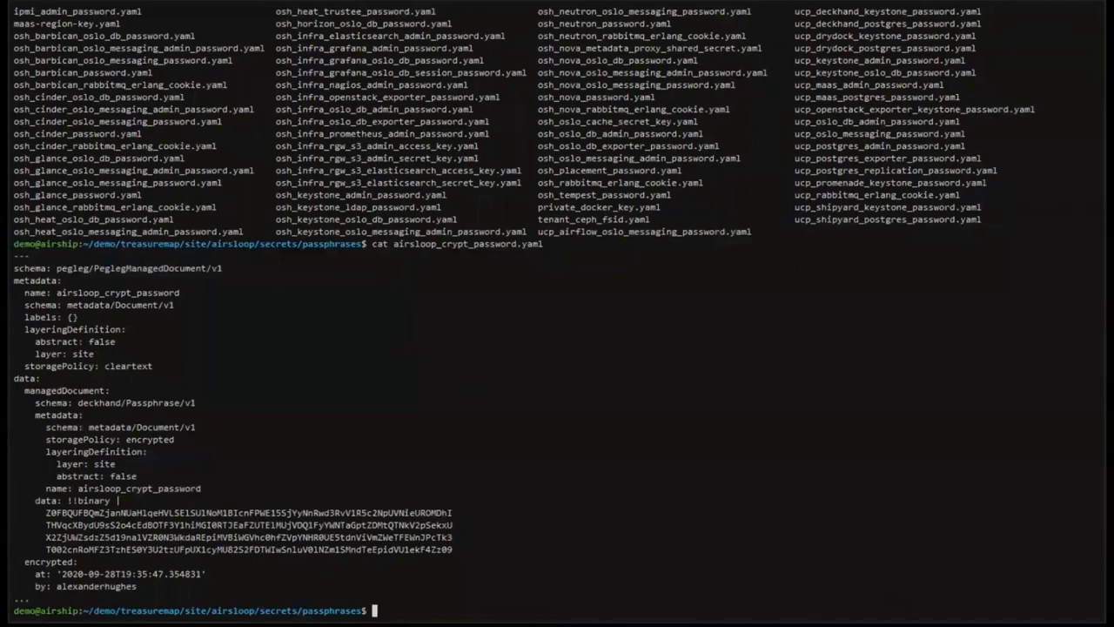
pyautogui.write('cd ~/demo/')
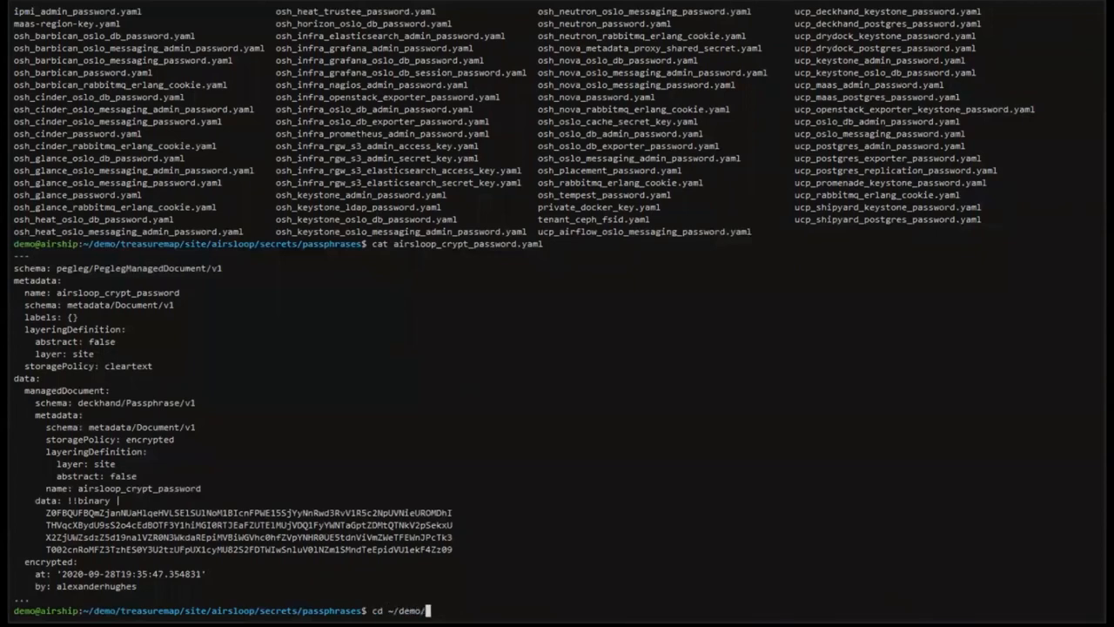
pyautogui.press('Return')
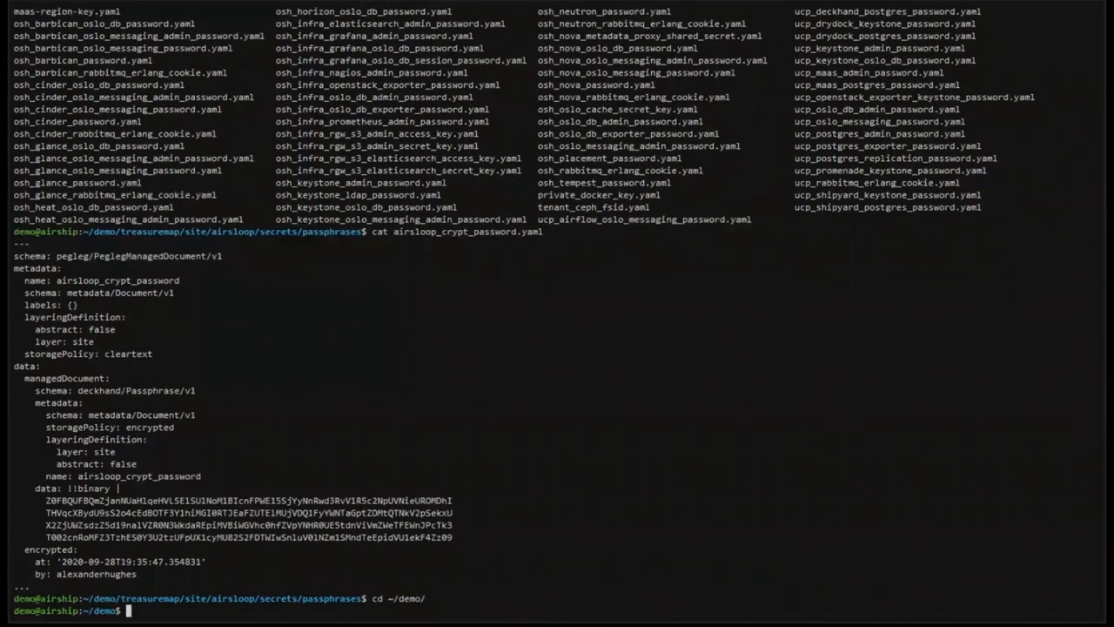
# Run pegleg secrets decrypt airsloop with --path treasuremap/site/airsloop/secrets/ --overwrite to restore cleartext files
pyautogui.write('./treasuremap/tools/airship pegleg site -r treasuremap/')
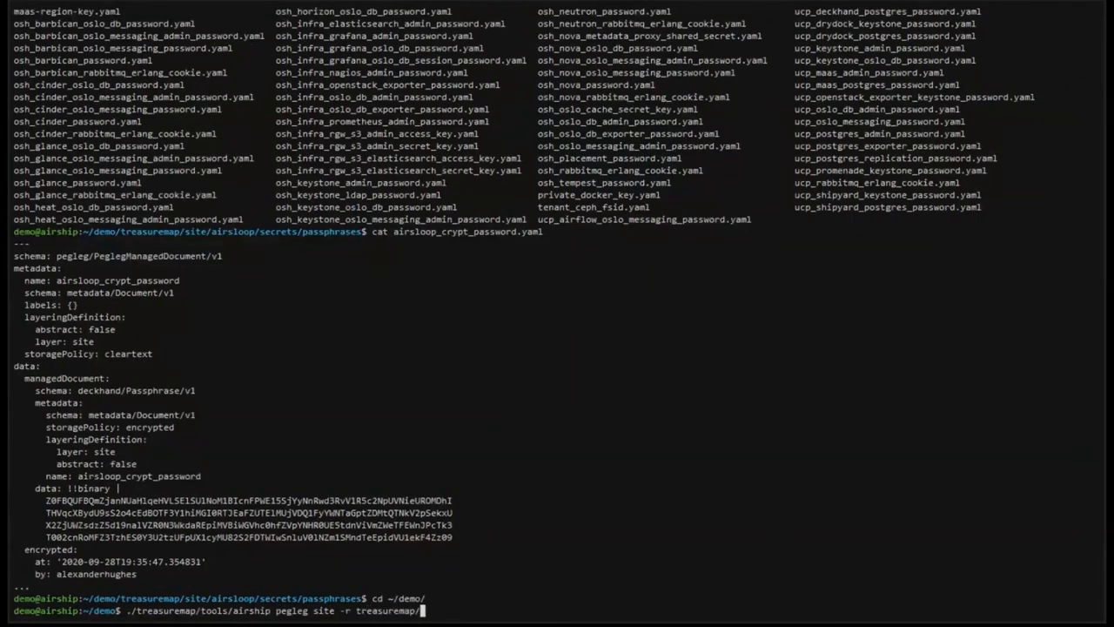
pyautogui.write('secrets decrypt airslo')
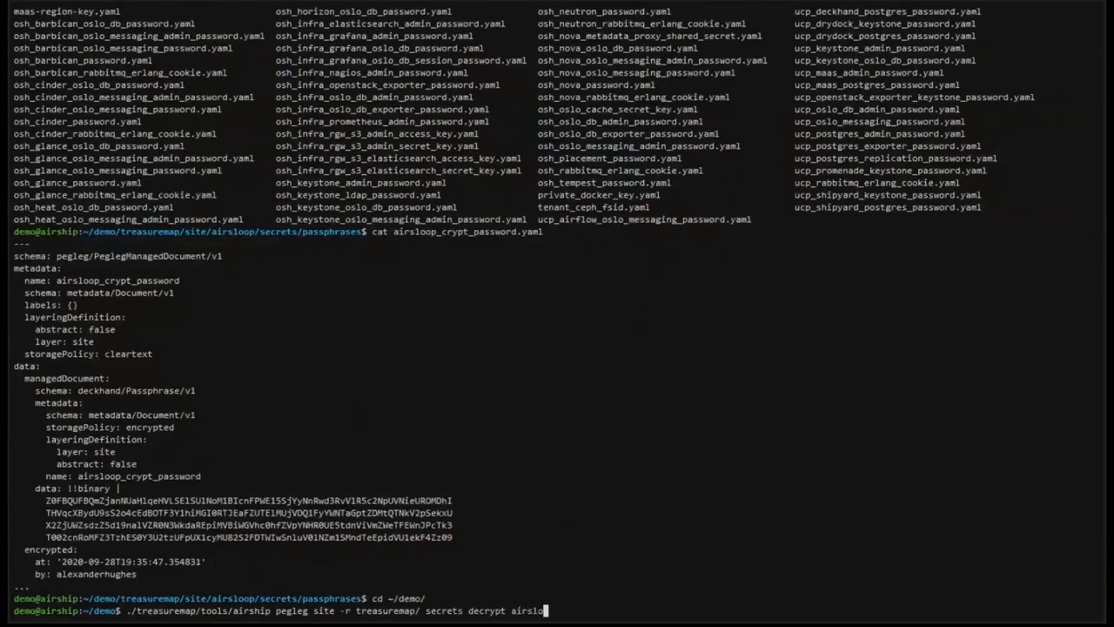
pyautogui.write('--path')
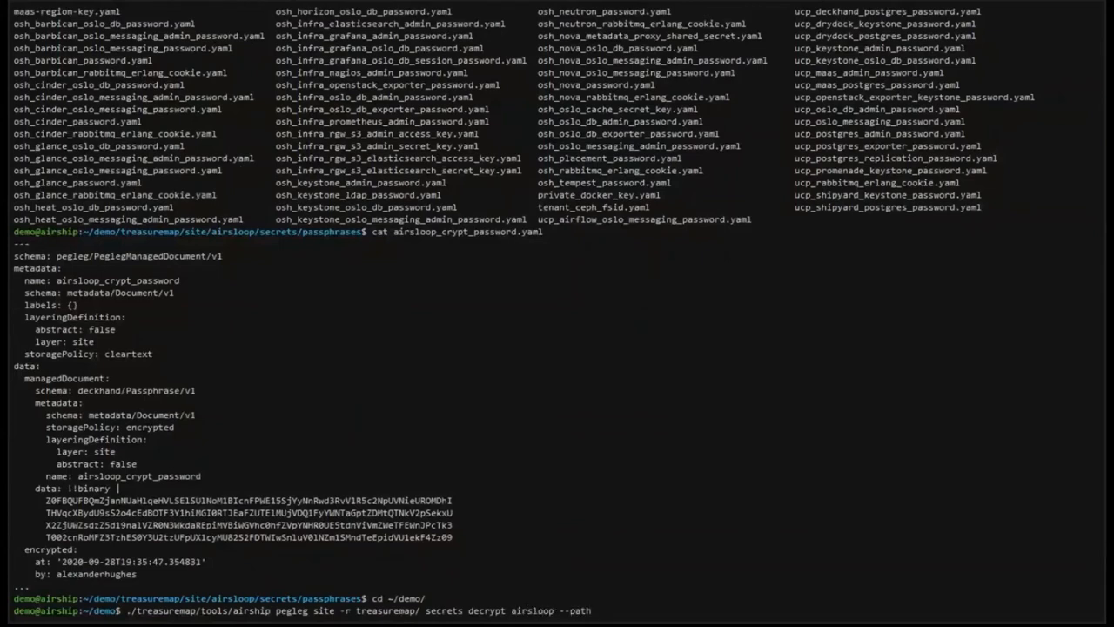
pyautogui.write('treasuremap/')
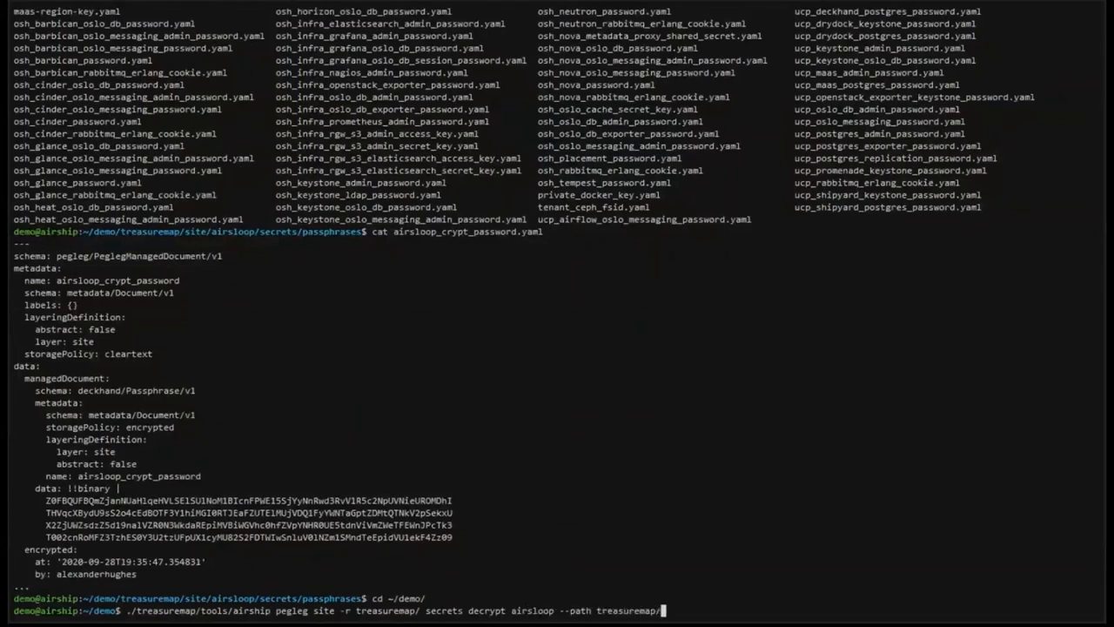
pyautogui.write('site/airsloop/secrets/ --overwrite')
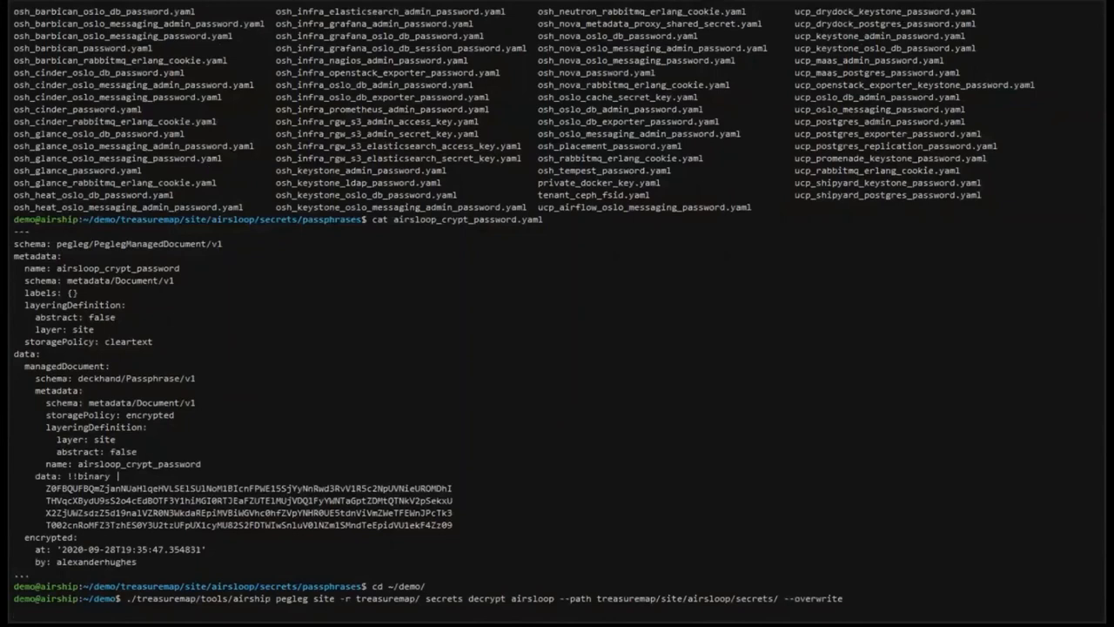
pyautogui.press('Return')
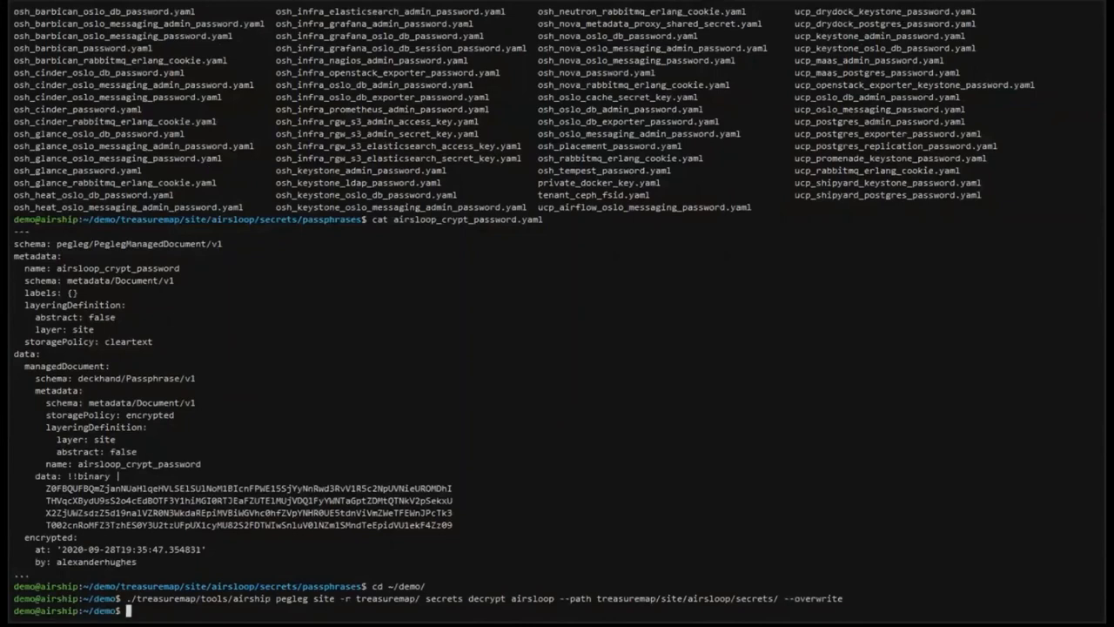
# Show airsloop_crypt_password.yaml and ceph_fsid.yaml decrypted to readable passphrases, then exit the shell
pyautogui.write('cd')
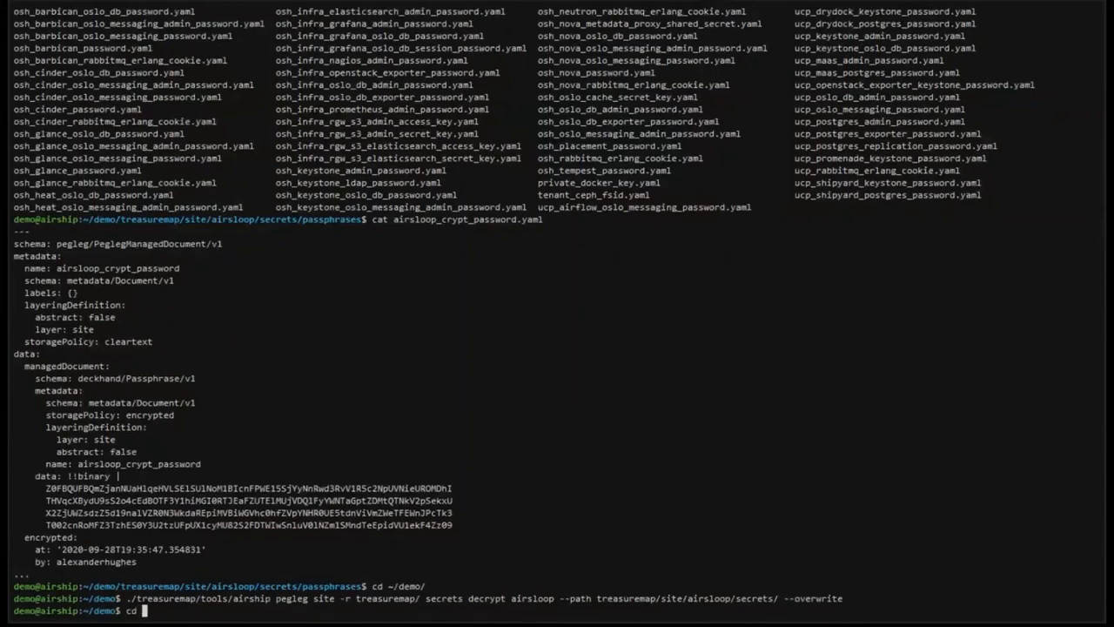
pyautogui.write('treasuremap/site/')
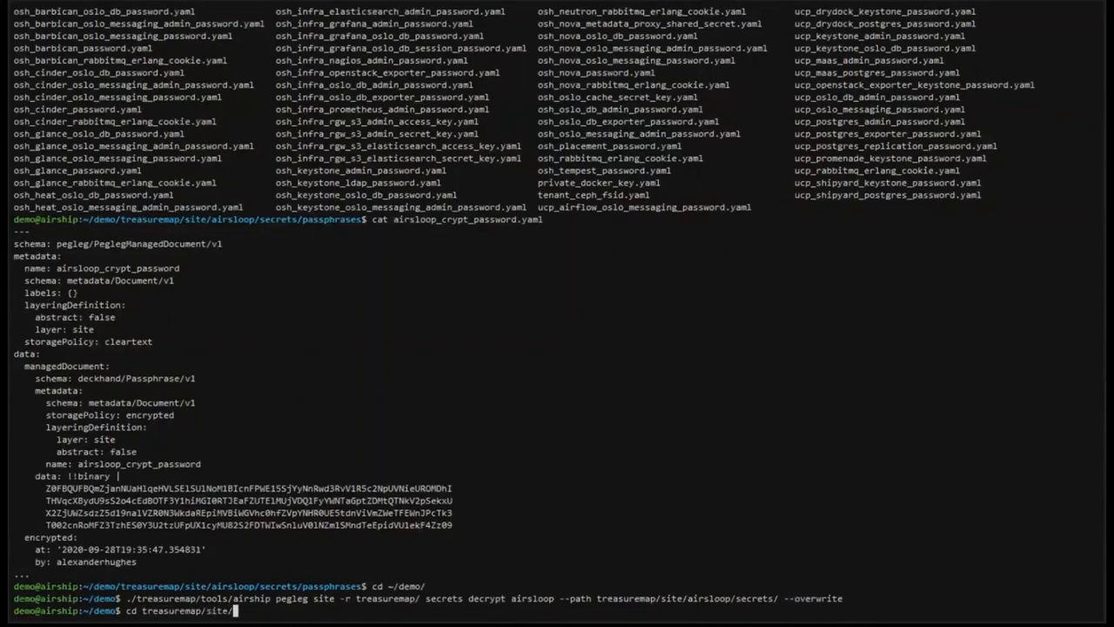
pyautogui.write('airsloop/secrets/passphrases/')
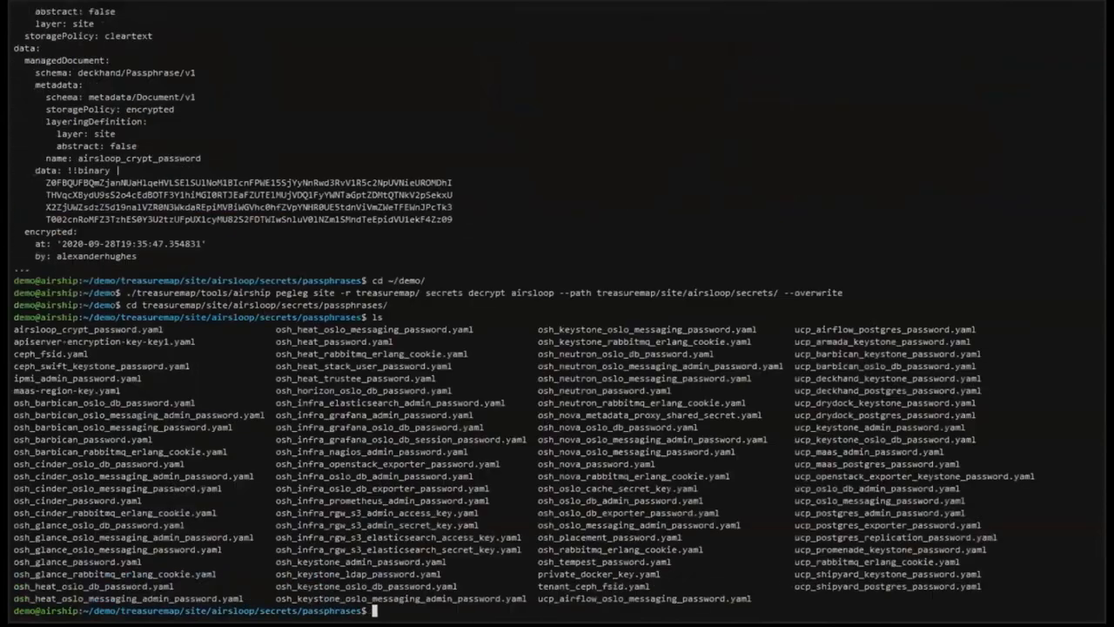
pyautogui.write('cat airsloop_crypt_password.yaml')
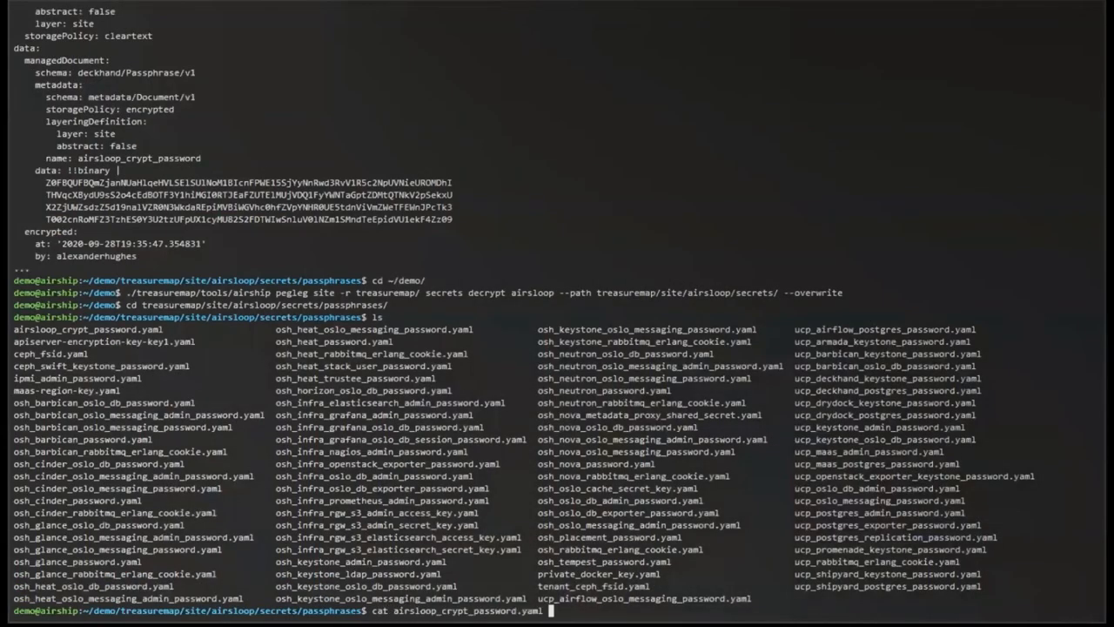
pyautogui.press('Return')
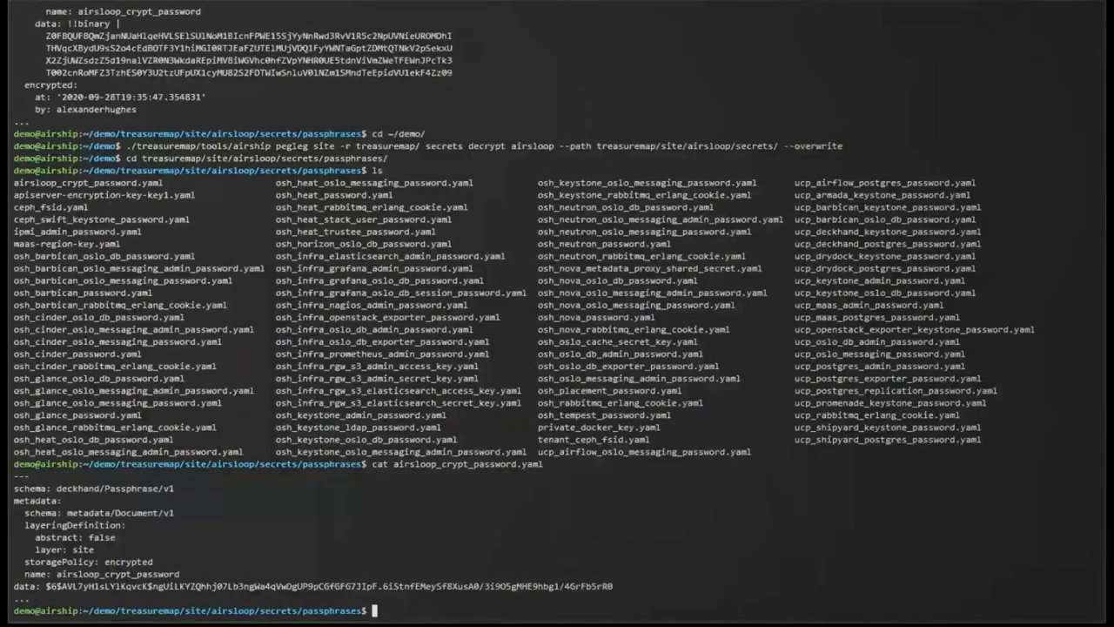
pyautogui.write('cat ceph_fsid.yaml')
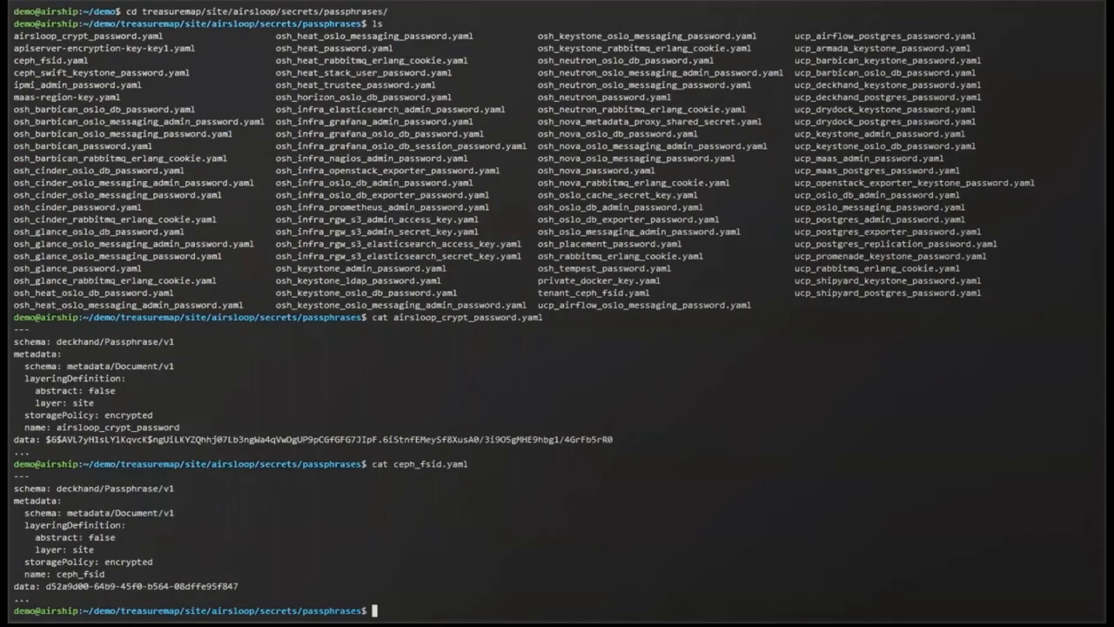
pyautogui.write('exit')
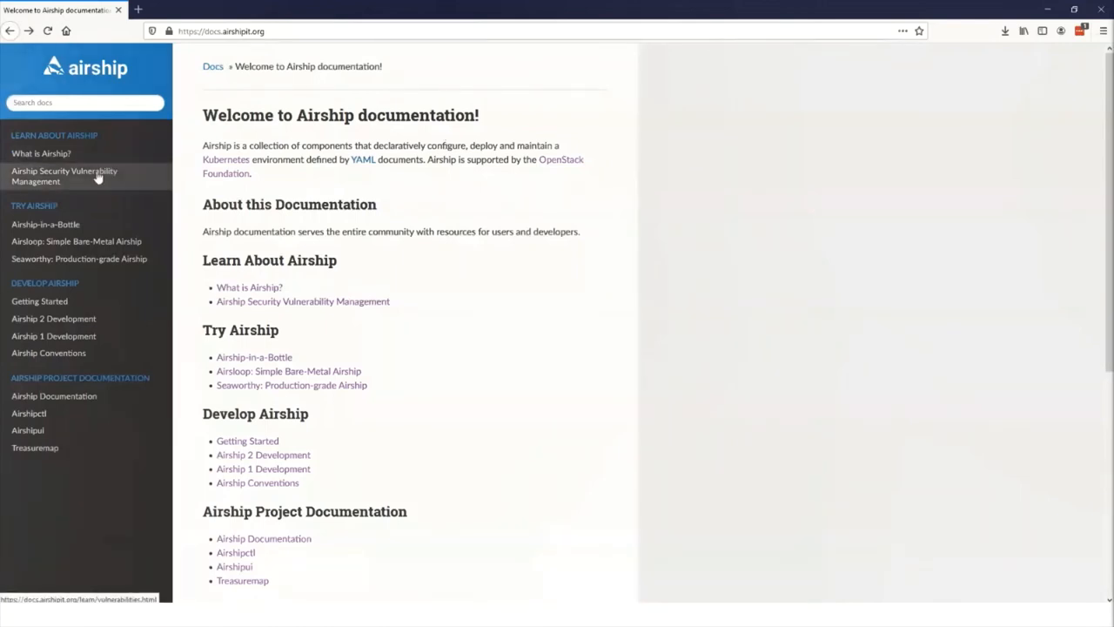
# Read the Airship Security Vulnerability Management page down to the Receive Public Disclosures section
pyautogui.click(64, 176)
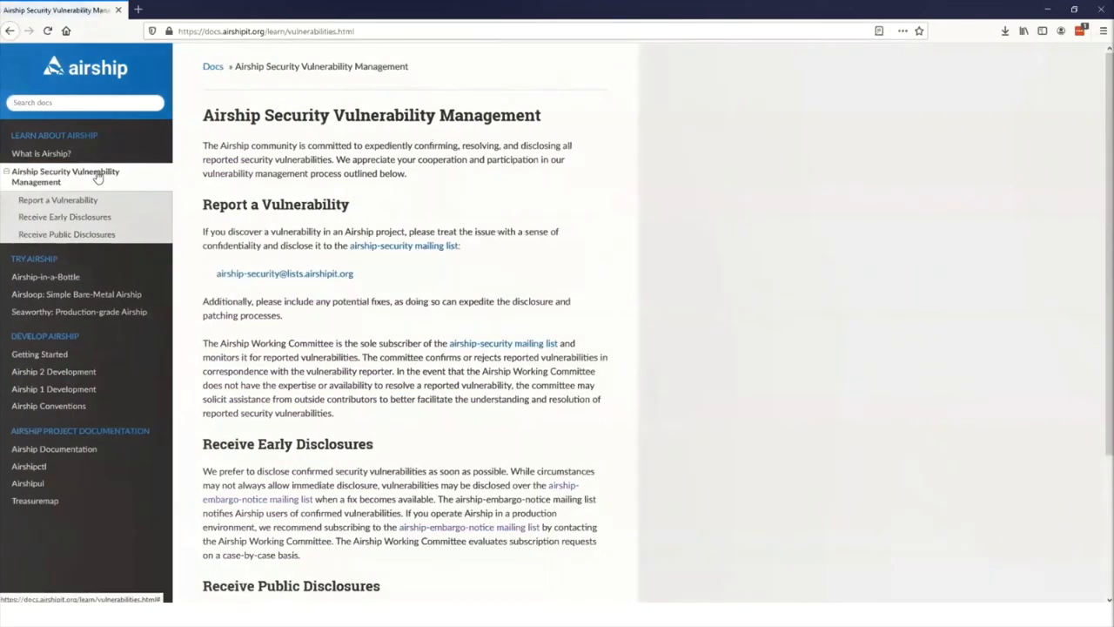
pyautogui.scroll(-3)
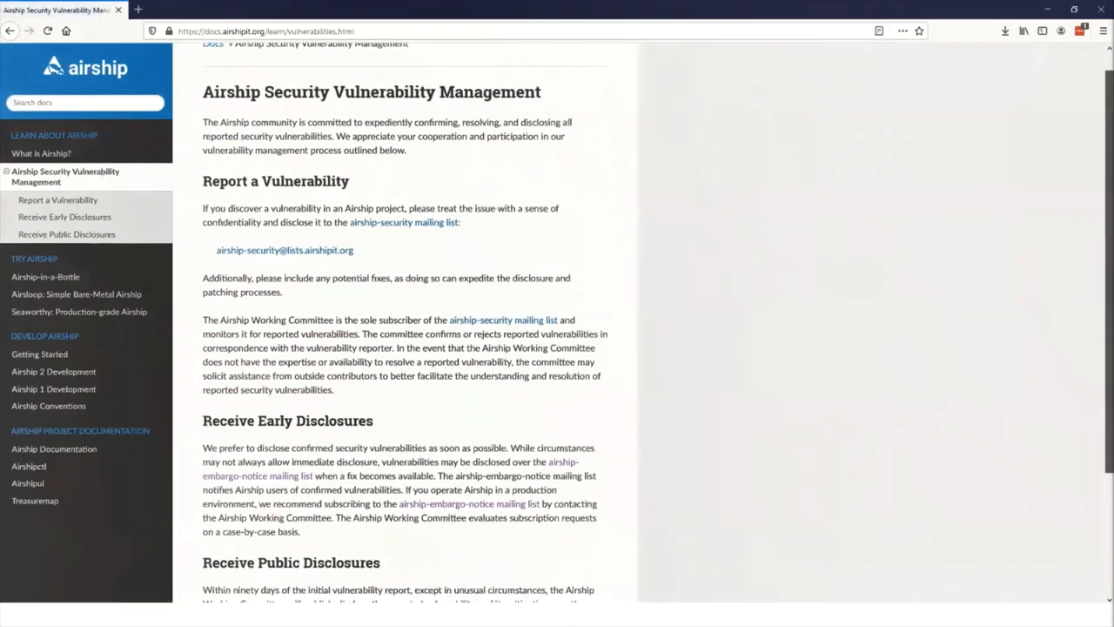
pyautogui.scroll(-3)
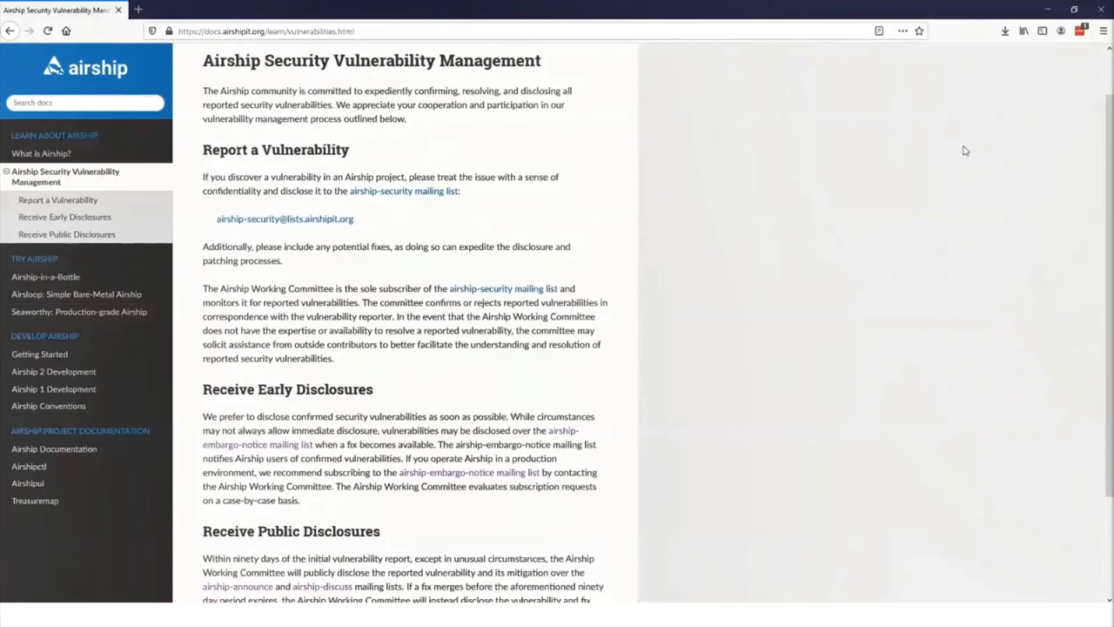
pyautogui.moveTo(1062, 160)
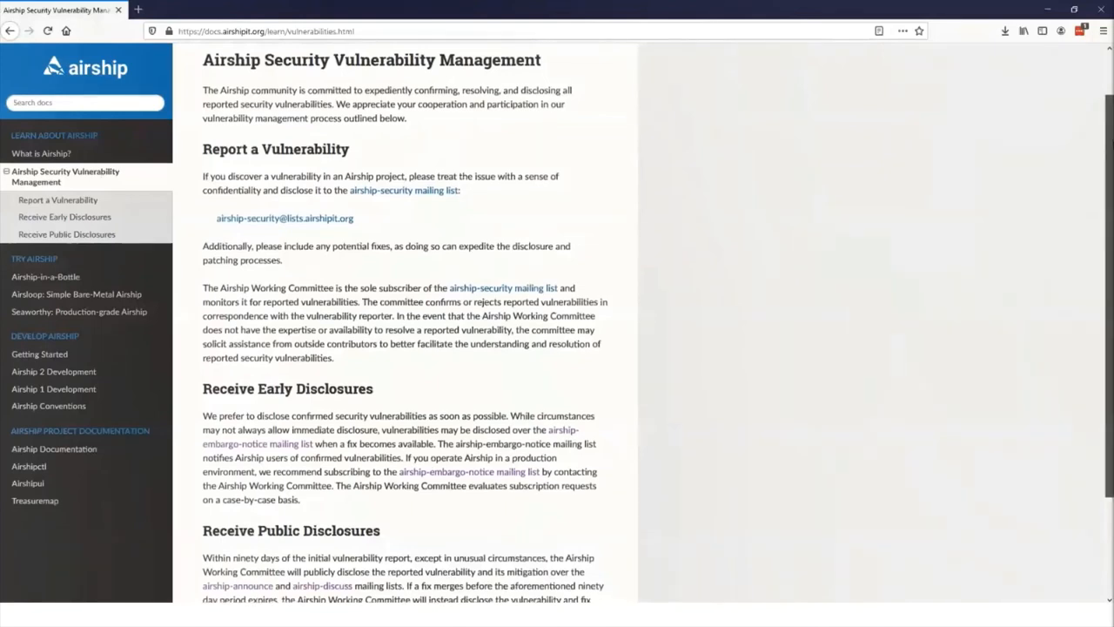
pyautogui.scroll(-3)
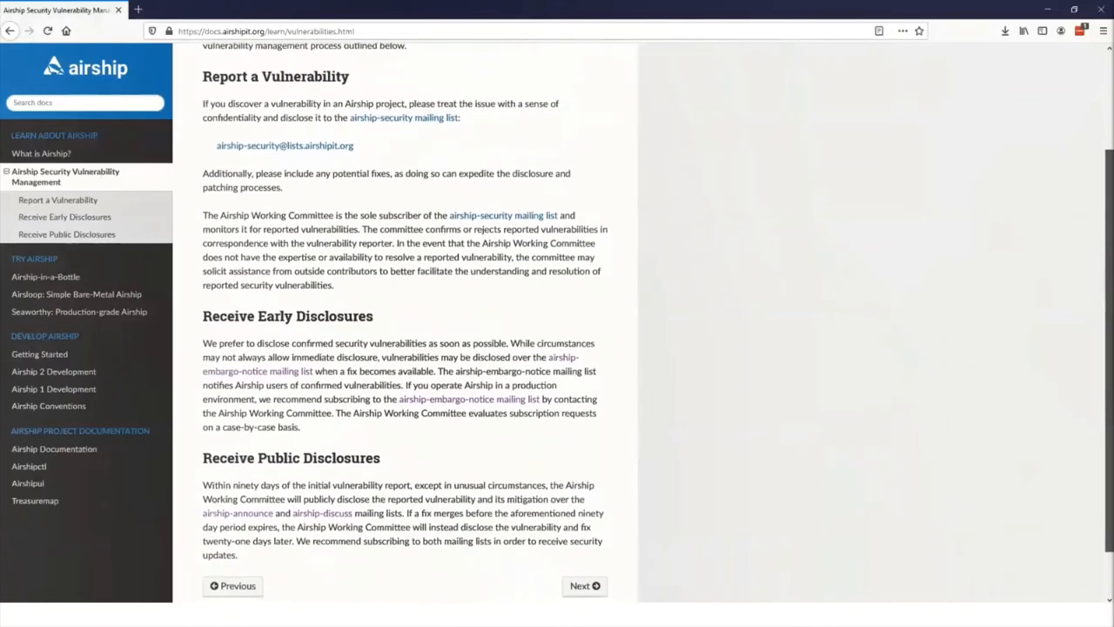
pyautogui.moveTo(882, 117)
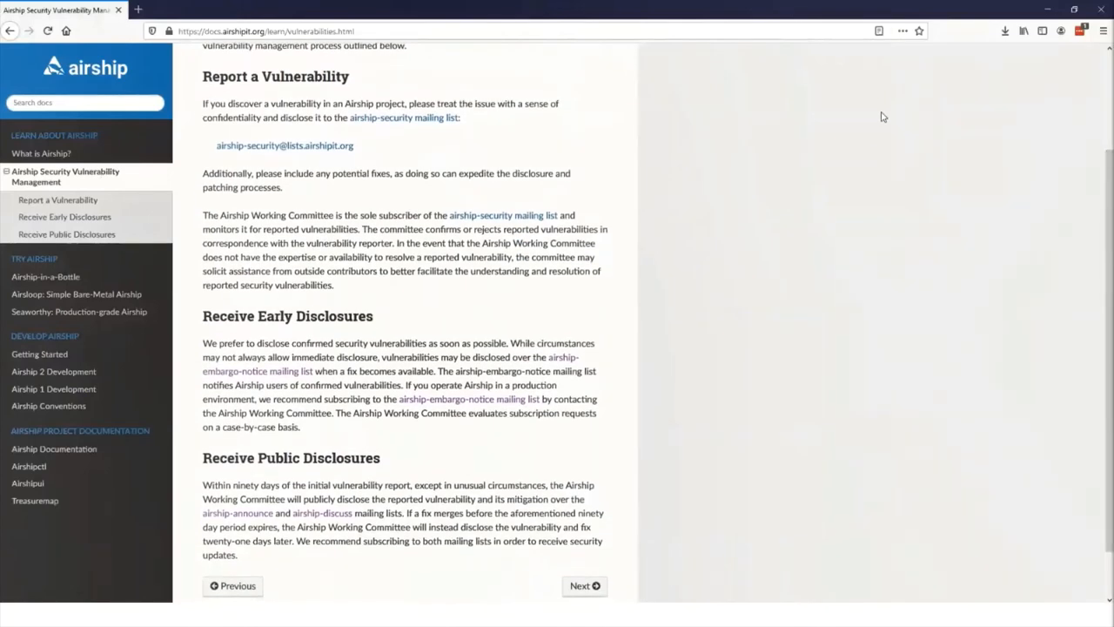